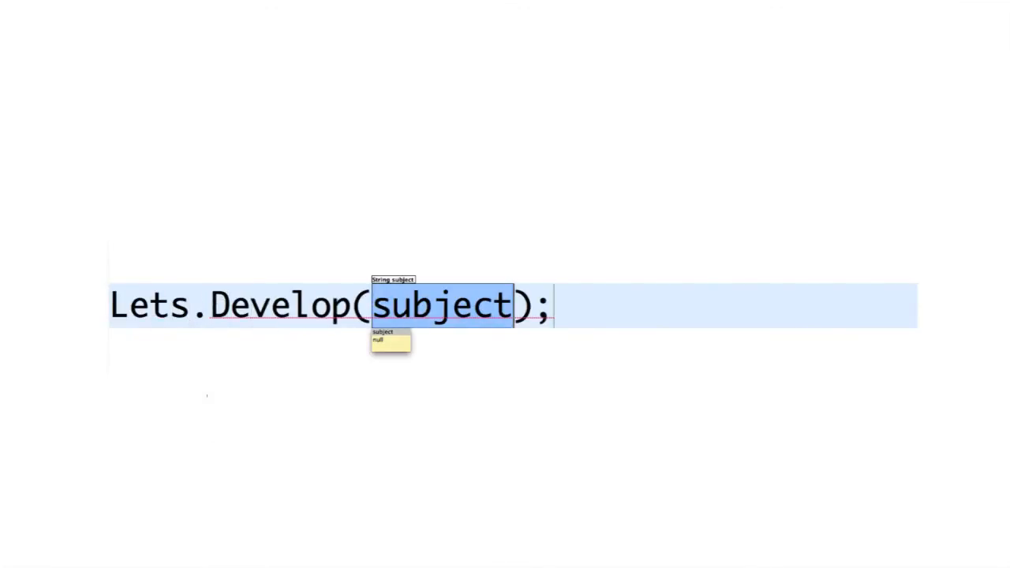
Set the Lets.Develop subject argument to "Conway's Game of Life"
text("Conway's Game")
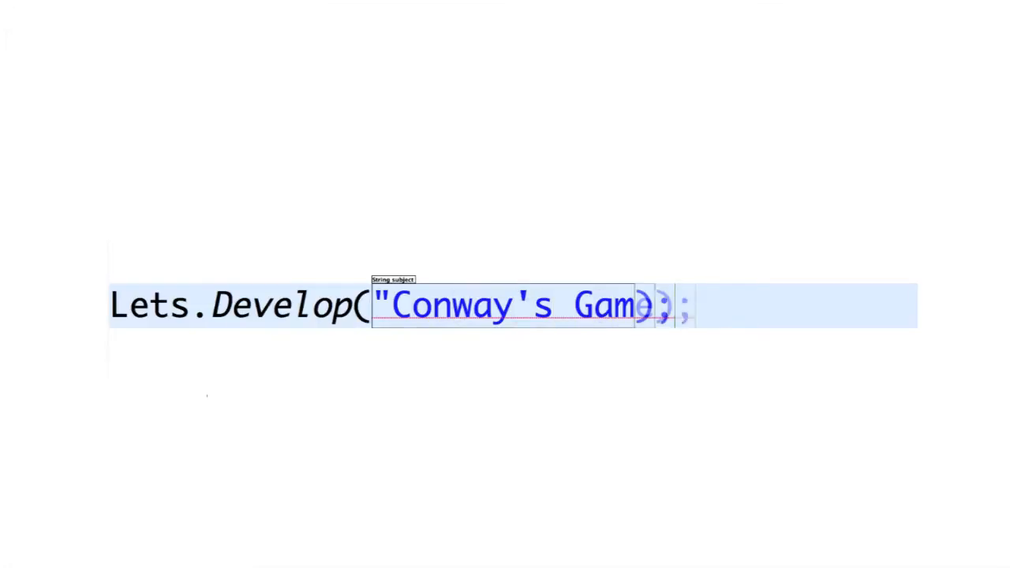
text(of Life)
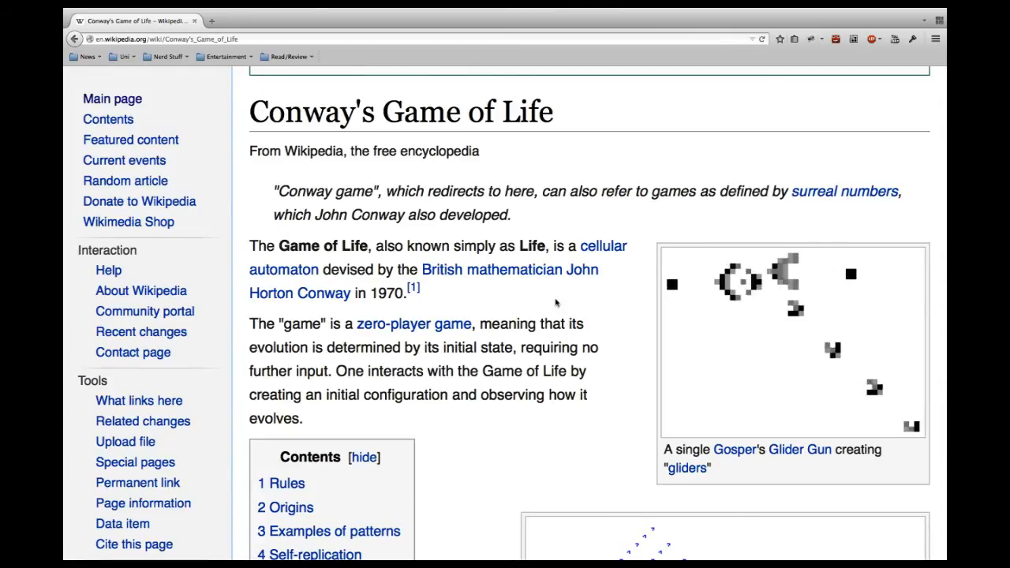
Jump to the article's '1 Rules' section from the Contents box
scroll(down, 3)
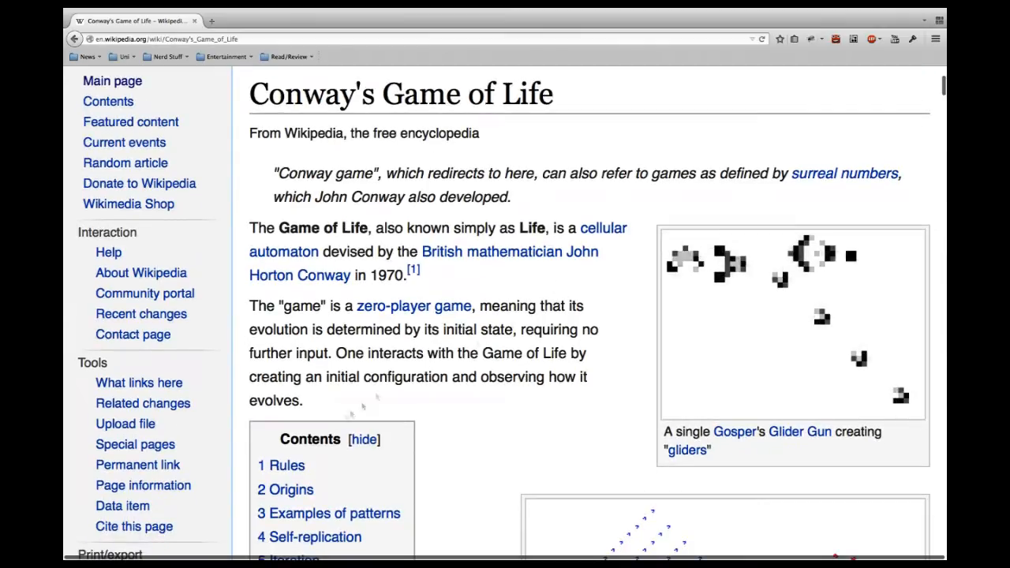
click(282, 466)
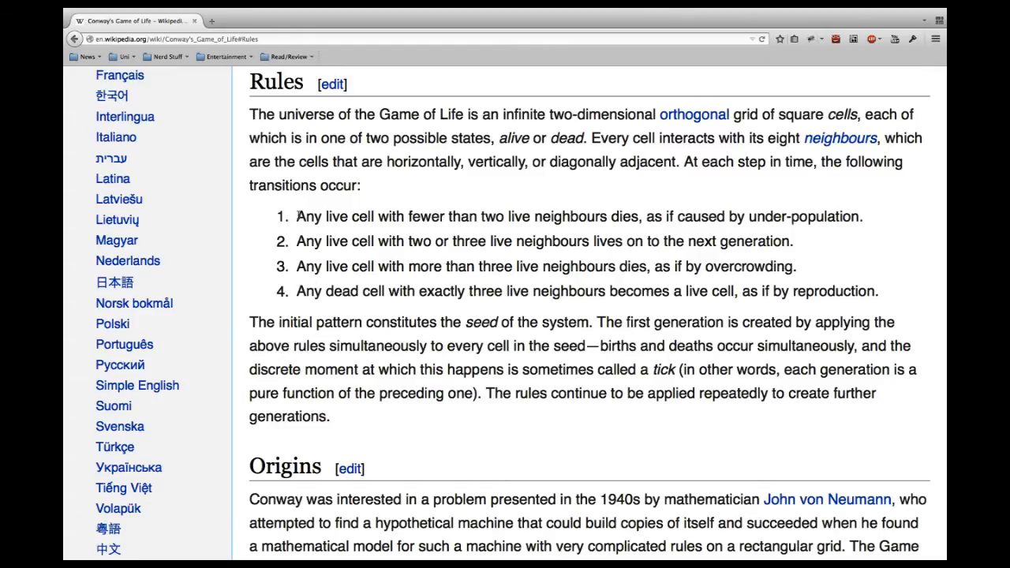
drag(298, 216, 454, 216)
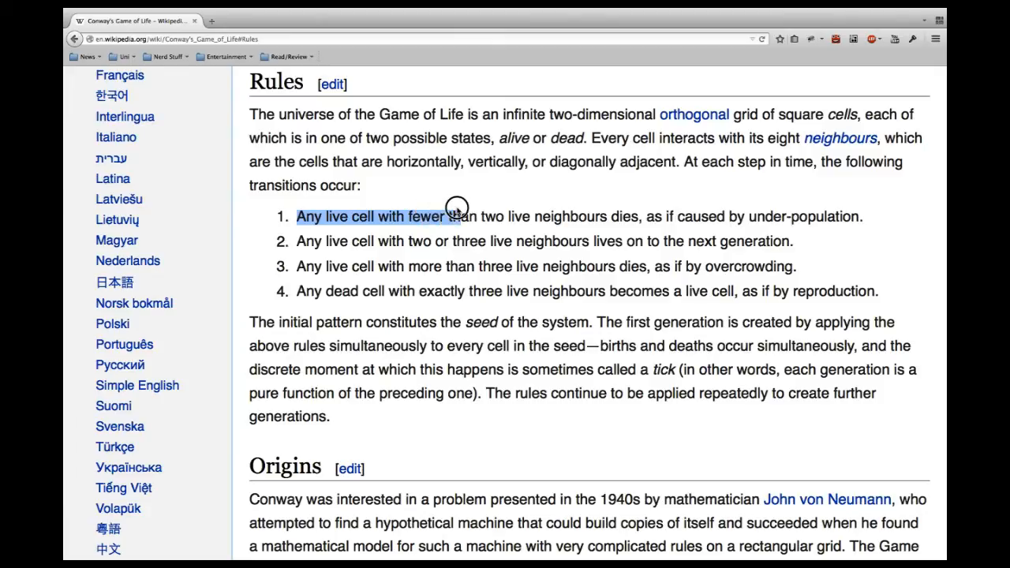
drag(456, 217, 655, 216)
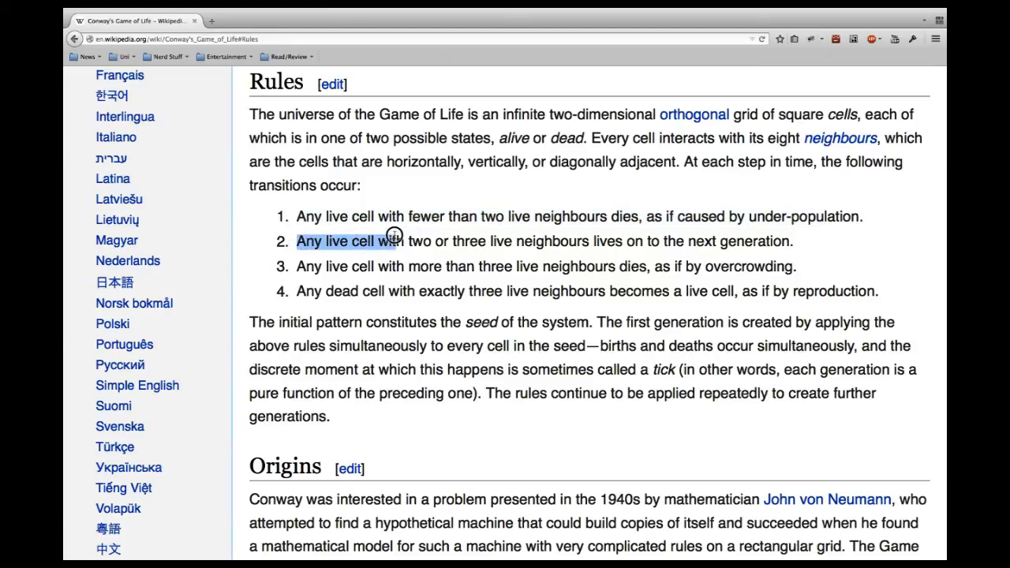
drag(395, 241, 746, 241)
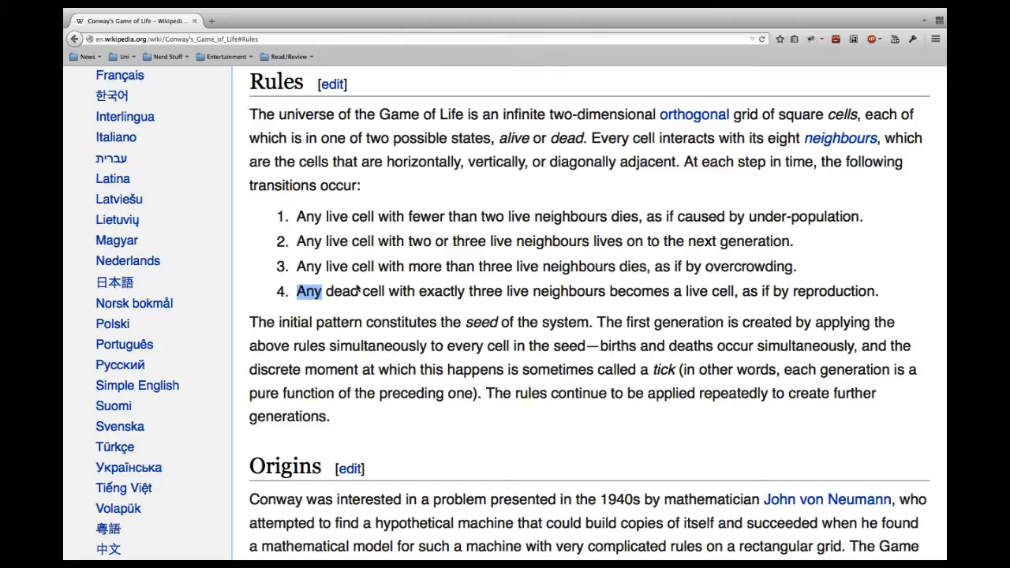
mouse_move(281, 300)
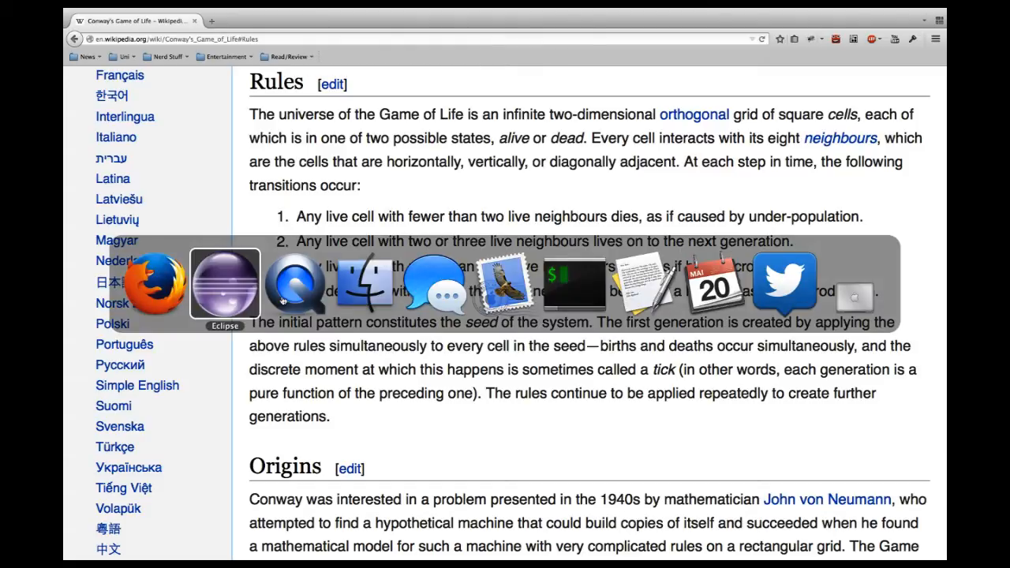
Switch back to Eclipse showing the empty game of life Maven project
click(225, 284)
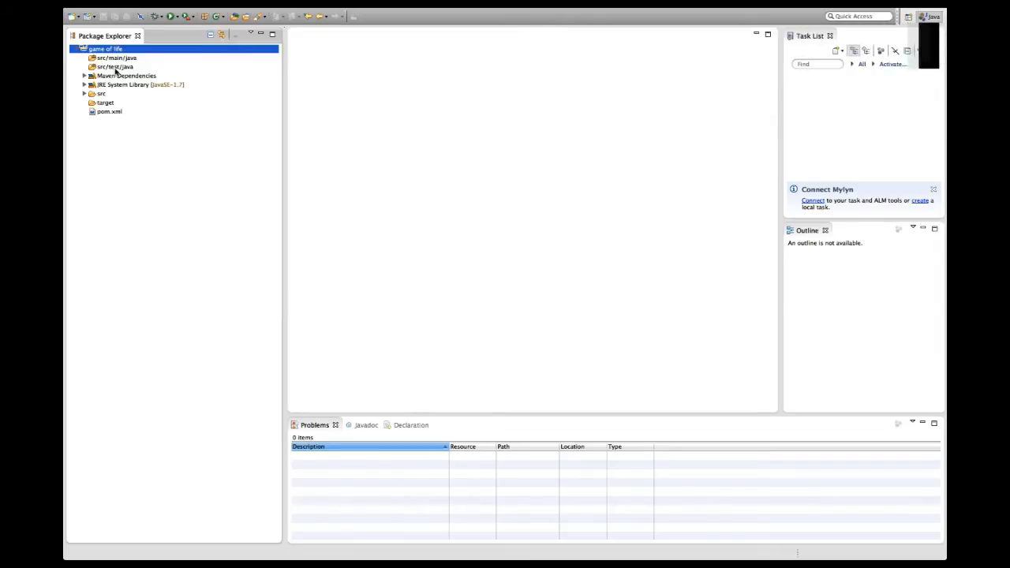
Create class CellTest in package game.of.life under src/test/java
right_click(111, 66)
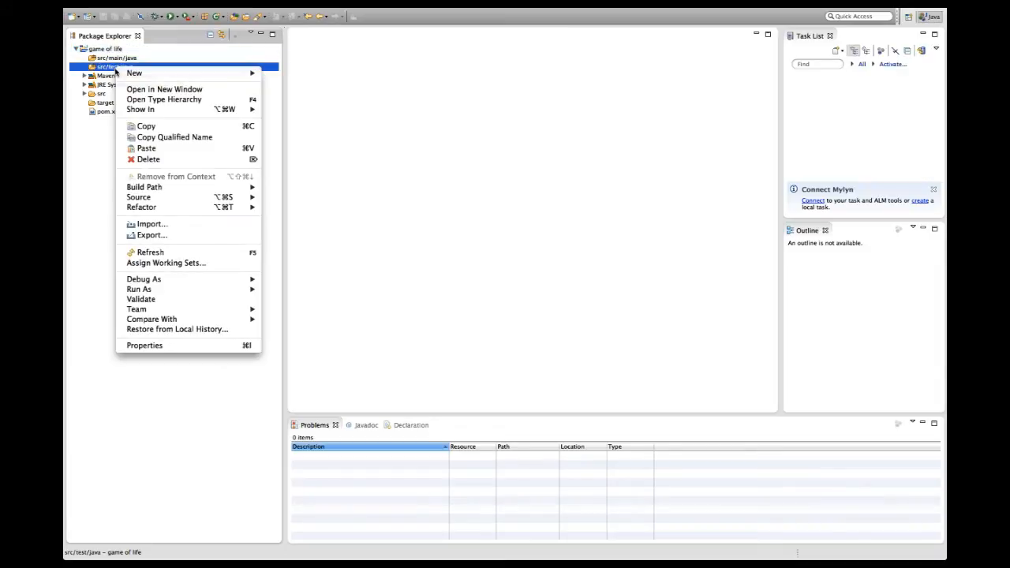
mouse_move(173, 73)
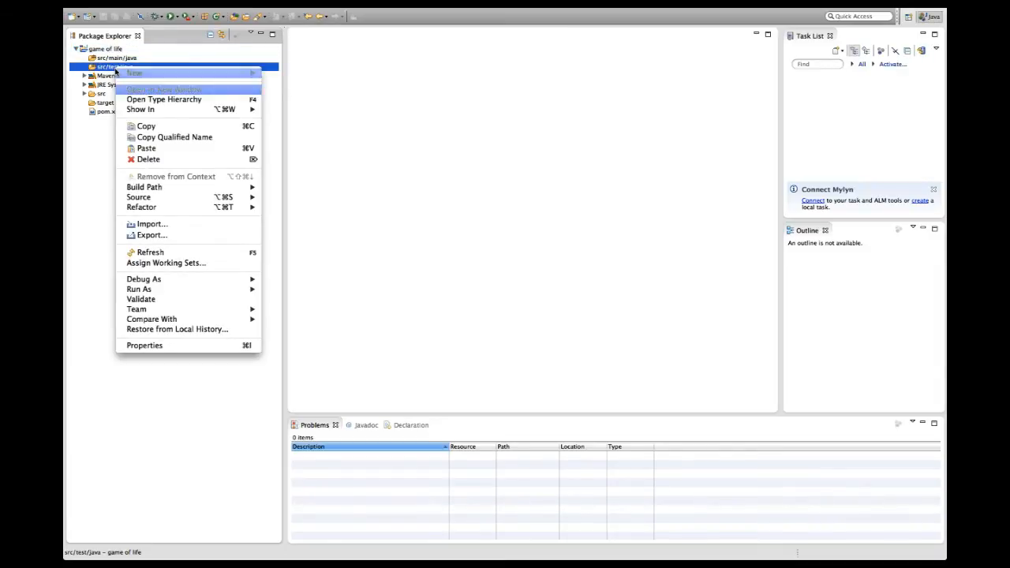
mouse_move(142, 72)
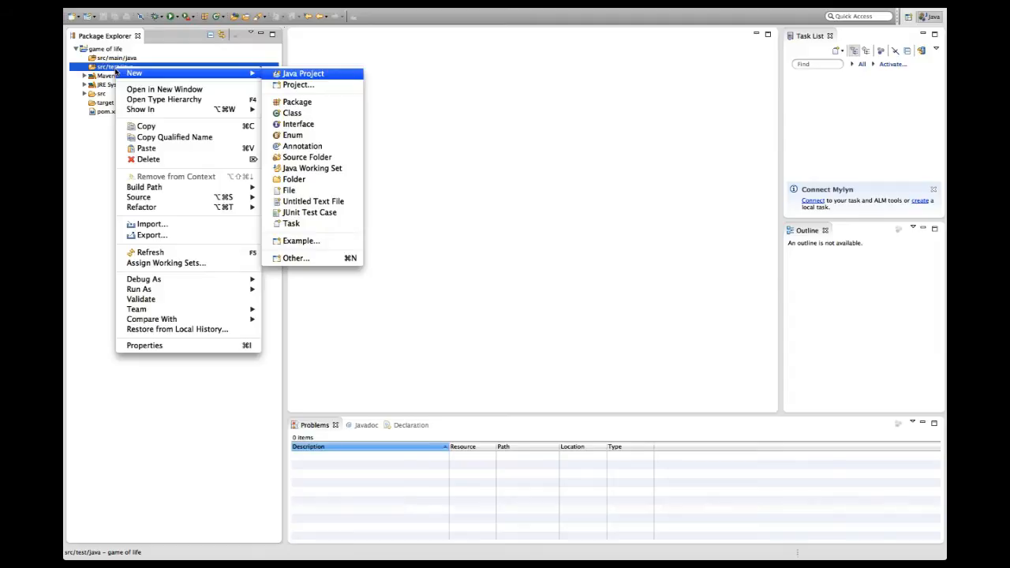
mouse_move(291, 113)
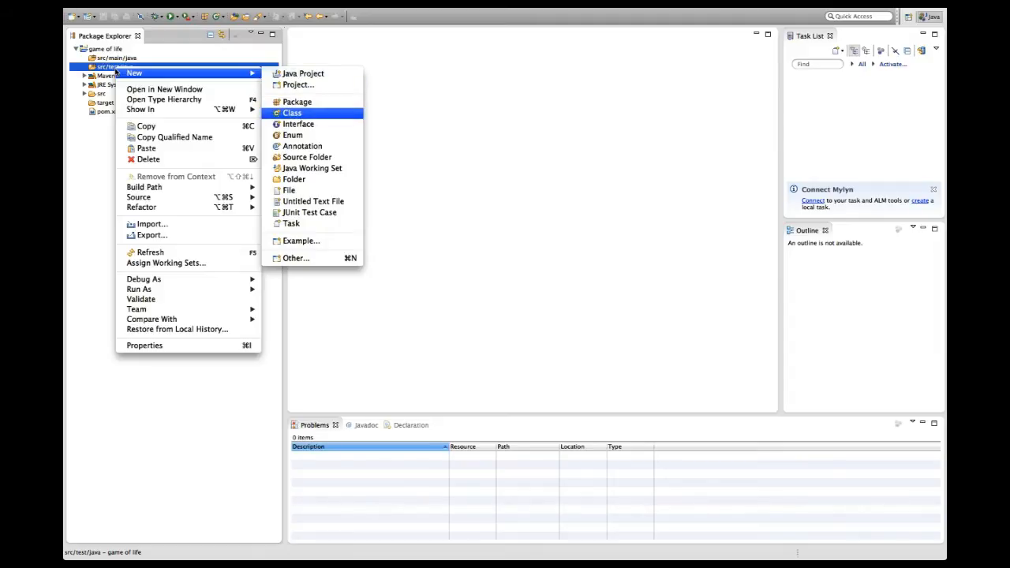
click(291, 113)
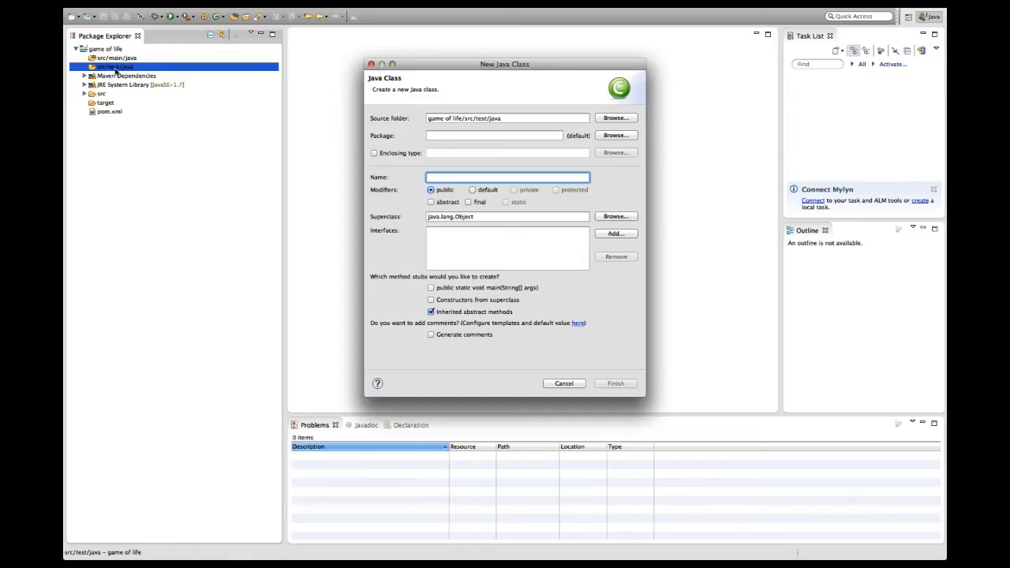
text(CellTest)
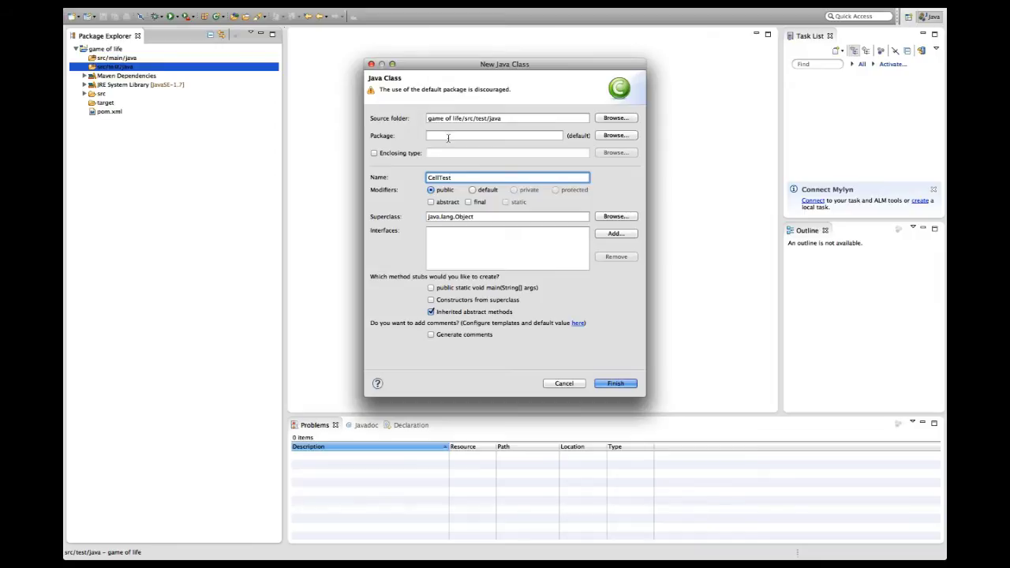
click(495, 135)
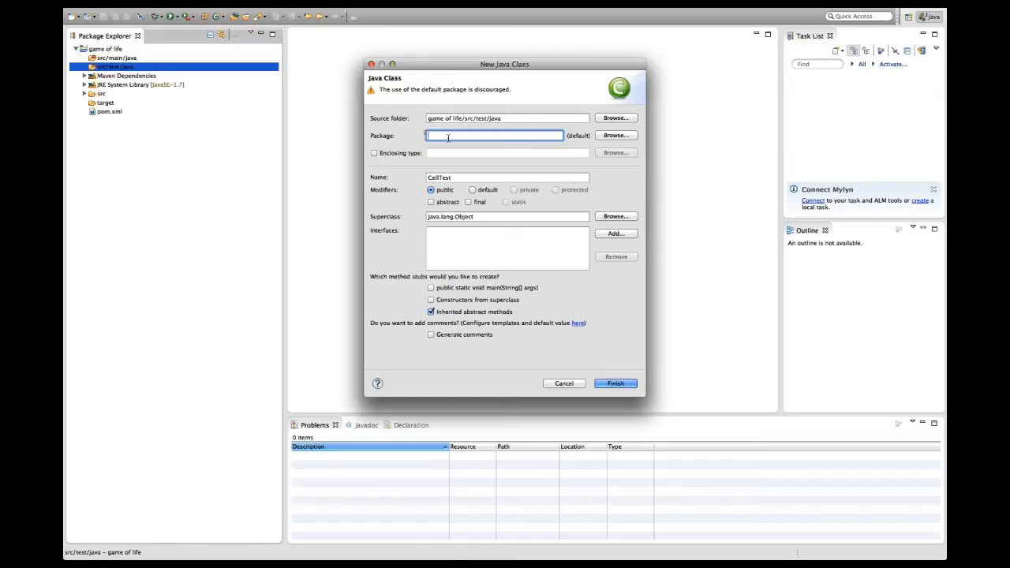
text(game.of.life)
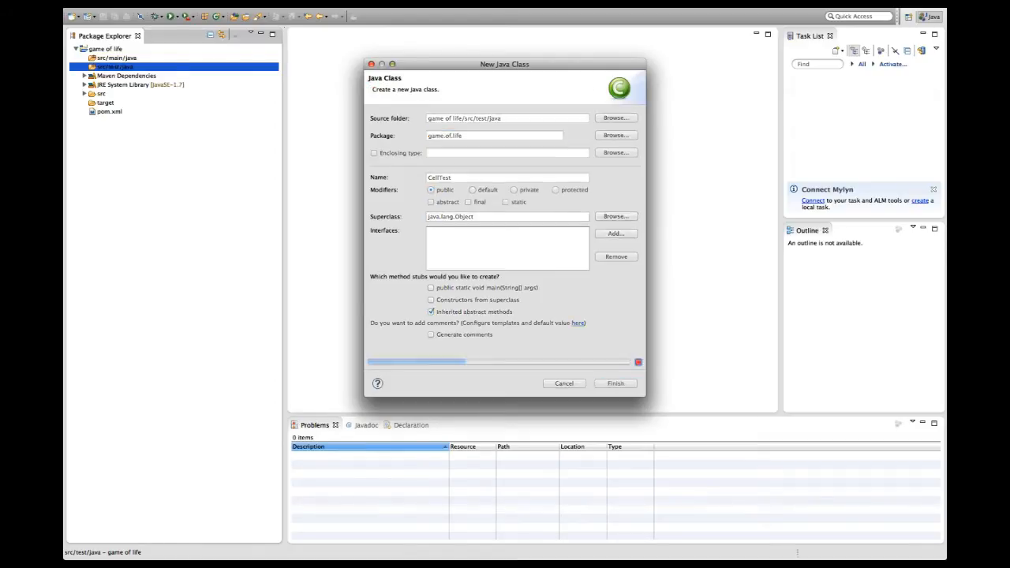
click(616, 384)
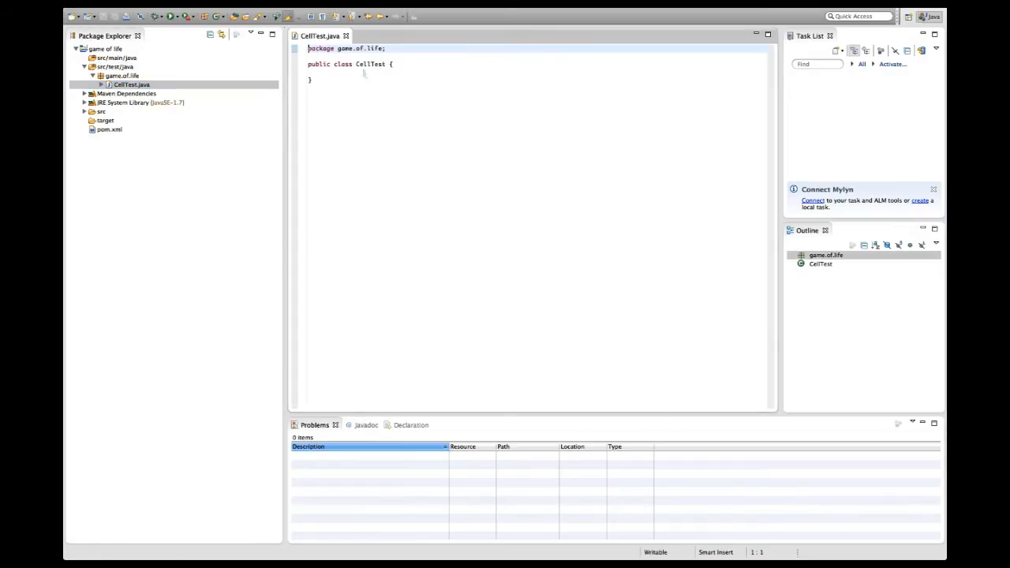
text(@)
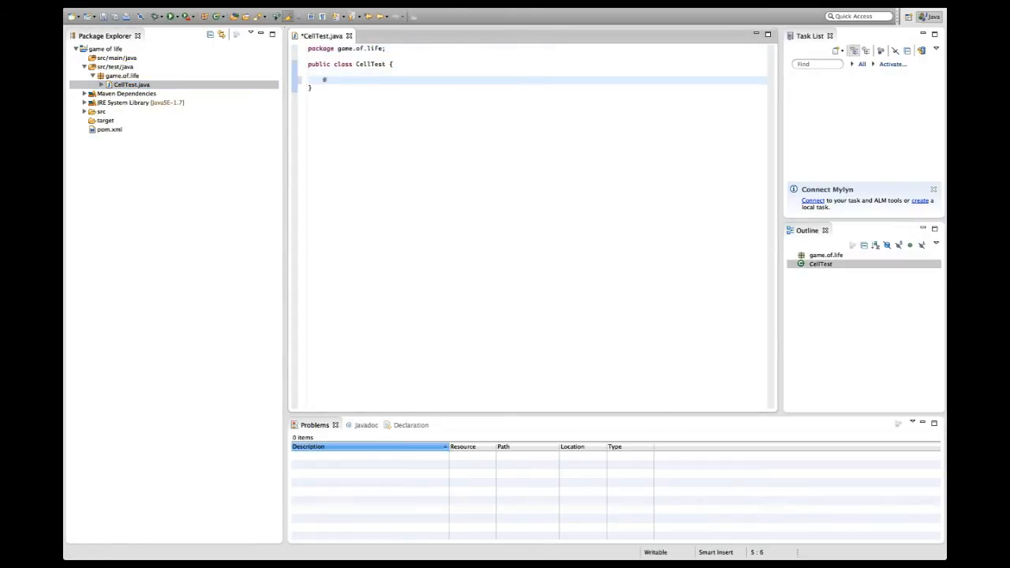
text(Test)
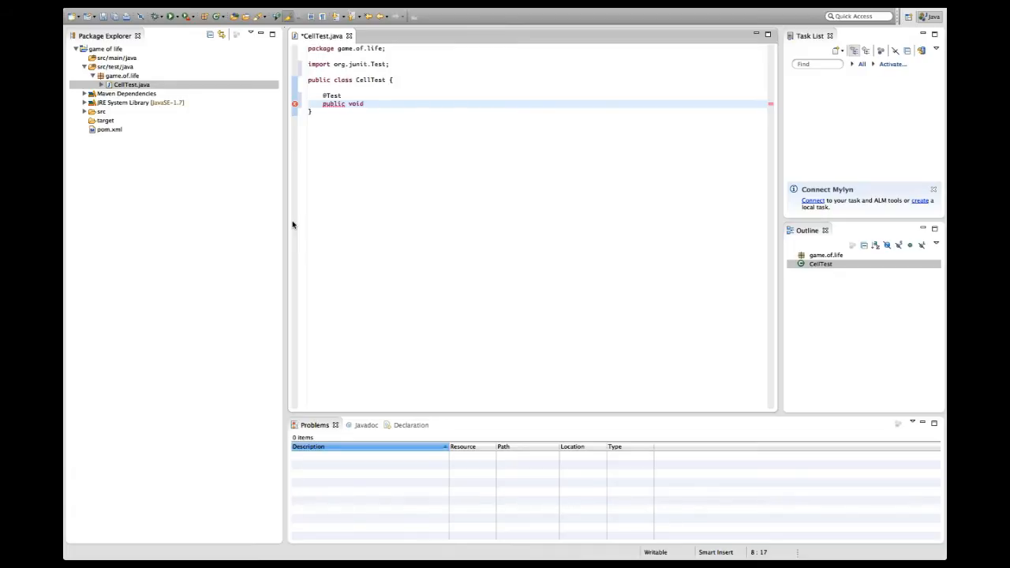
text(Shou)
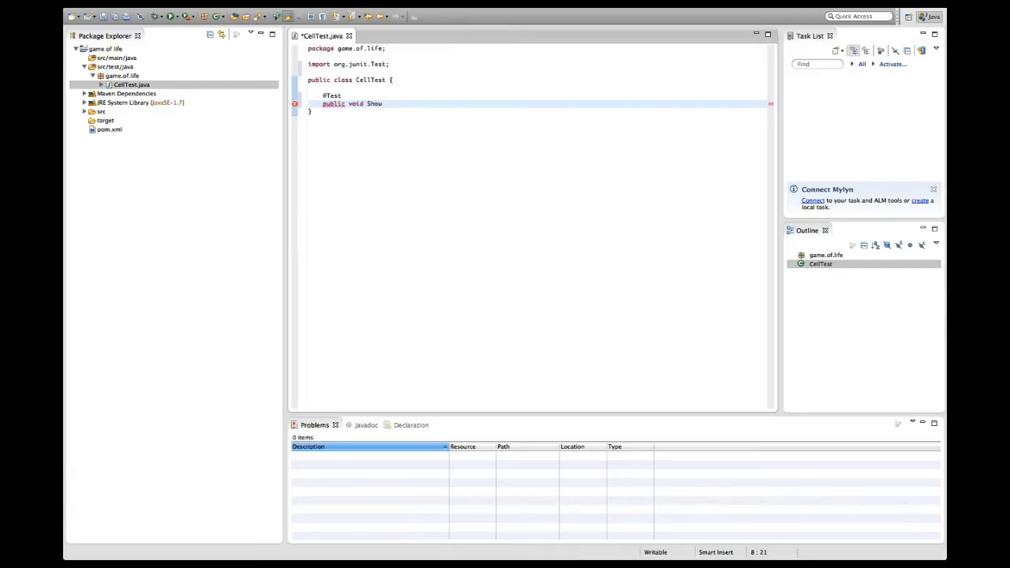
text(ld)
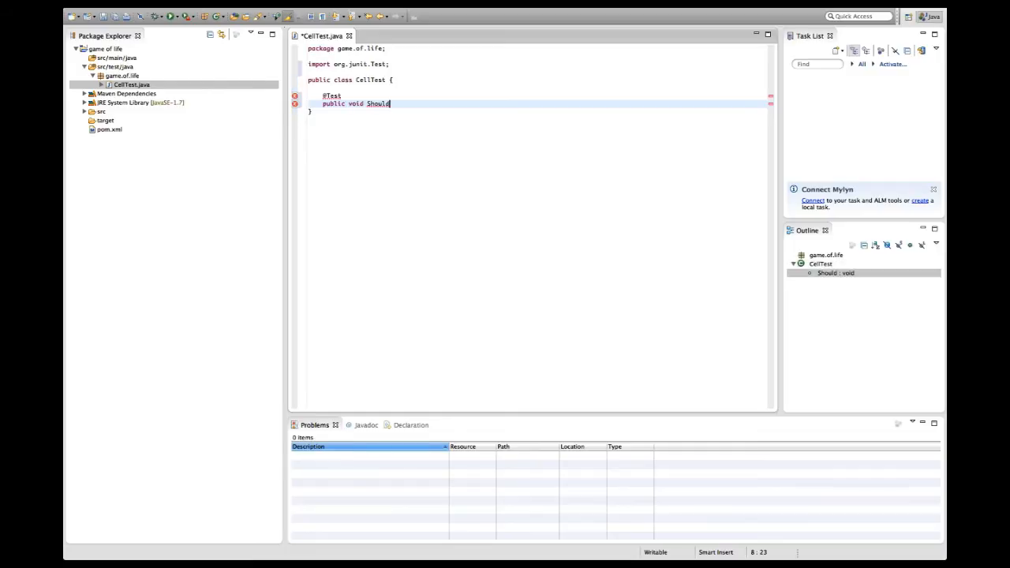
text(B)
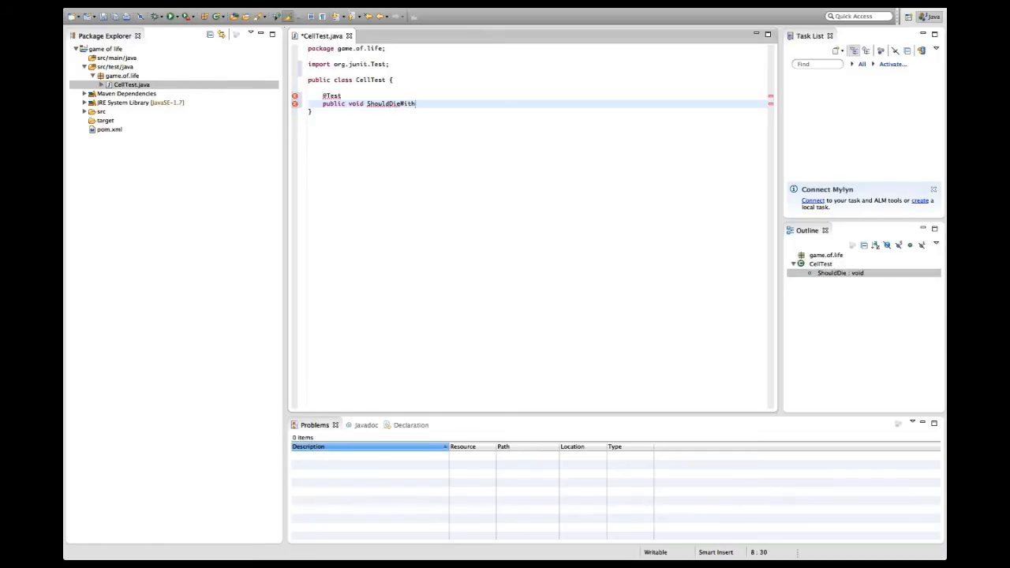
text(F)
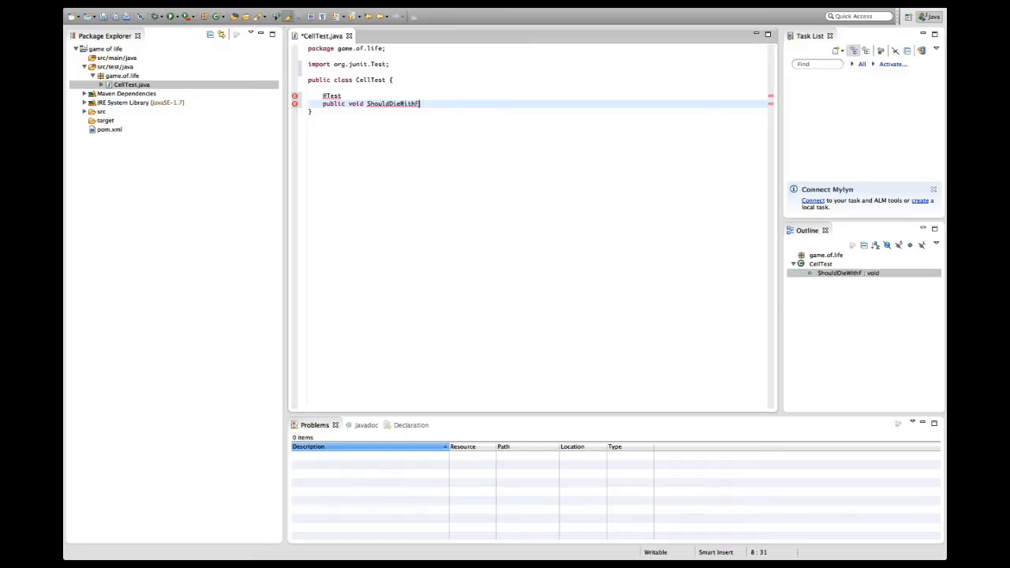
text(OnlyOneNeighbor()
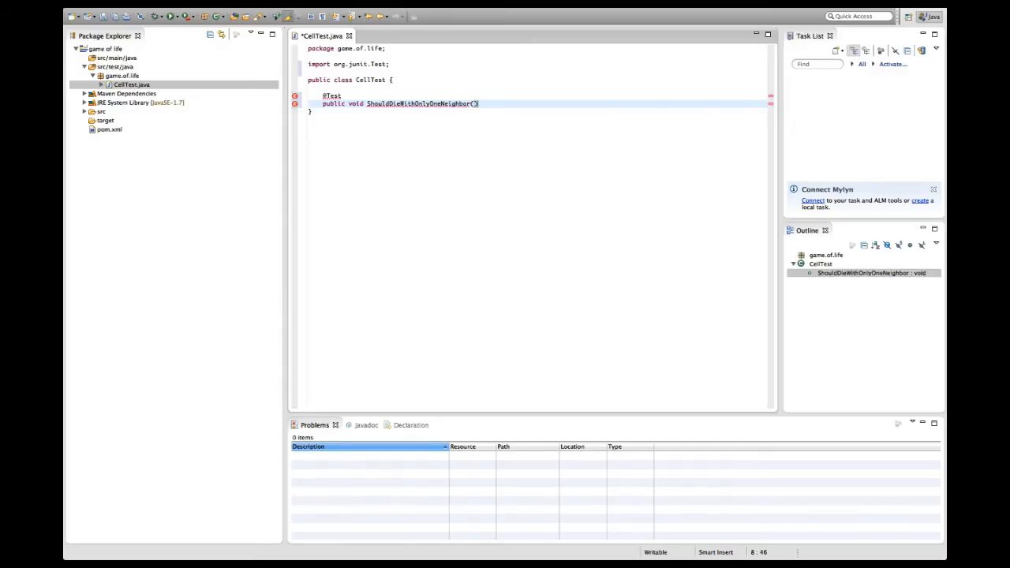
text({)
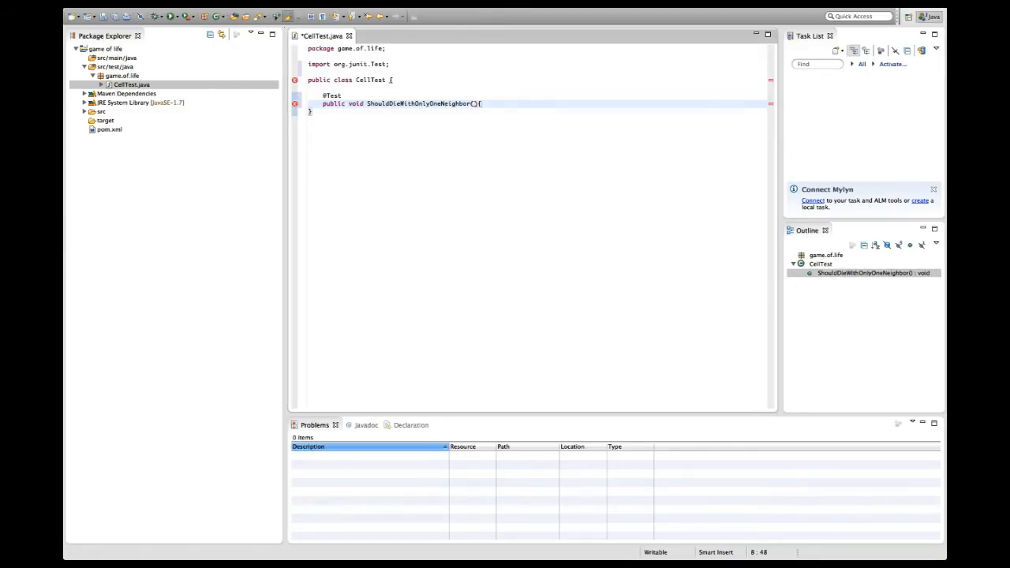
key(Enter)
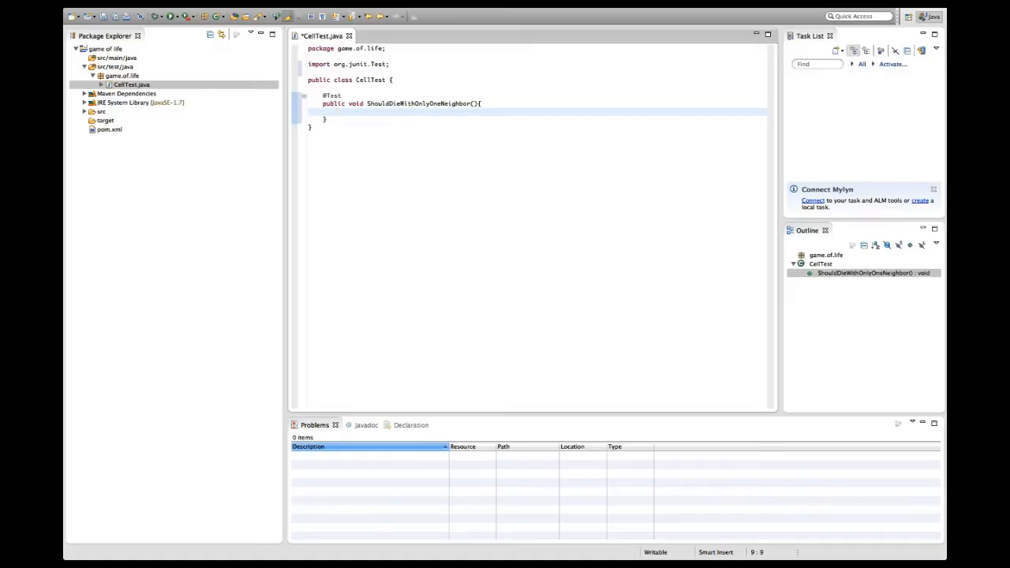
Write a new Cell() expression as the test method's first line
text(new)
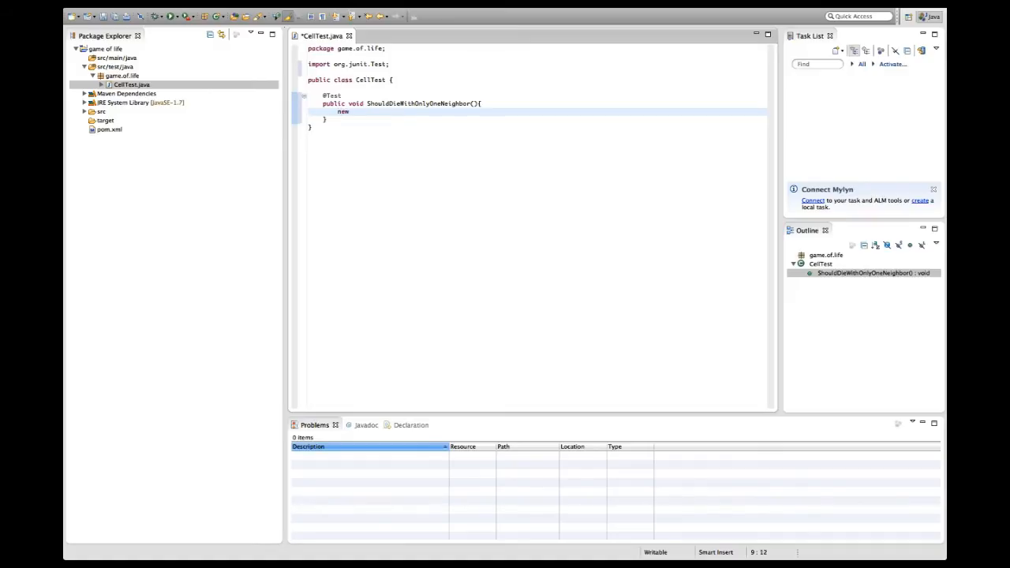
text(Cell())
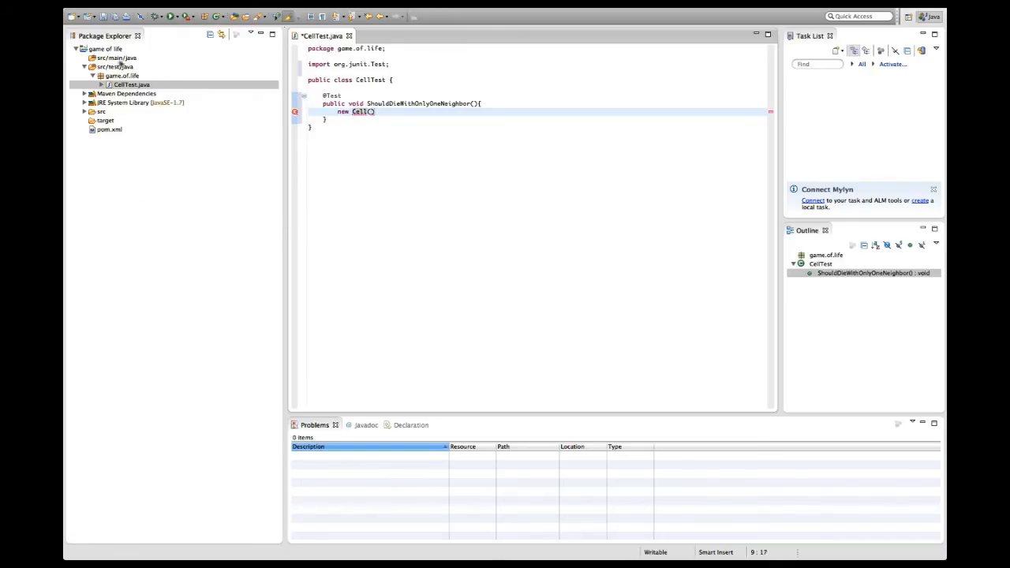
mouse_move(115, 60)
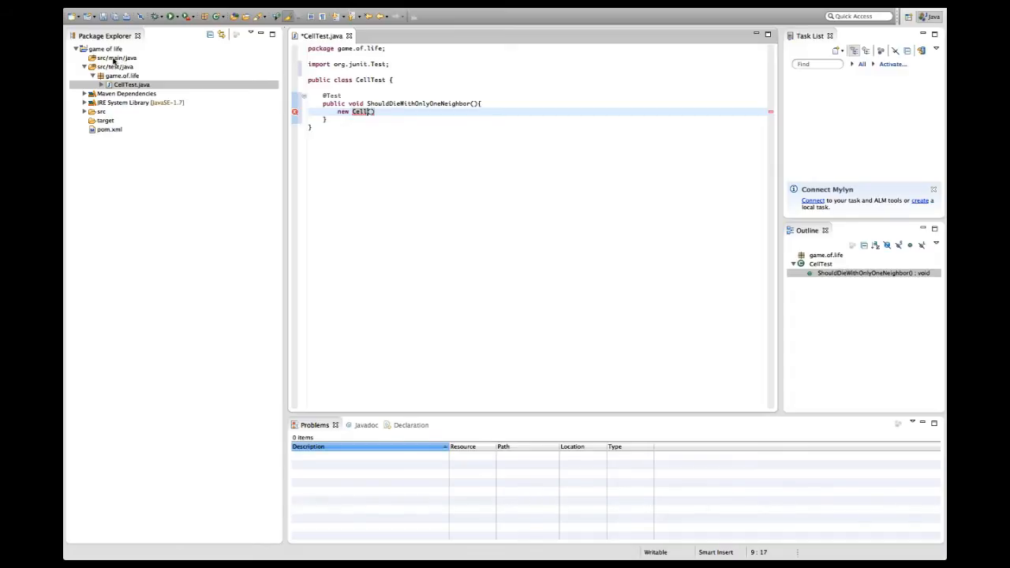
Create an empty Cell class in game.of.life under src/main/java, then return to CellTest
right_click(103, 67)
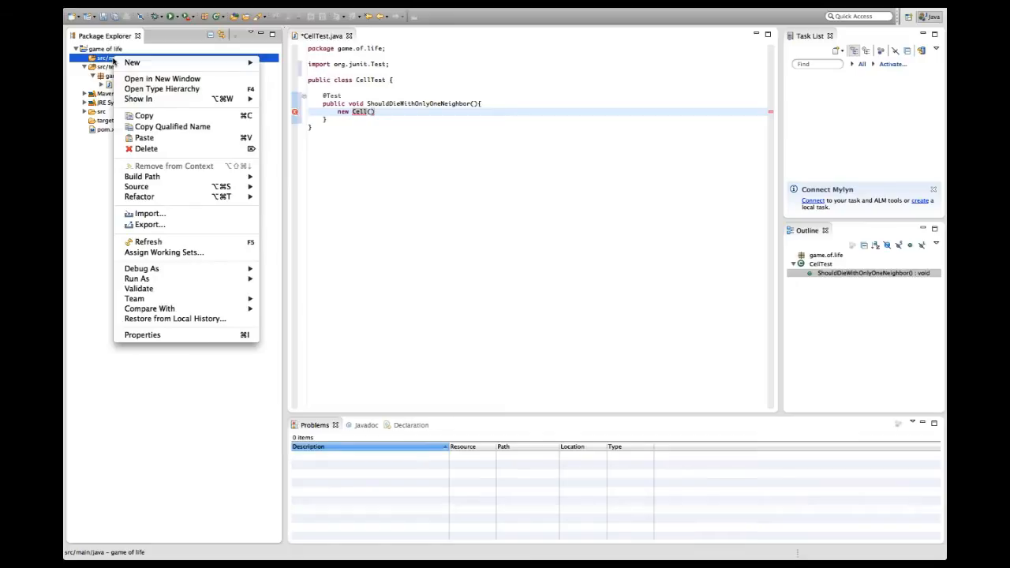
click(136, 63)
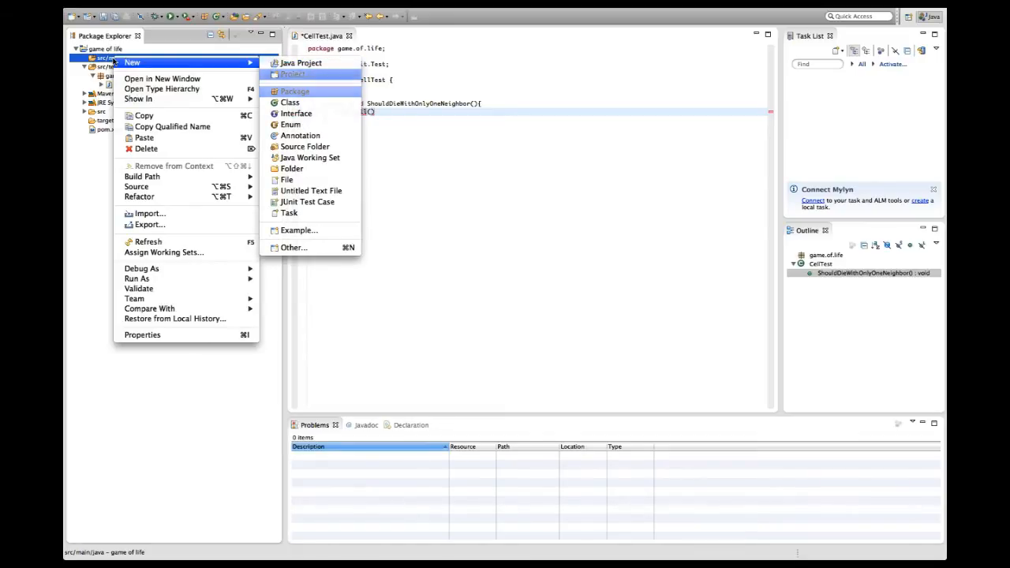
click(289, 102)
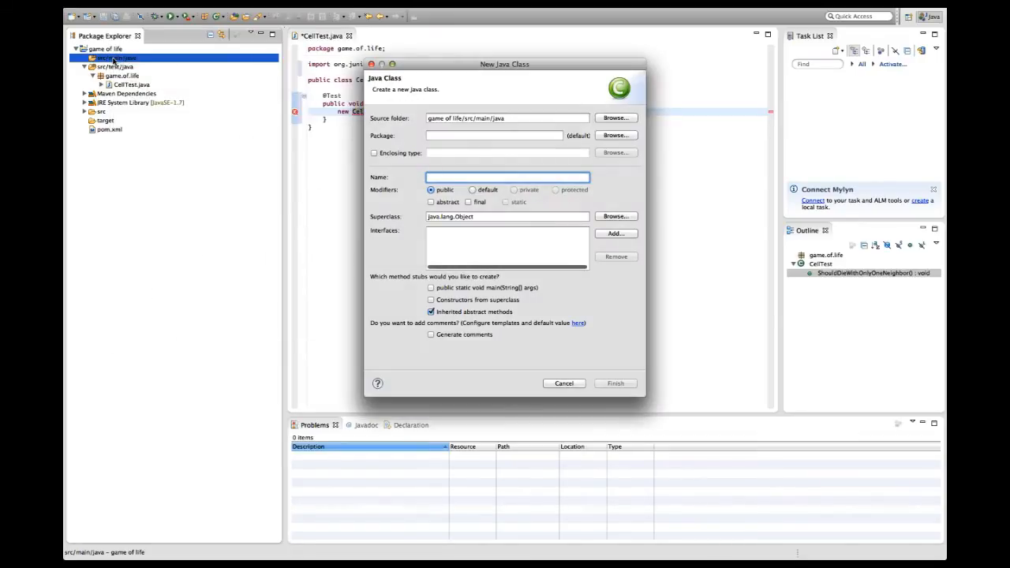
text(Cell)
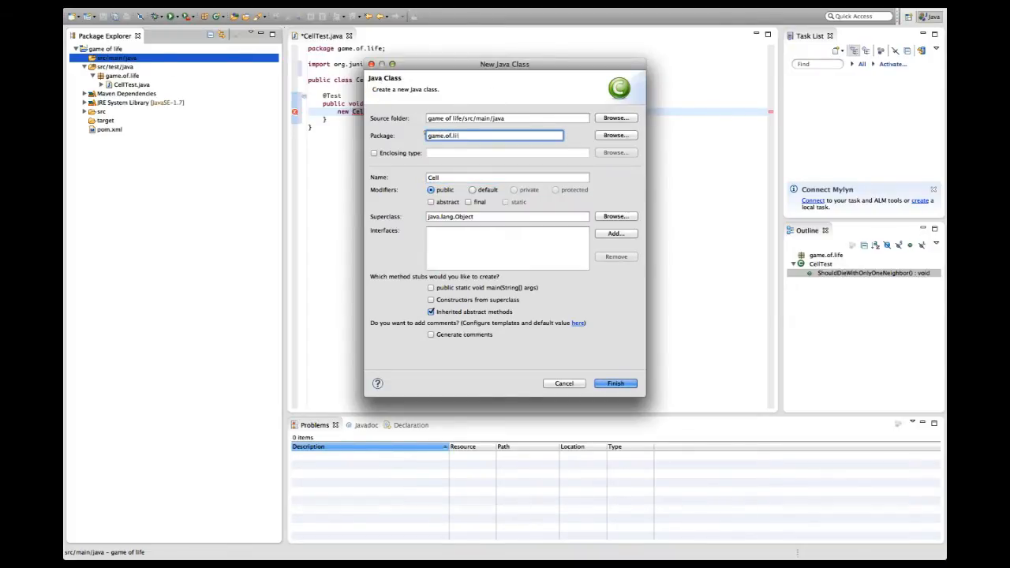
click(615, 384)
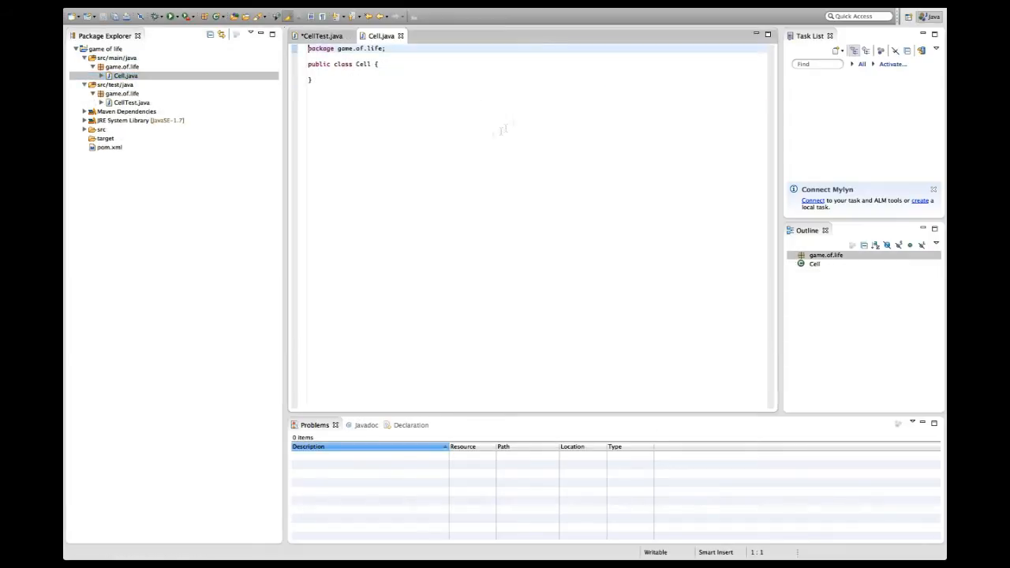
click(319, 36)
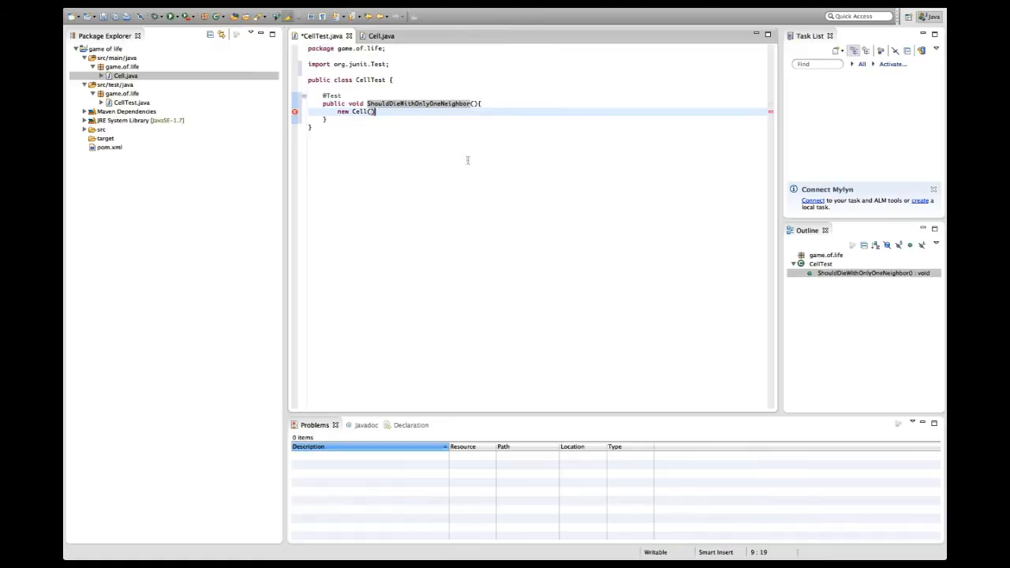
Store new Cell(Cell.CellState.ALIVE) in a local variable named uut
key(Ctrl+1)
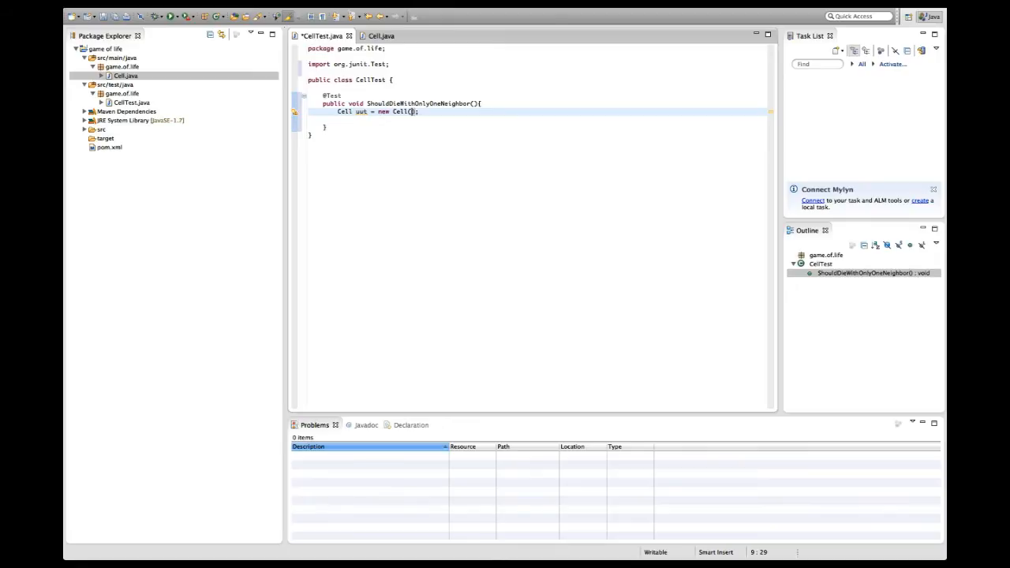
mouse_move(441, 134)
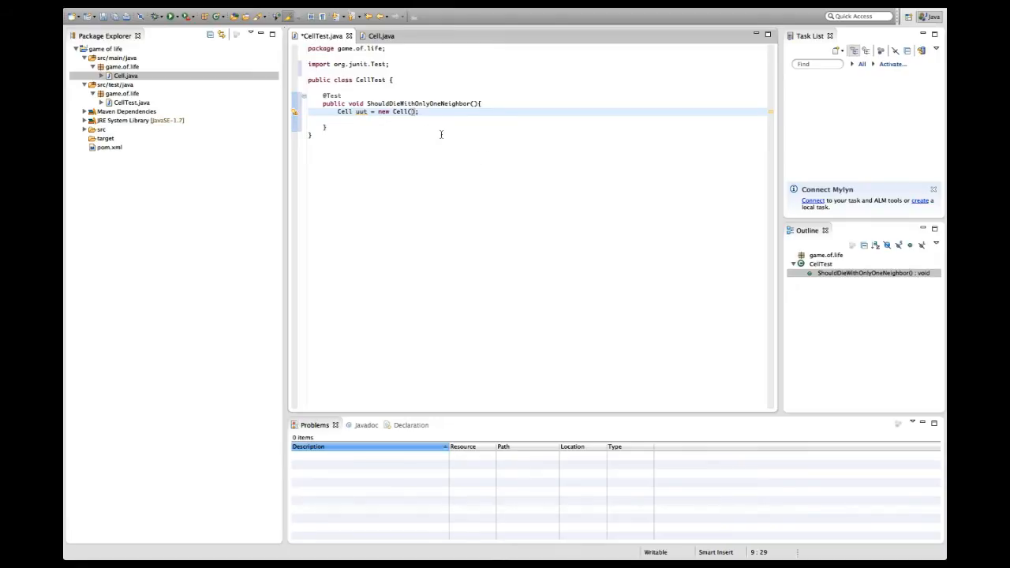
text(Cell.CellState.ALIVE)
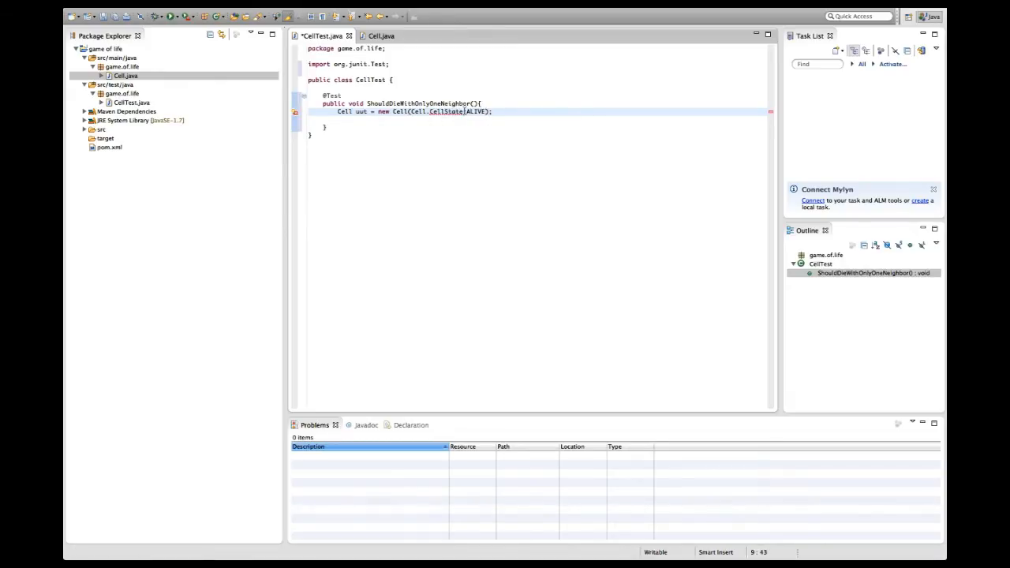
click(446, 112)
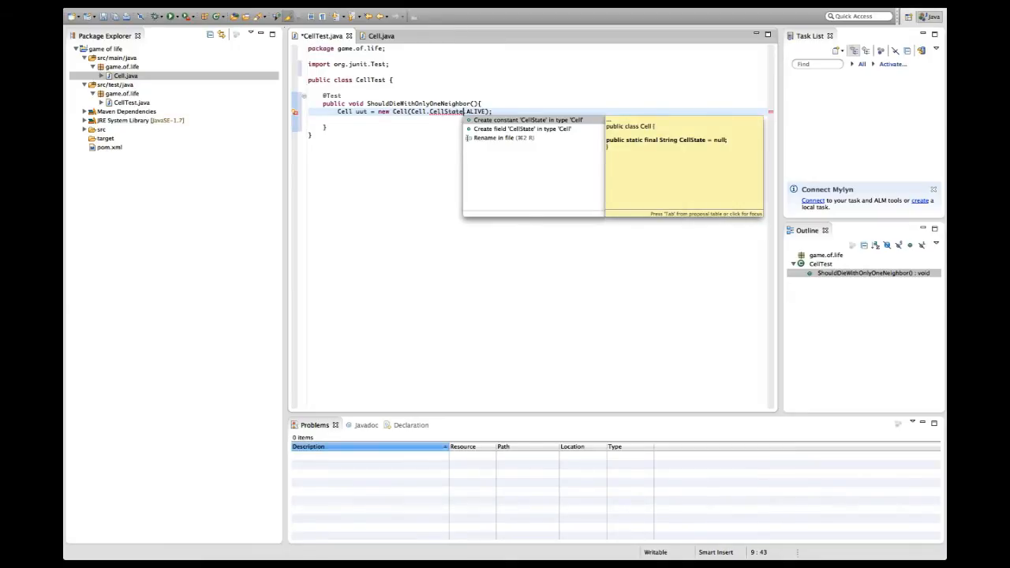
key(Escape)
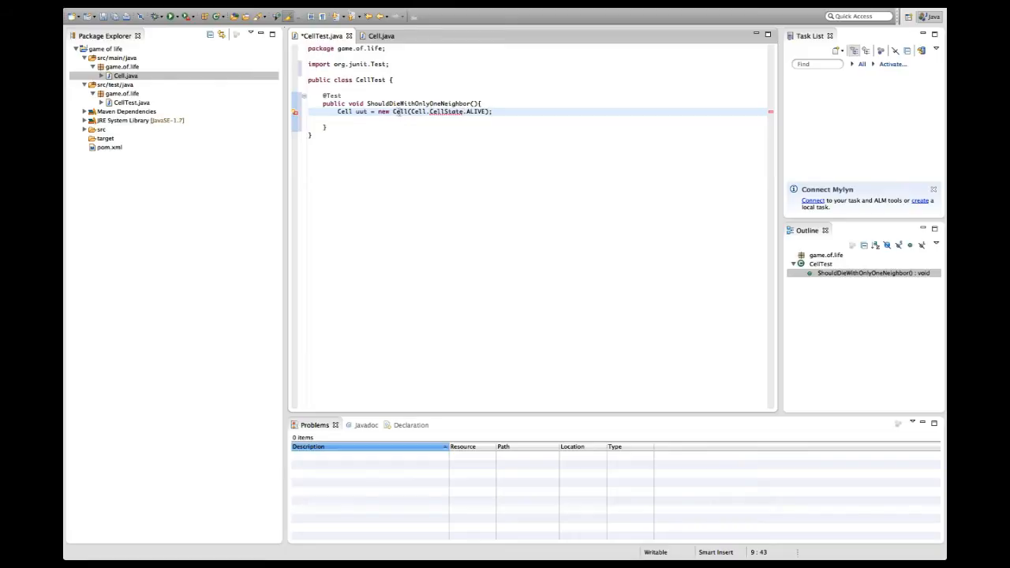
click(385, 37)
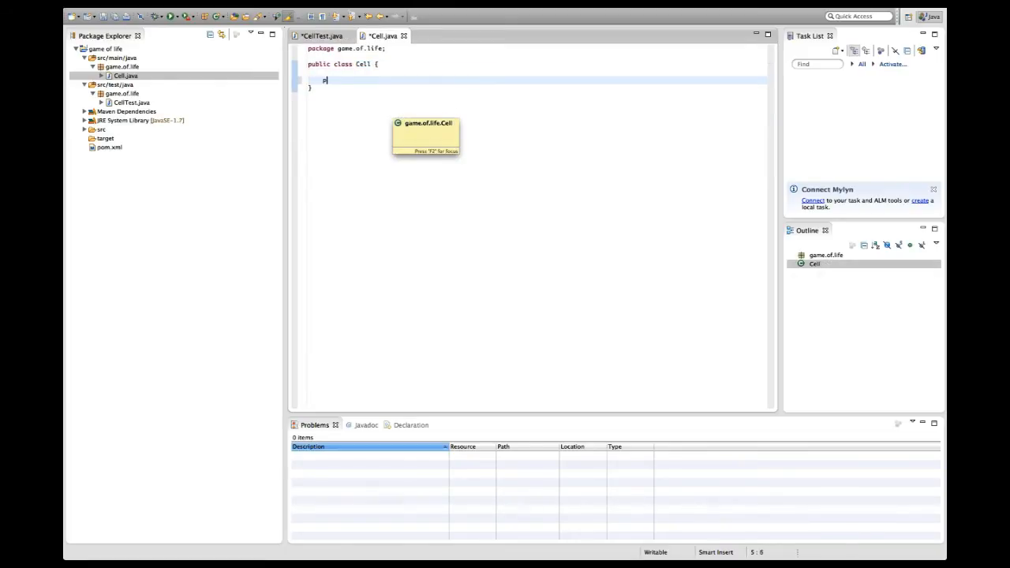
Declare a nested public enum CellState with ALIVE and DEAD in Cell
text(ublic CellSto)
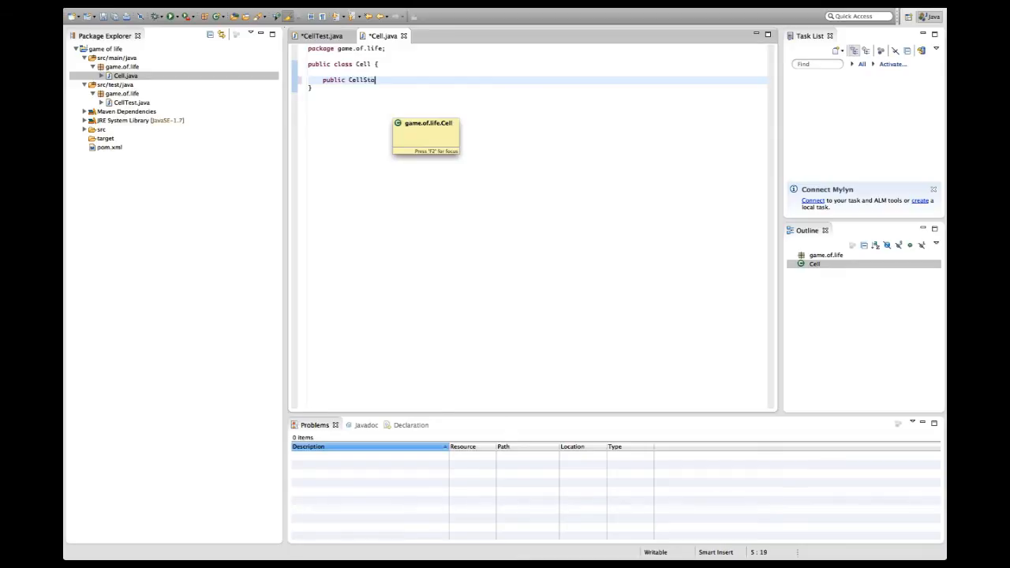
text(te {)
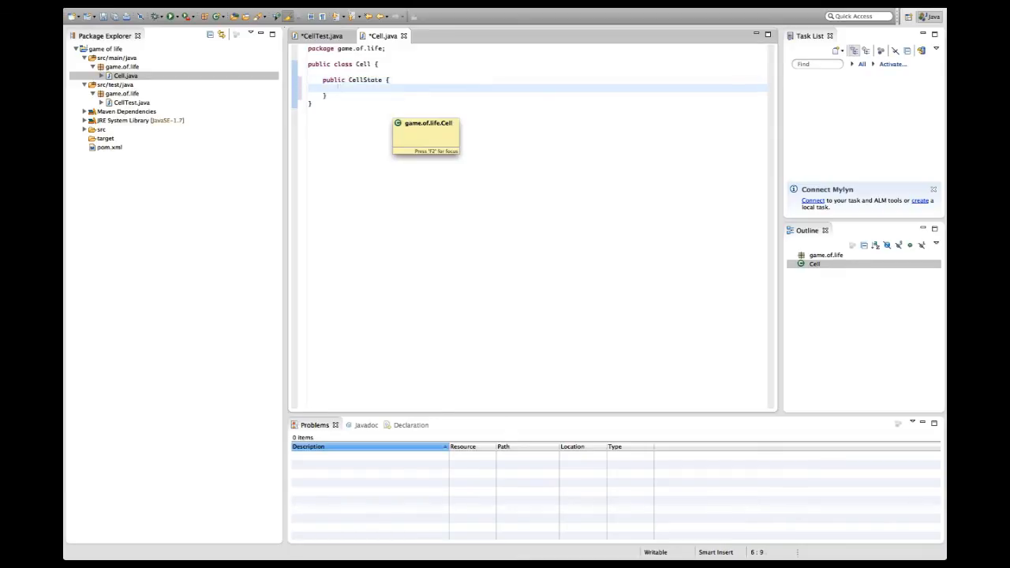
text(ALIVE, D)
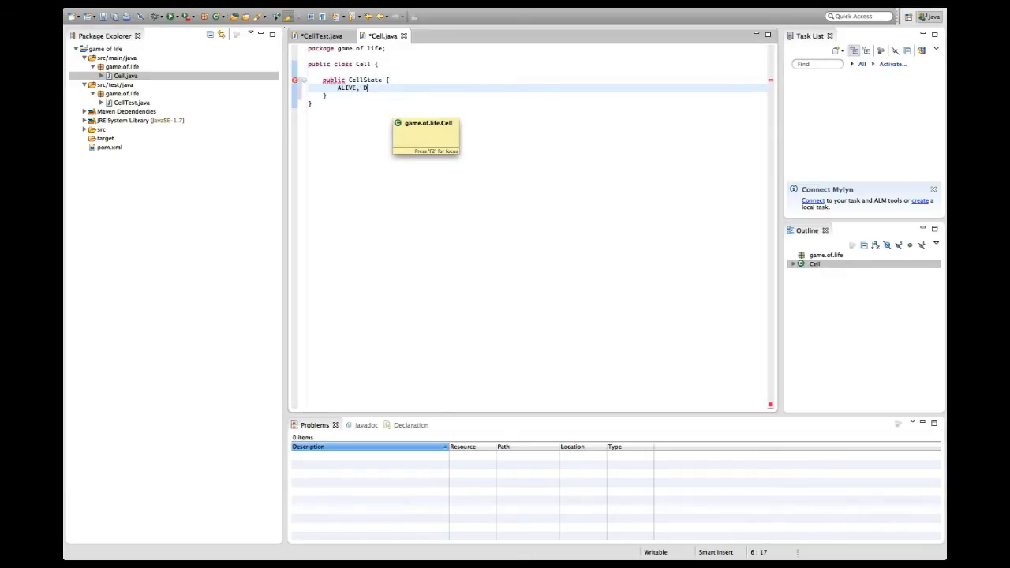
text(EAD)
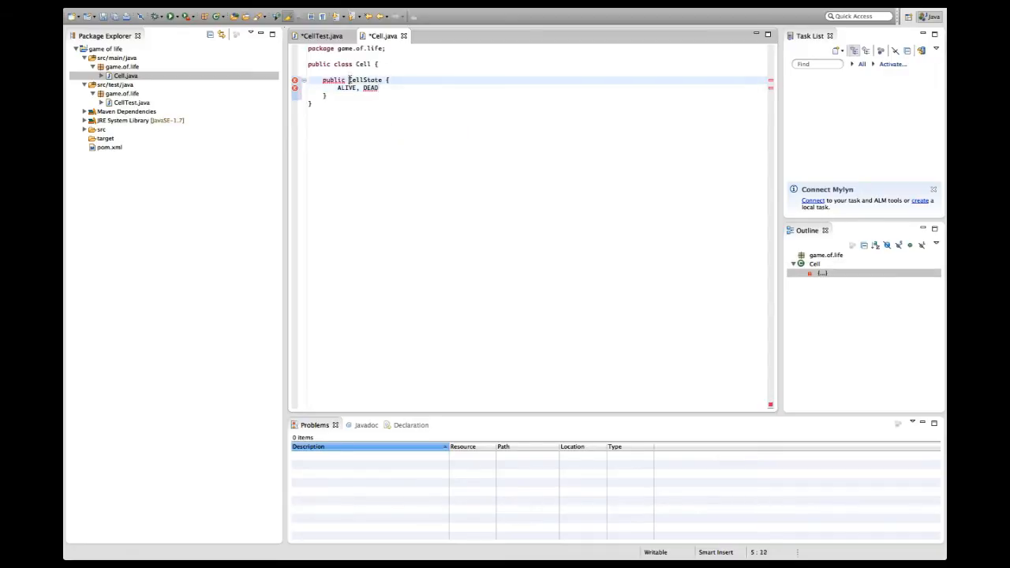
text(enum)
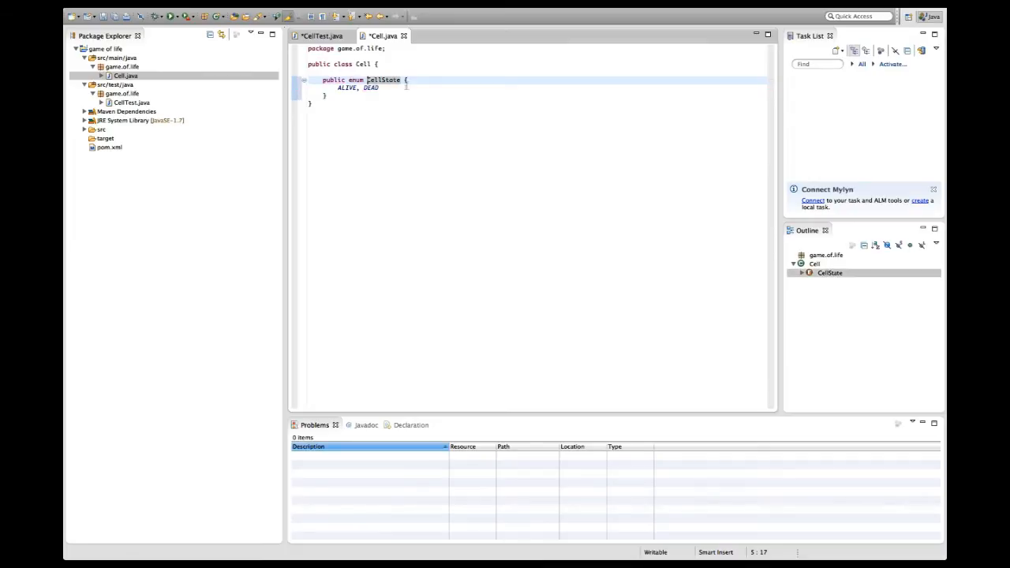
click(320, 36)
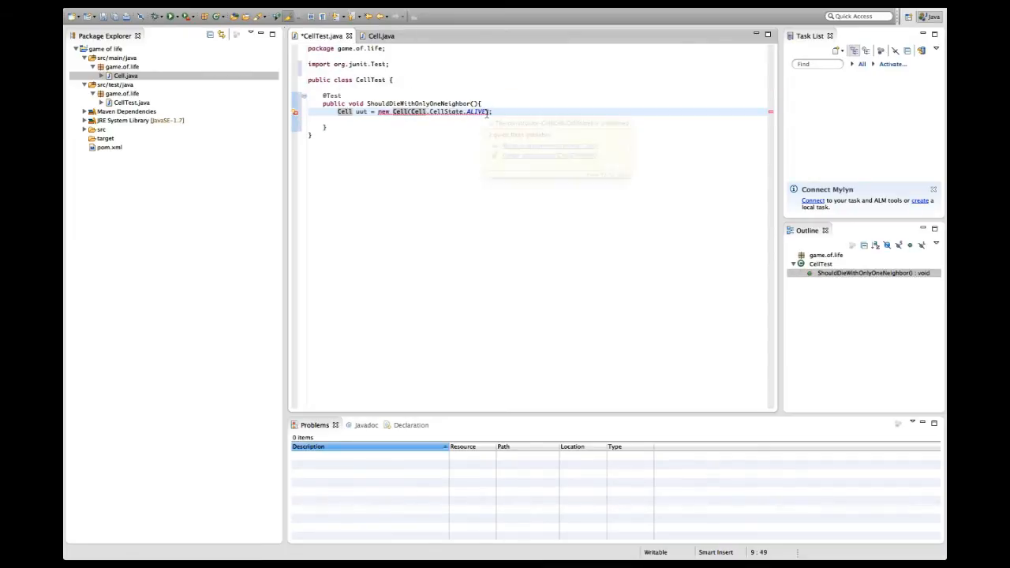
Generate a Cell(CellState) constructor assigning its argument to a private field named state
click(481, 112)
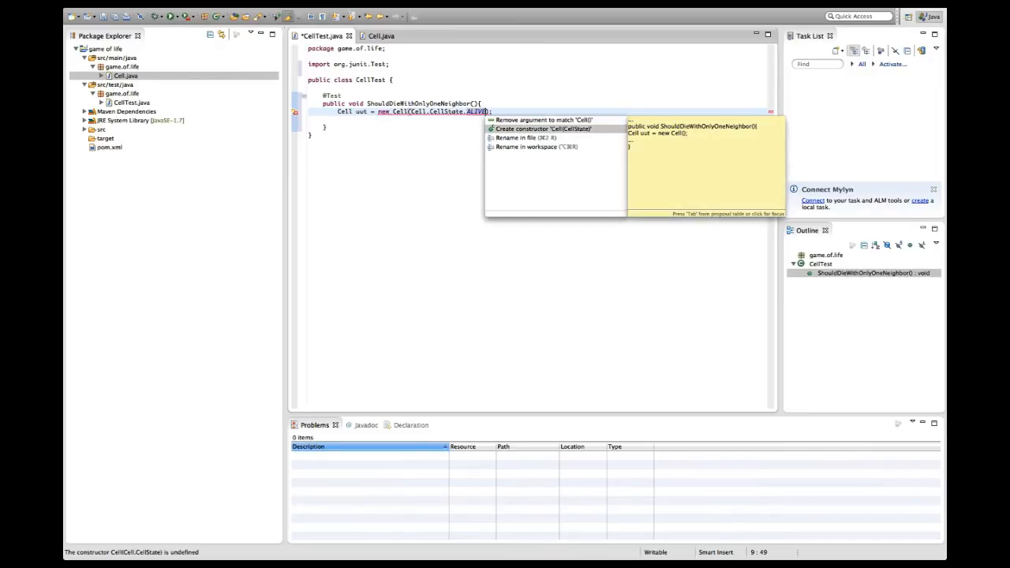
click(544, 128)
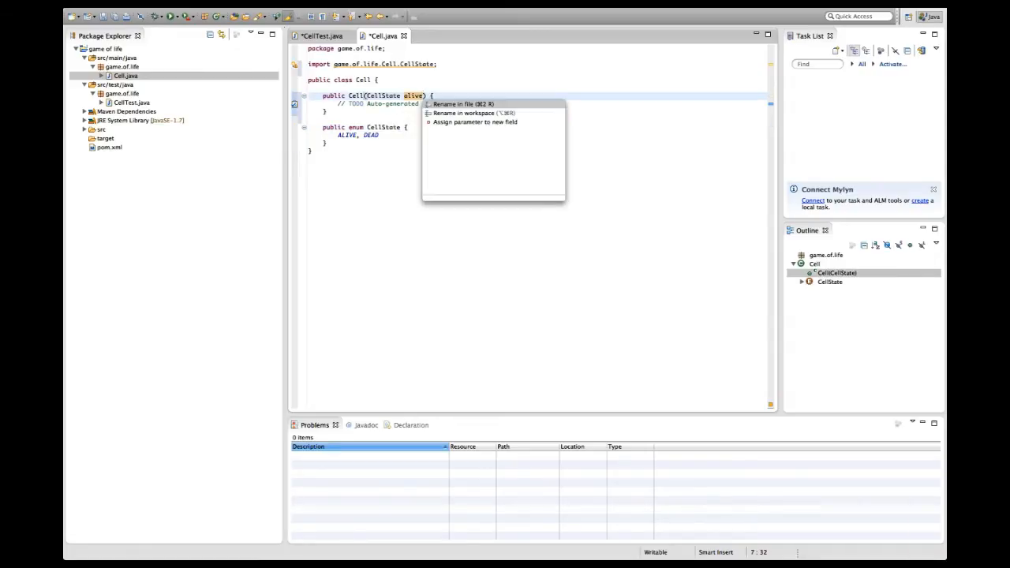
click(475, 123)
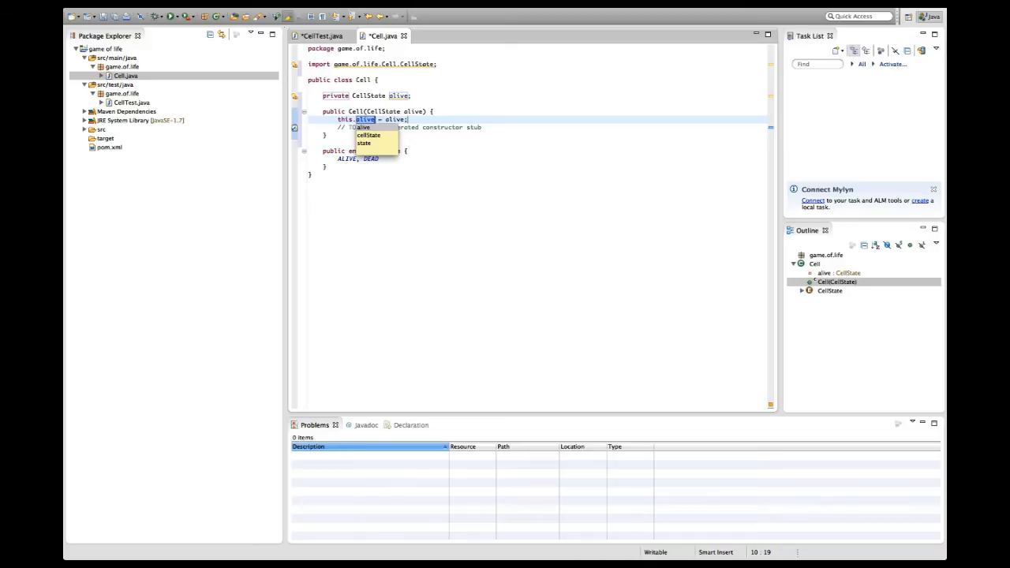
click(368, 143)
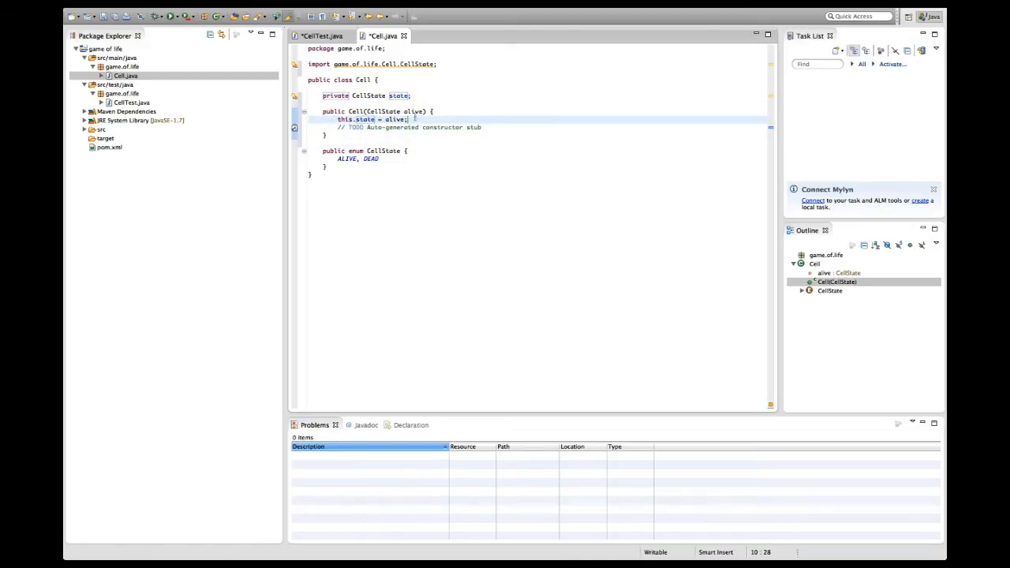
double_click(411, 111)
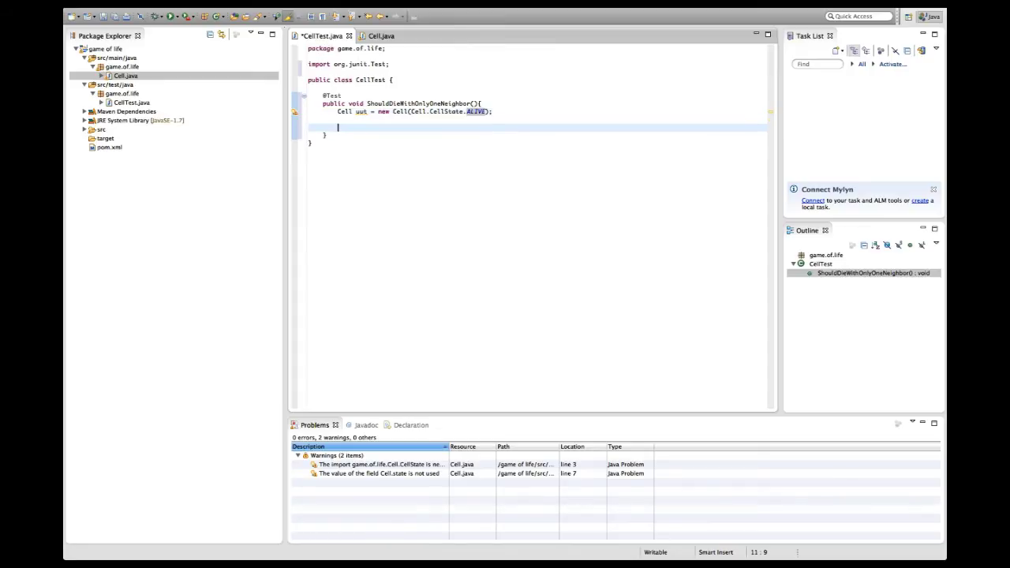
Call uut.GetNextState(1) on a new line in the ShouldDieWithOnlyOneNeighbor test
text(uut.)
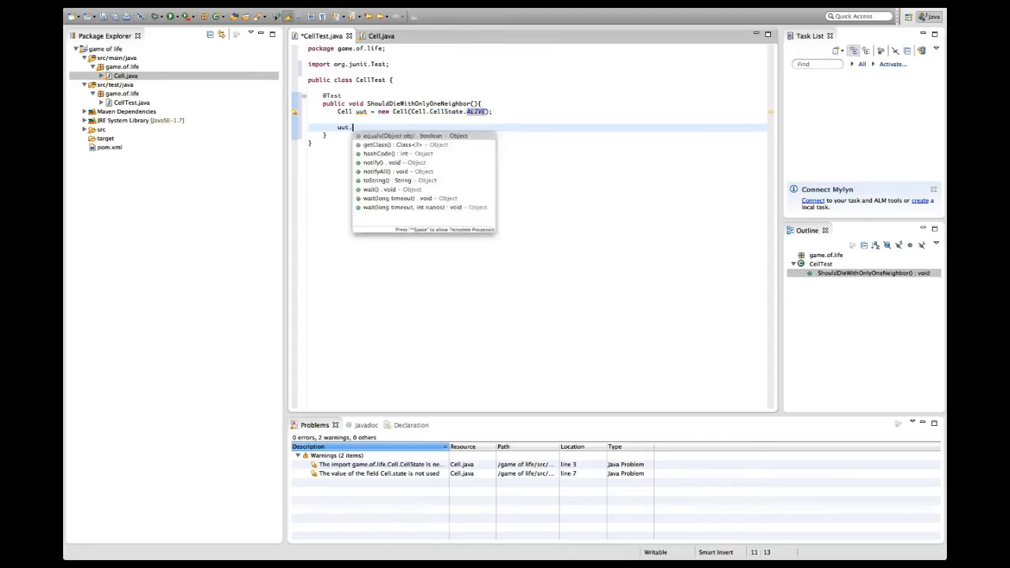
text(Ge)
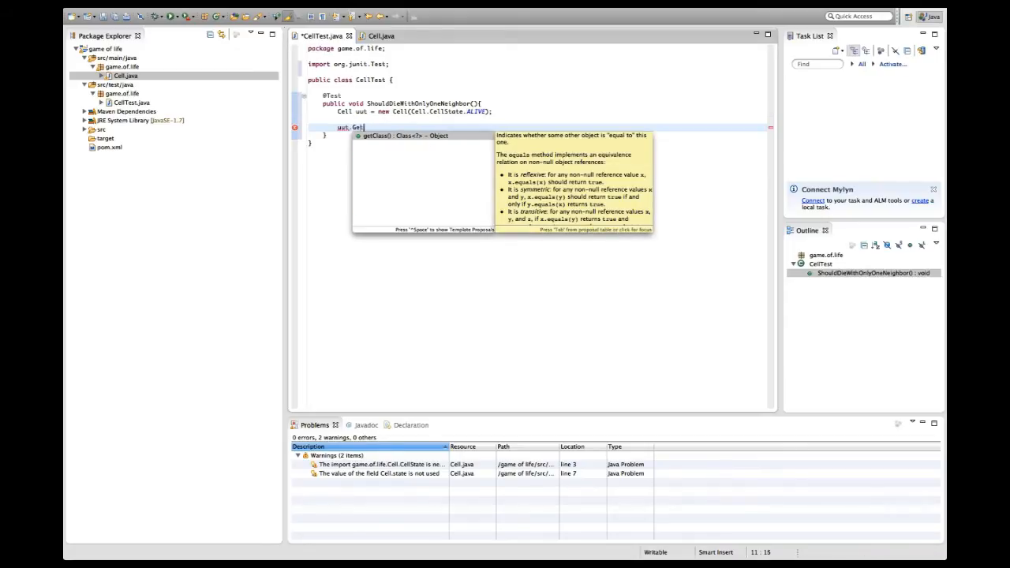
text(Next)
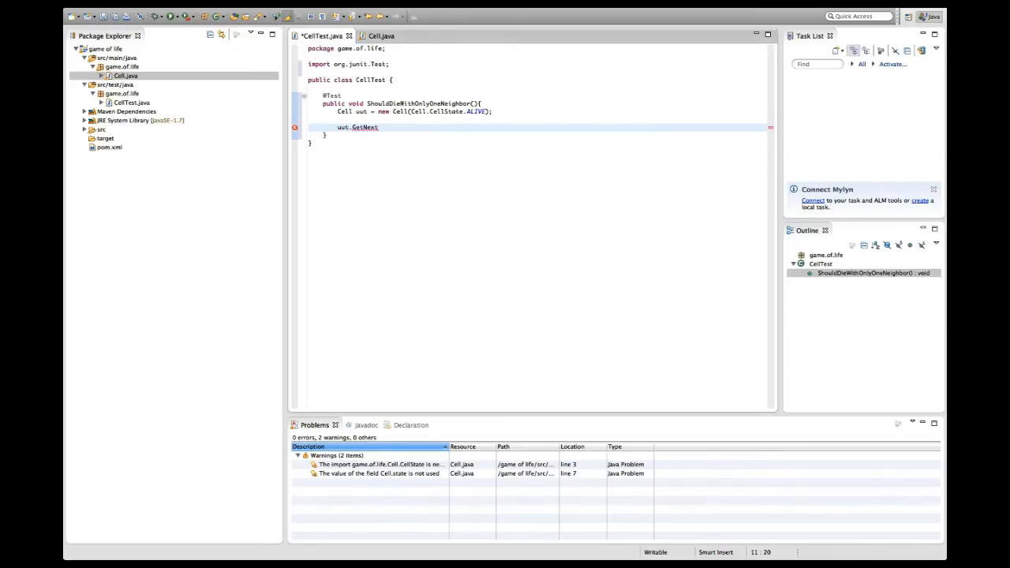
text(State)
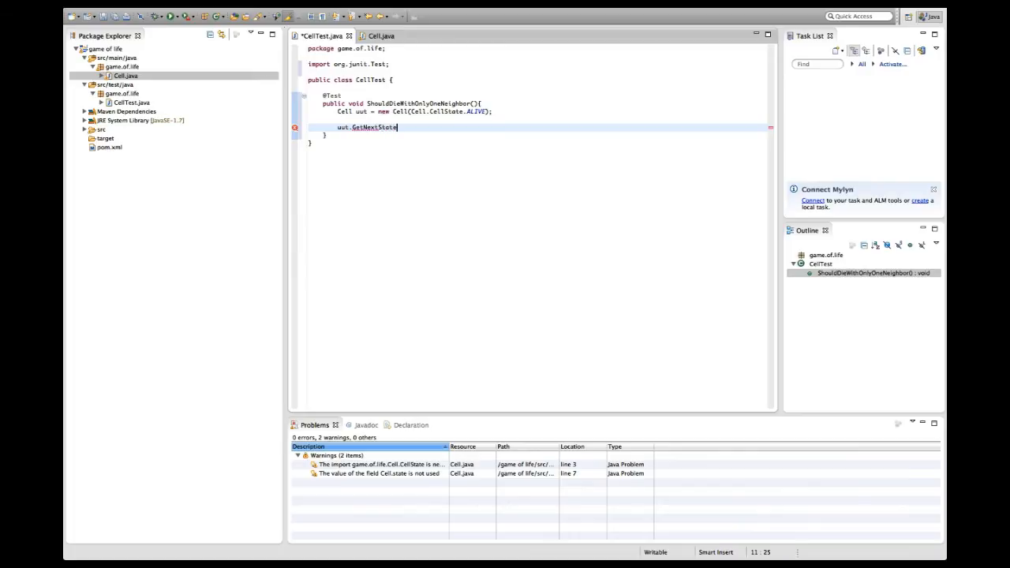
text(())
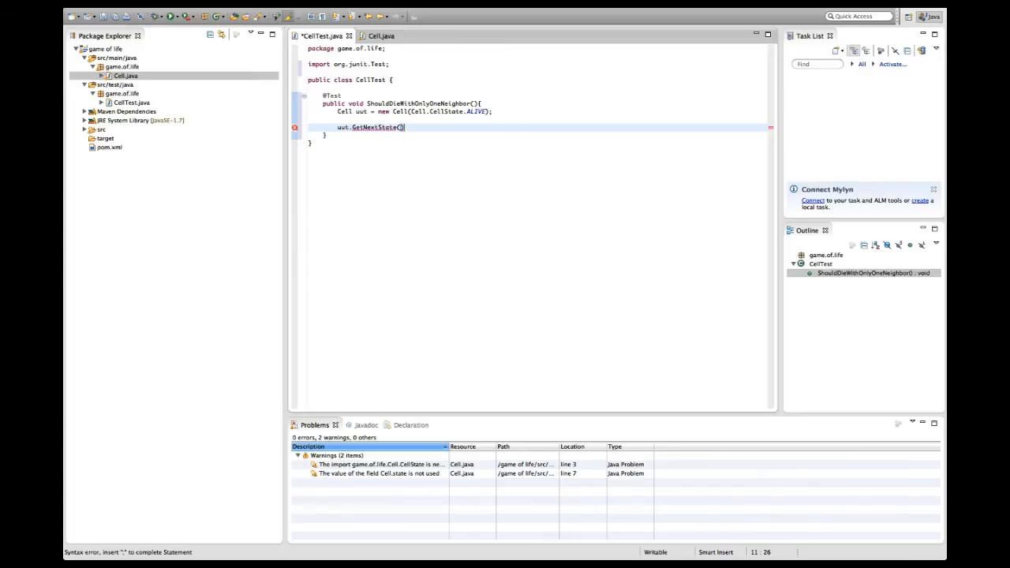
text(1)
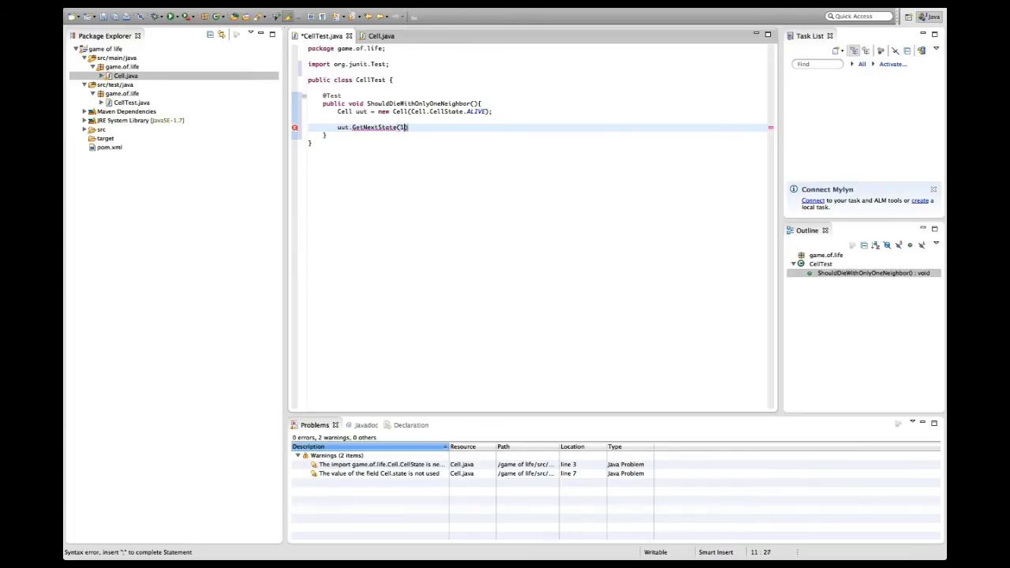
text())
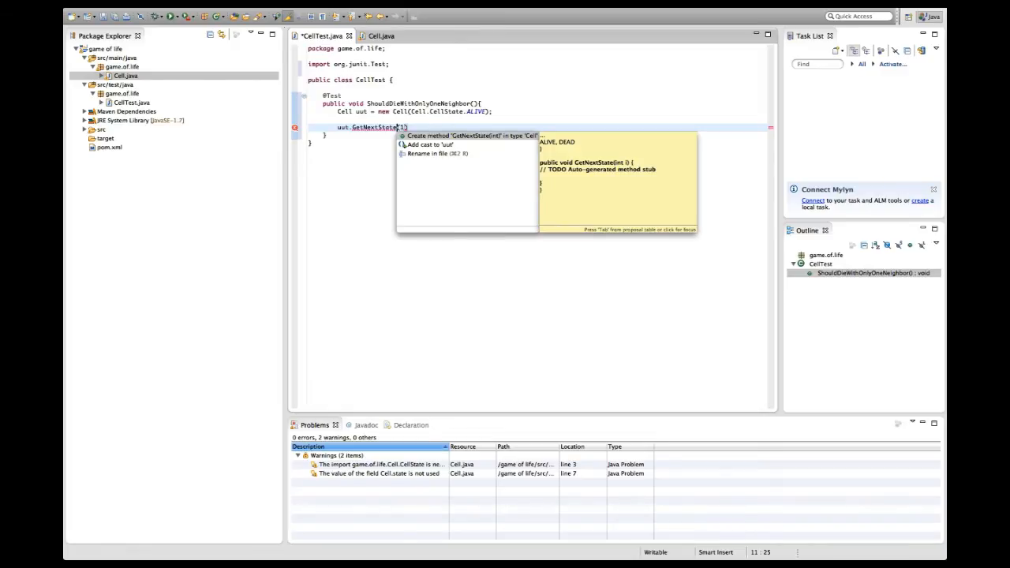
Create GetNextState(int i) in Cell with a CellState return type that returns null
click(464, 136)
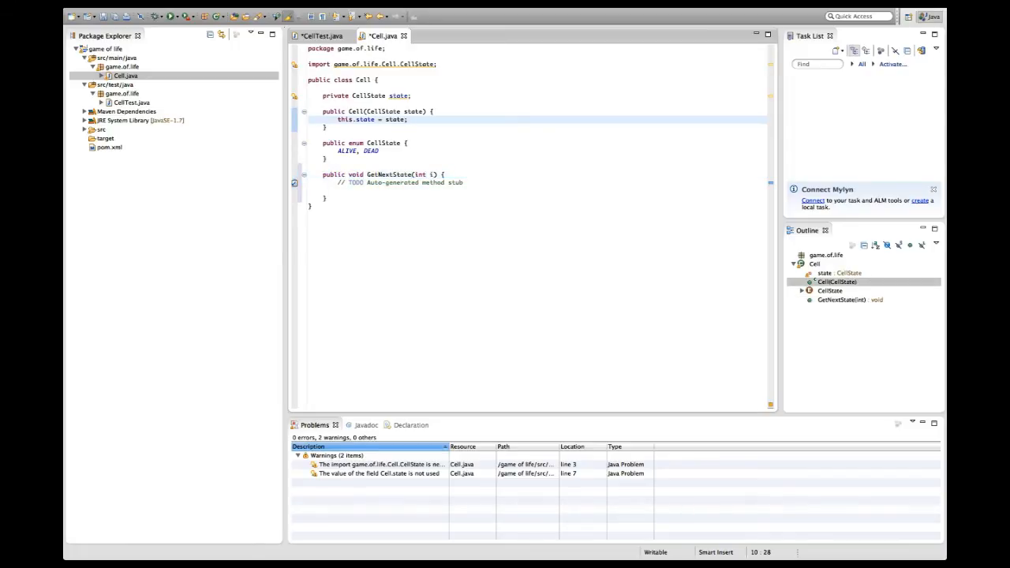
click(395, 174)
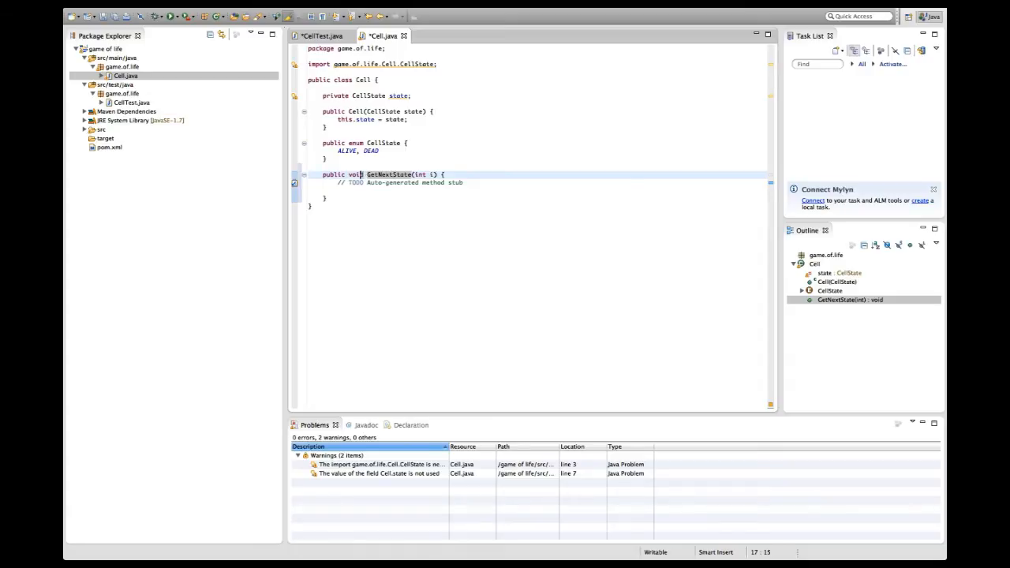
text(CellState)
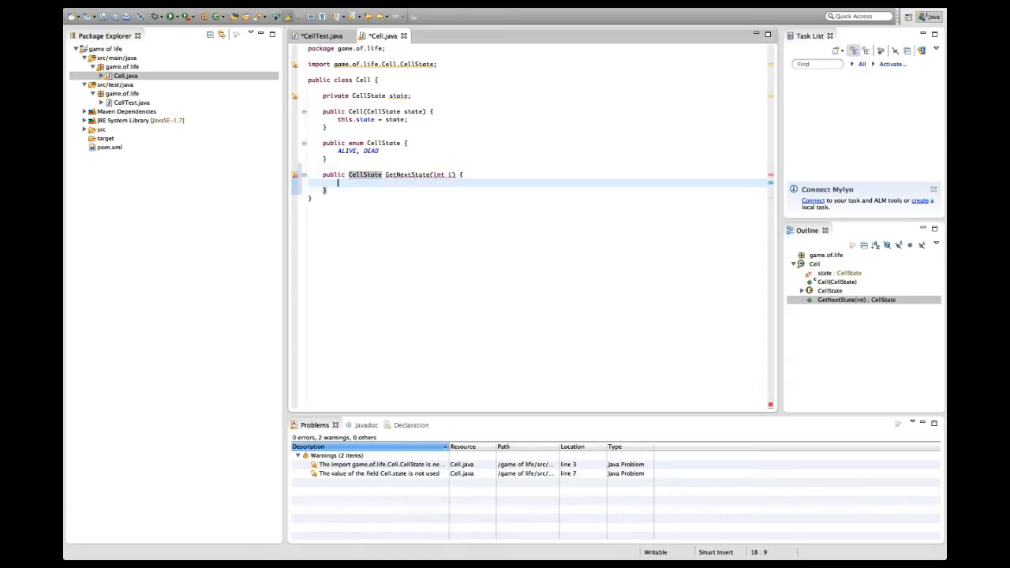
text(retu)
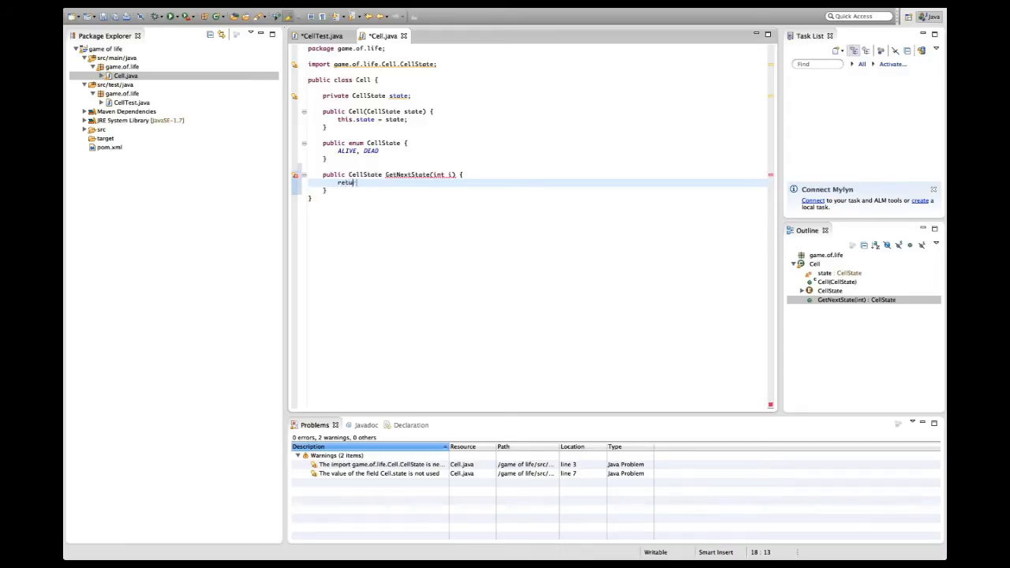
text(rn null;)
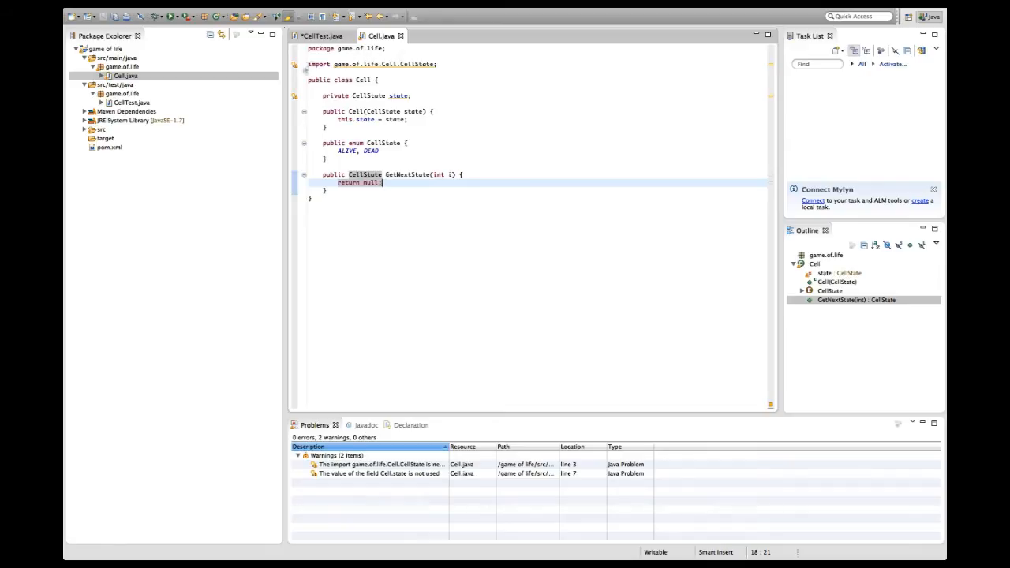
click(296, 64)
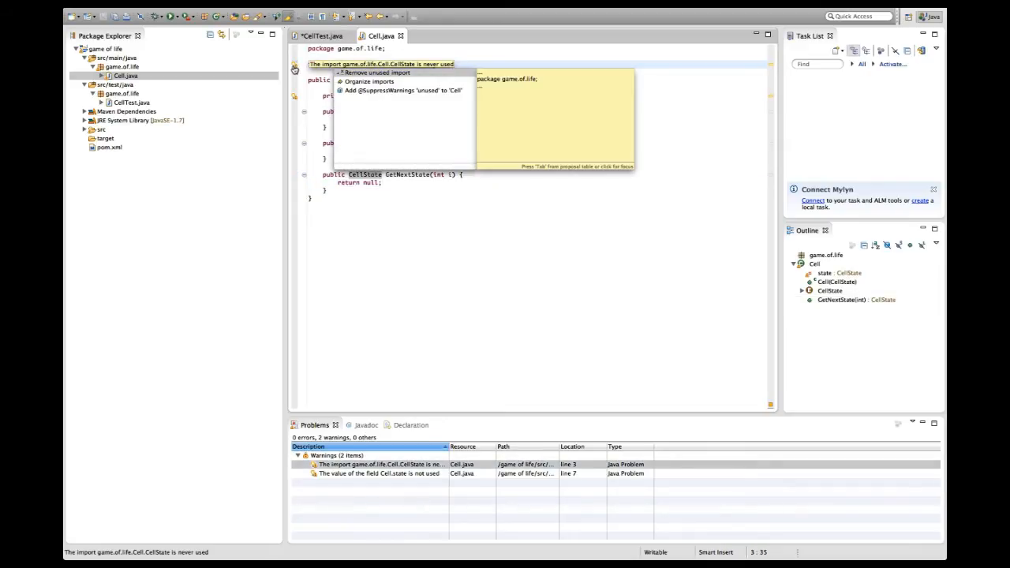
Remove Cell's unused CellState import and go back to CellTest.java
click(385, 71)
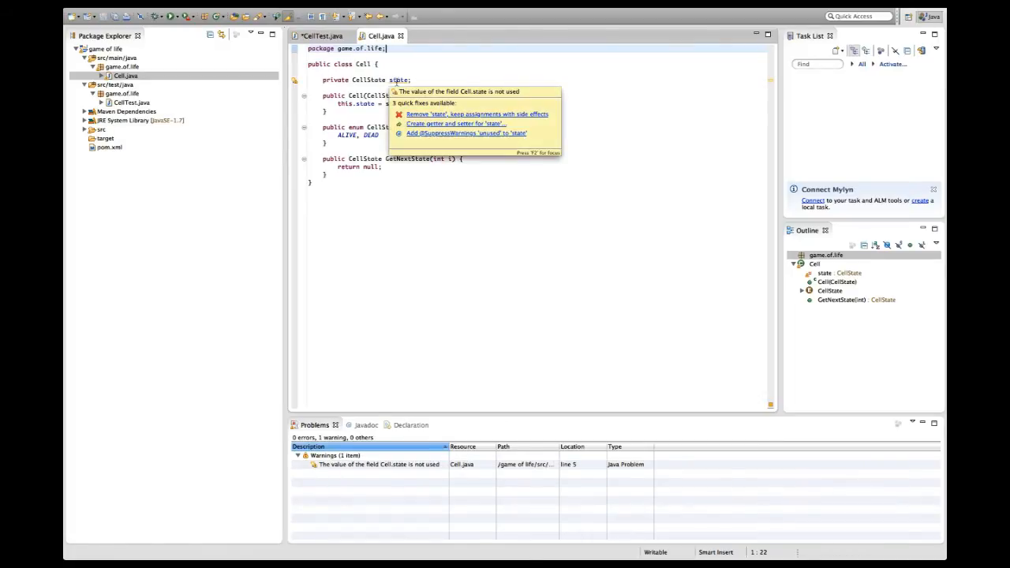
click(321, 40)
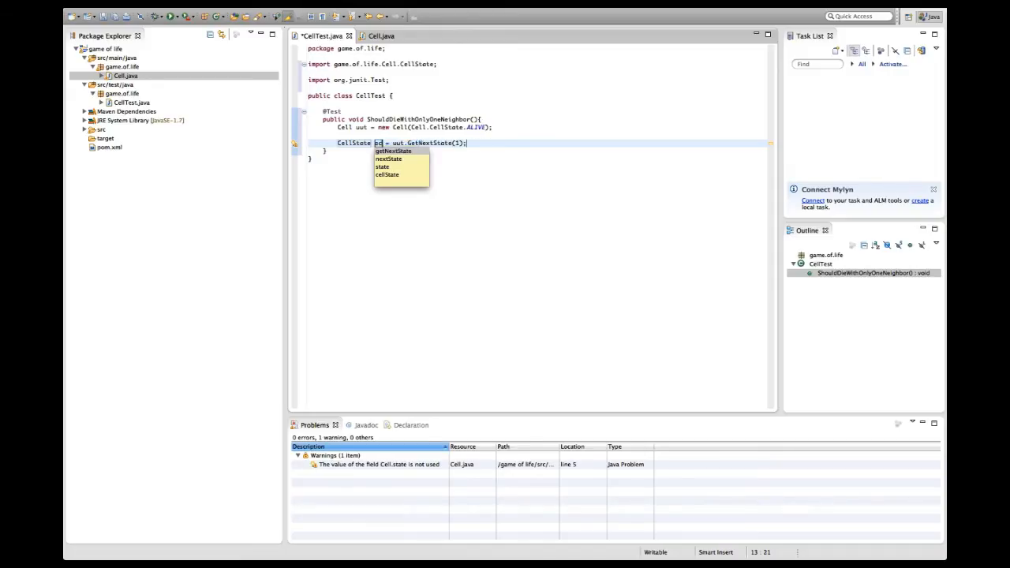
Name the result variable 'actual' and start the next line with A
text(actual)
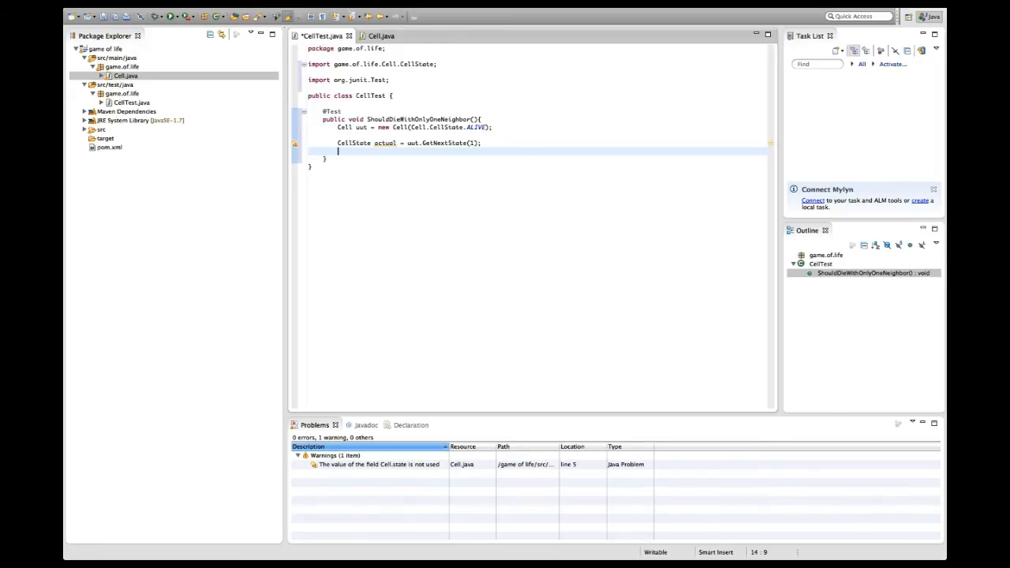
text(A)
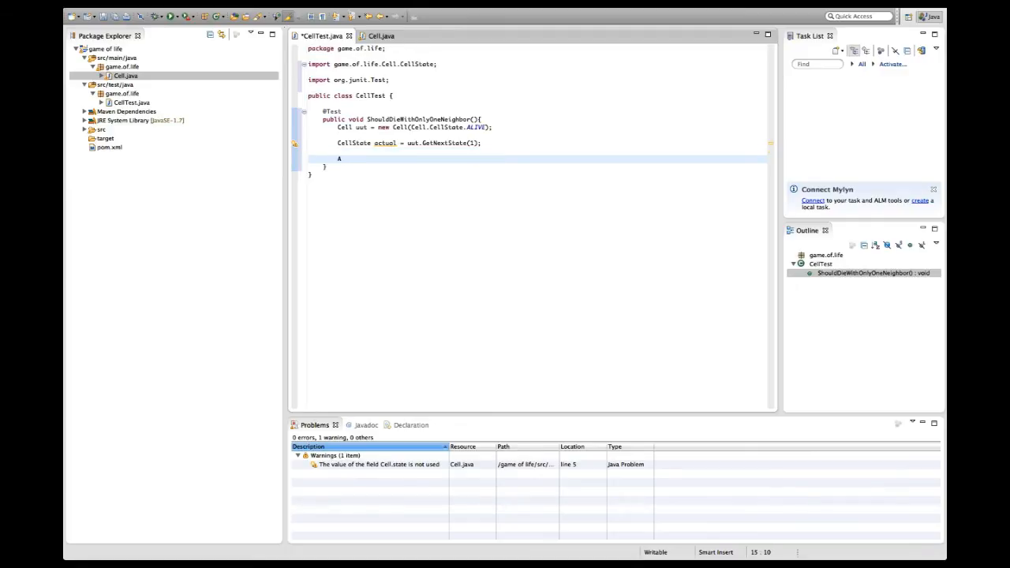
Write assertEquals(Cell.CellState.DEAD, actual); in the test
text(ssert)
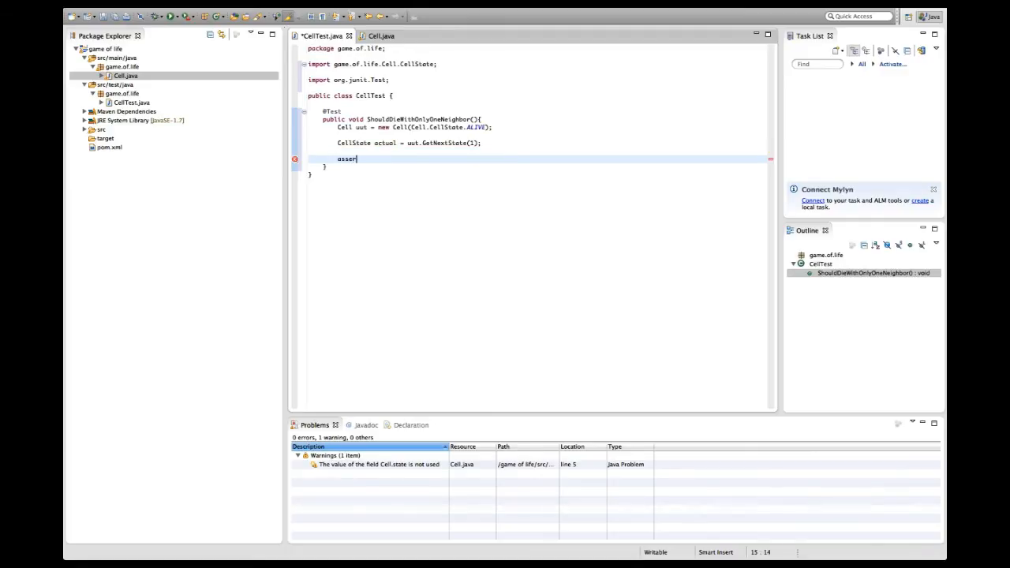
text(Equal)
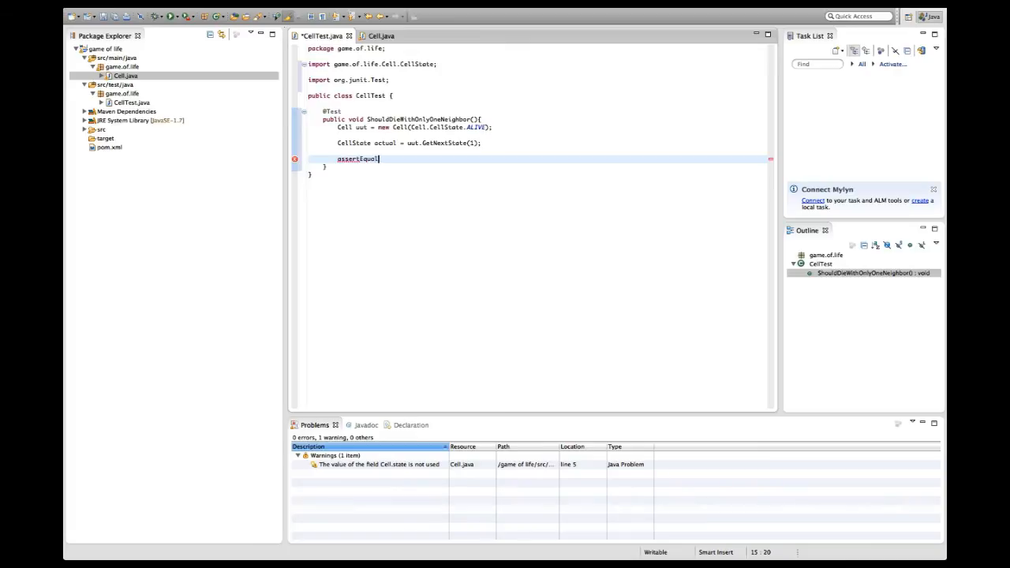
text(())
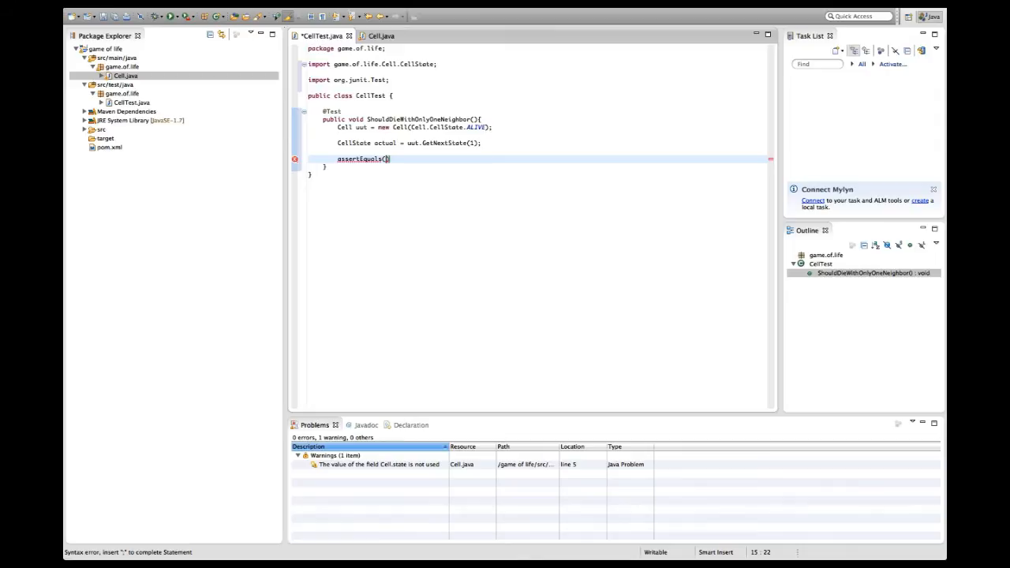
text(Cell)
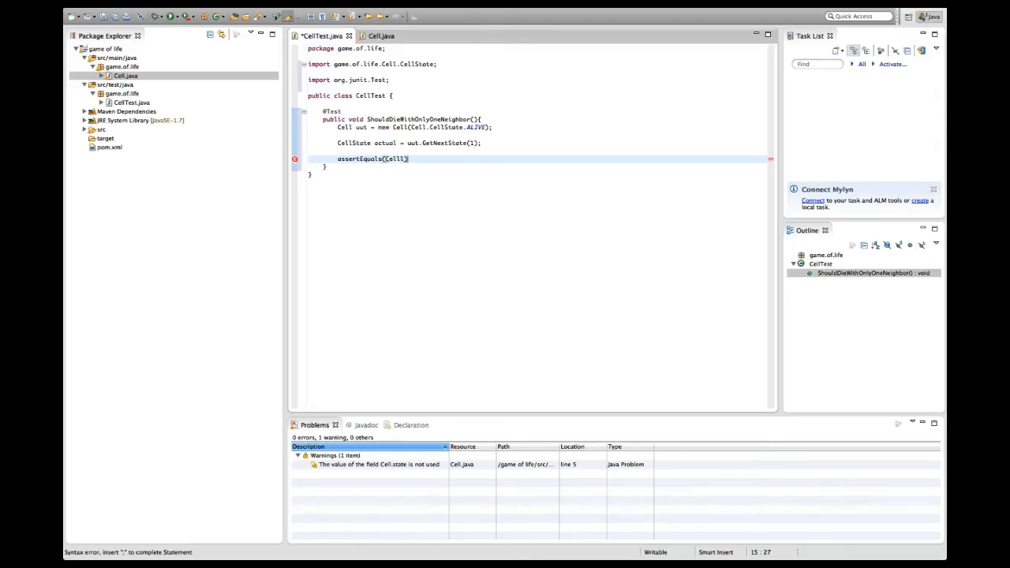
text(.)
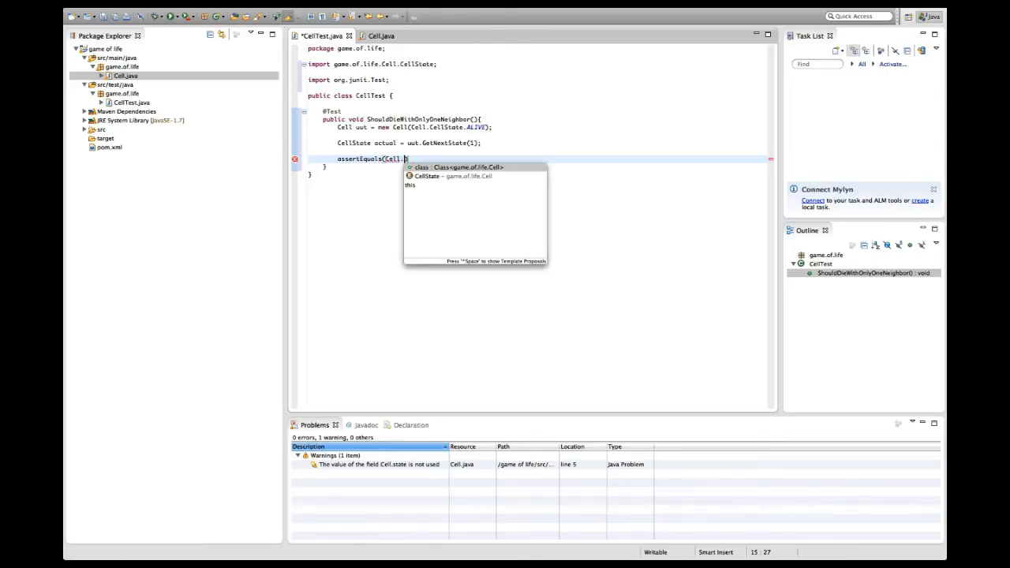
text(CellState.DEAD)
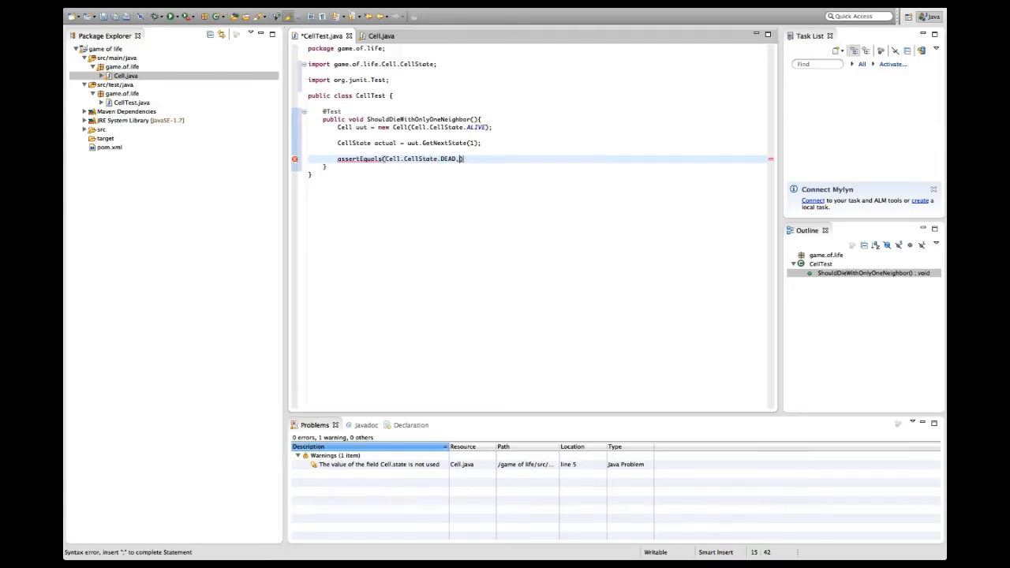
text(, actual)
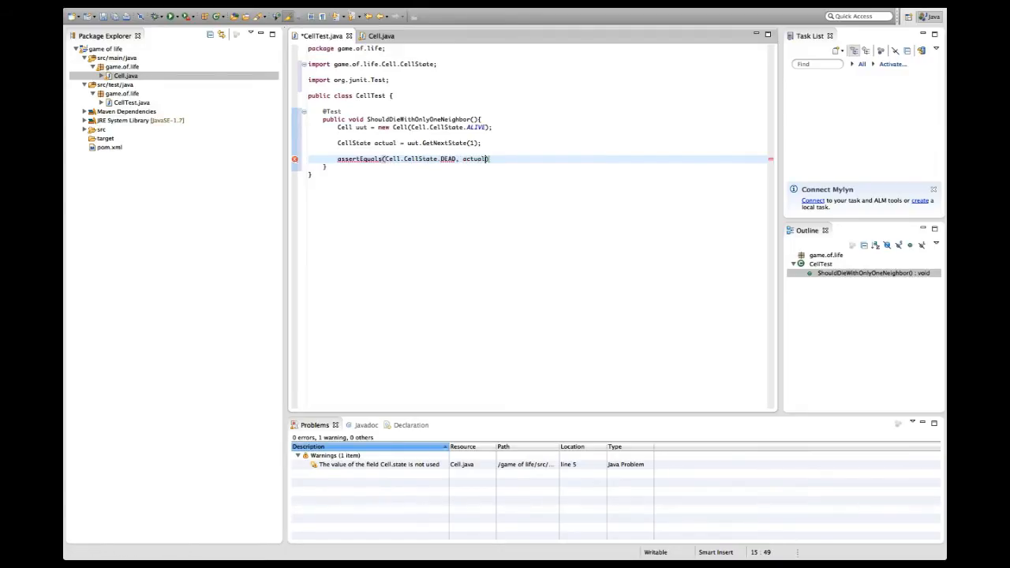
text();)
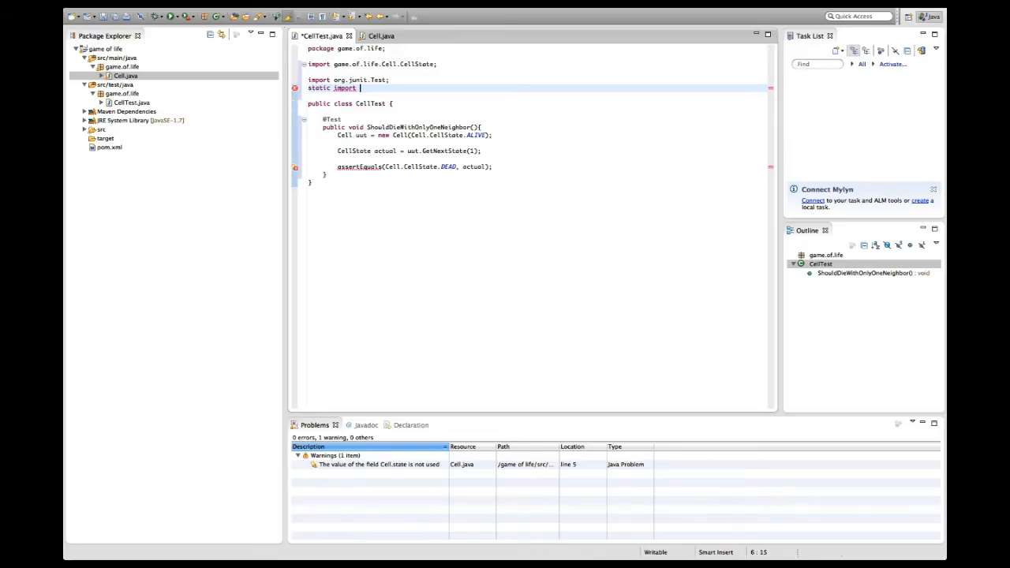
Add 'import static org.junit.Assert.*;' to CellTest and save it
text(org.jun)
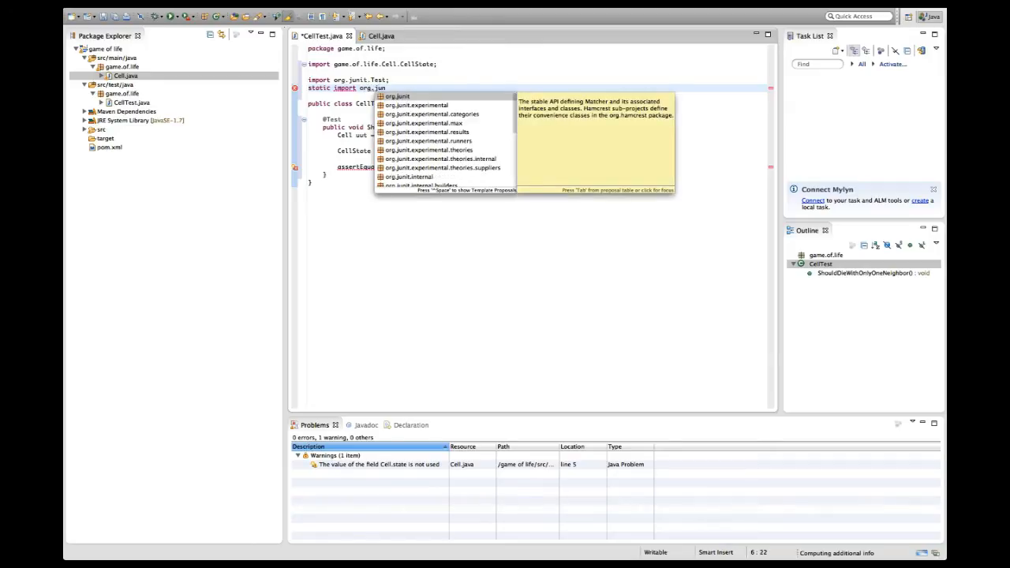
text(.*)
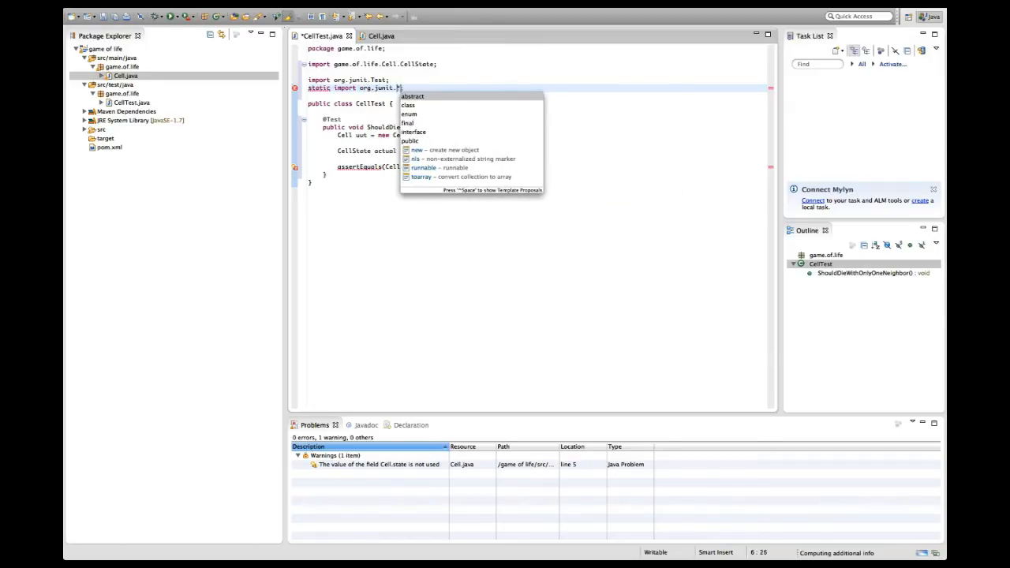
text(Assert)
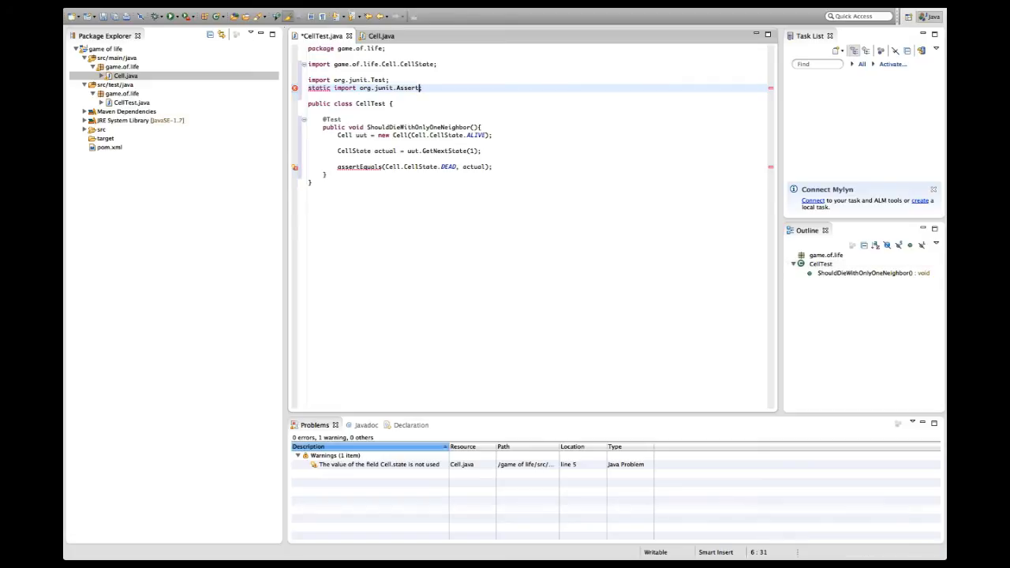
text(.*;)
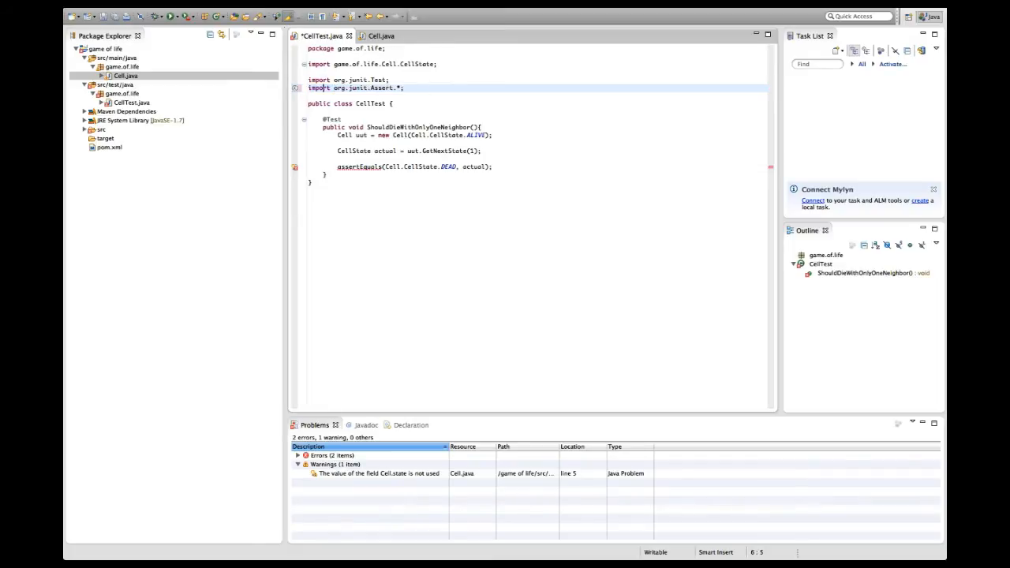
text(static)
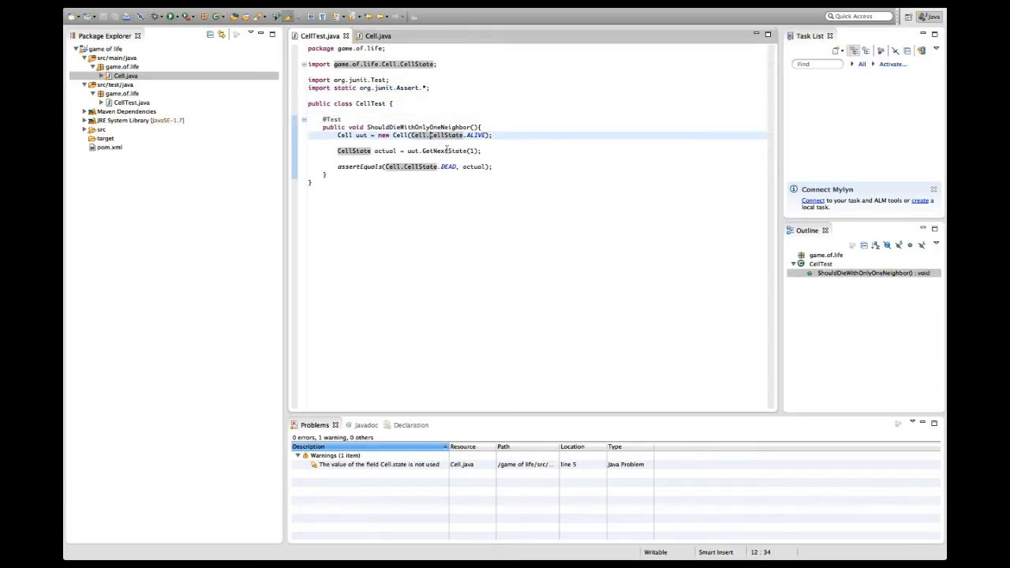
Run CellTest as a JUnit test, see one failure, then switch to Cell.java
right_click(446, 150)
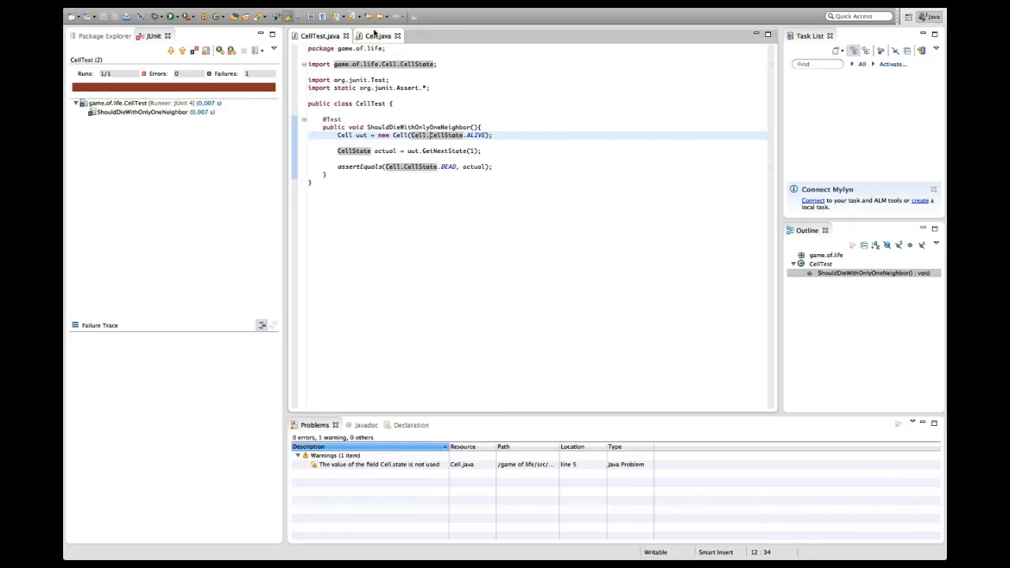
click(376, 35)
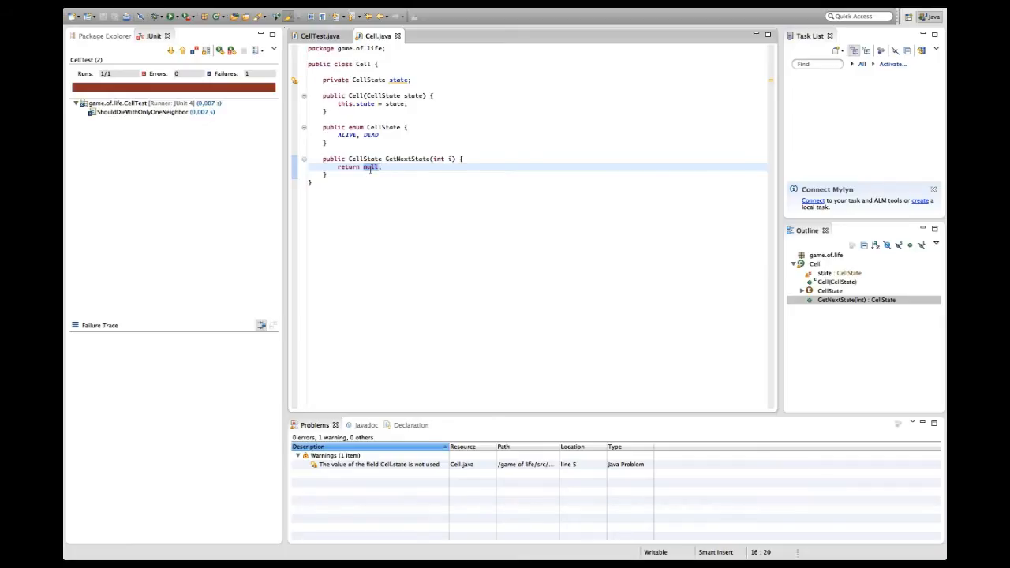
Return CellState.DEAD from GetNextState and rerun the tests for a green bar
text(DEAD)
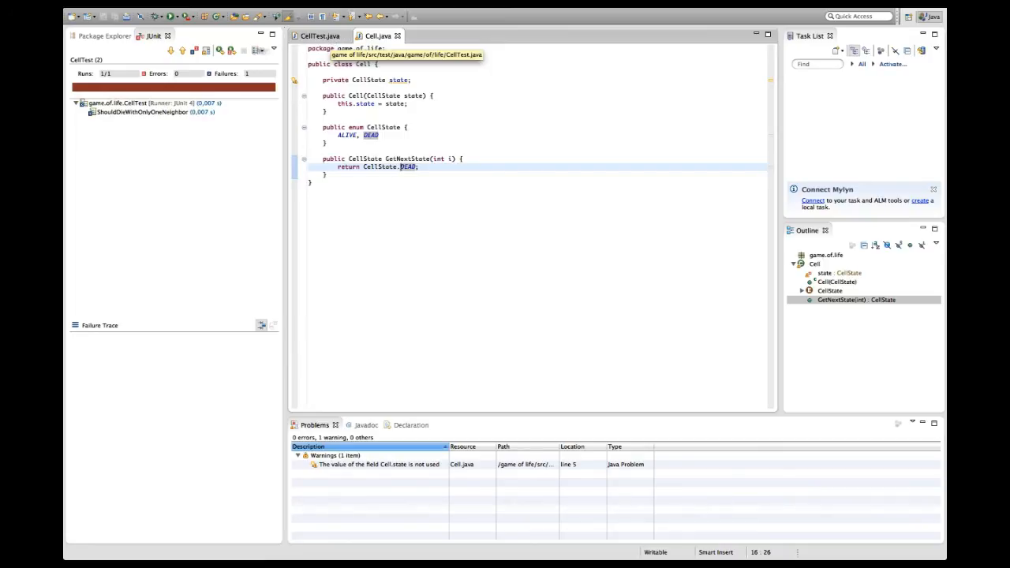
click(220, 50)
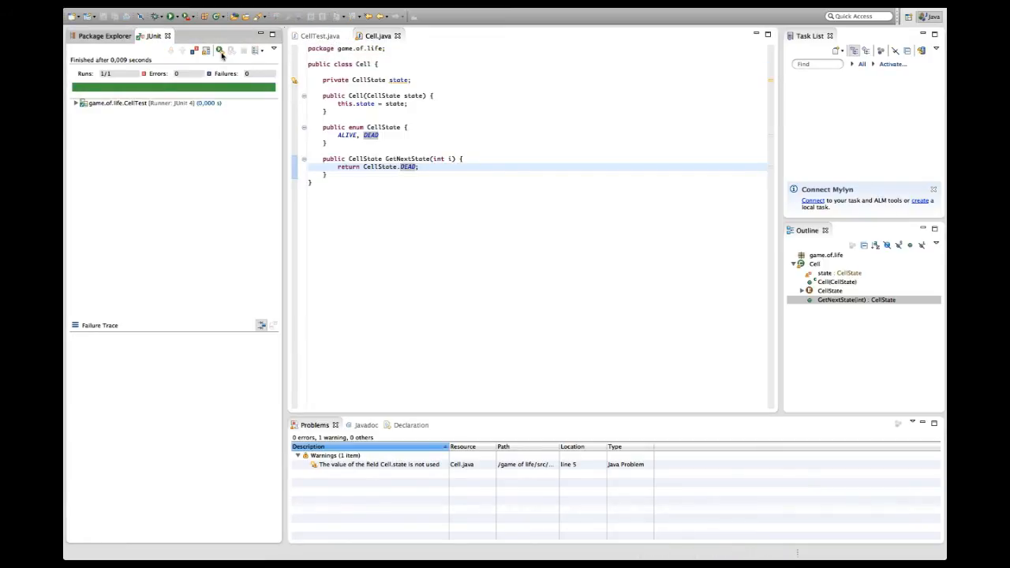
click(320, 37)
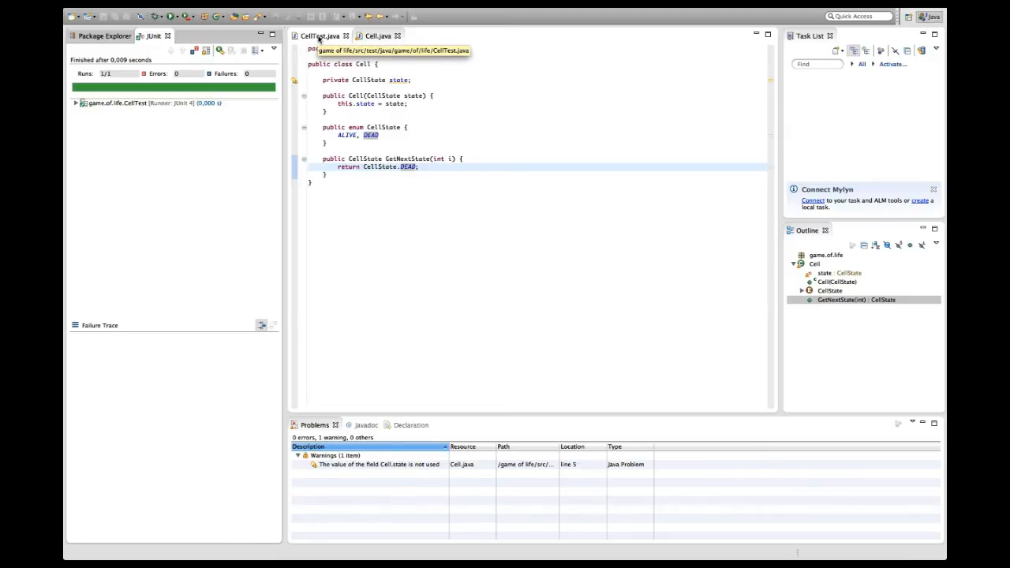
click(322, 34)
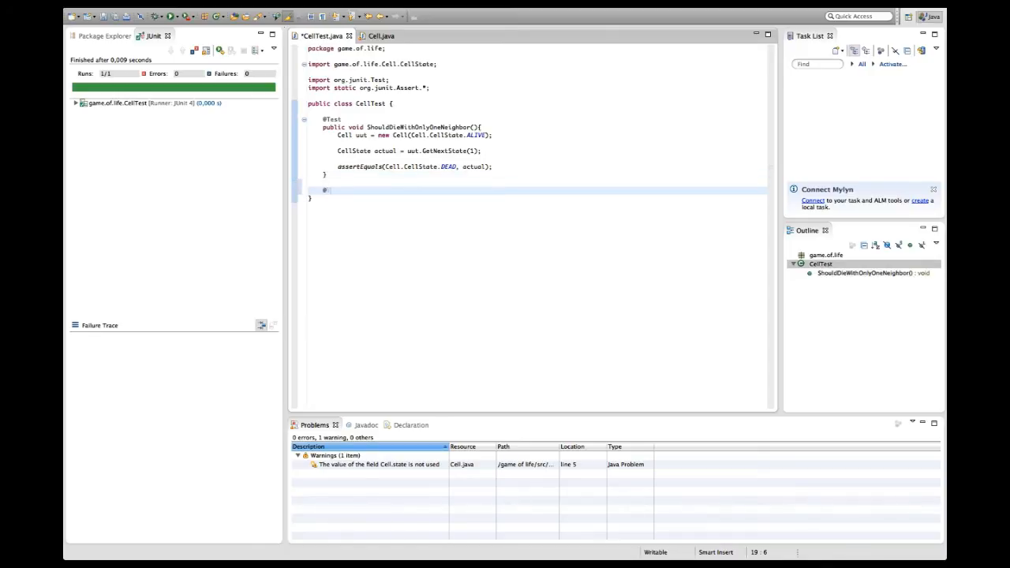
text(@Test)
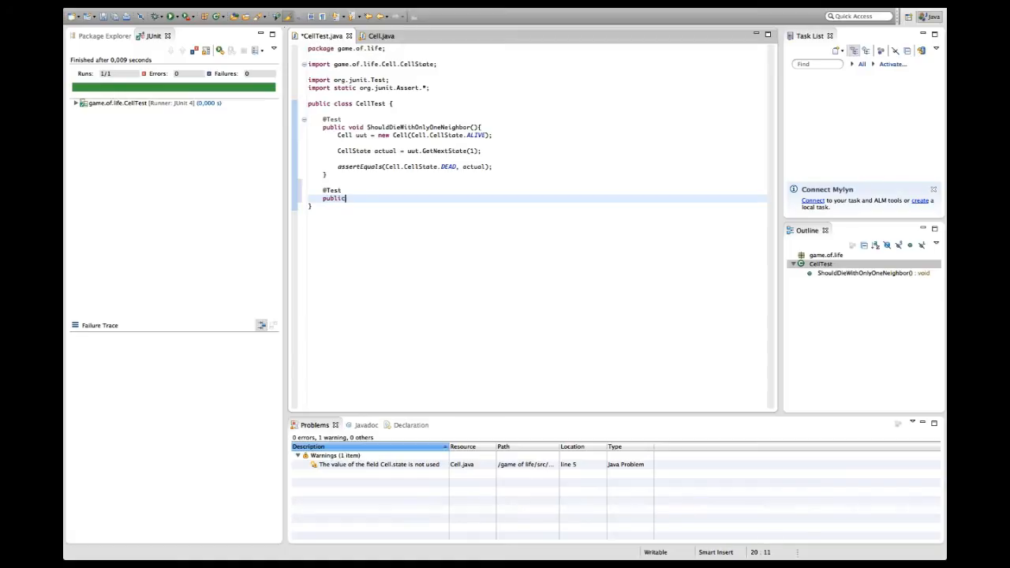
text(void Shoul)
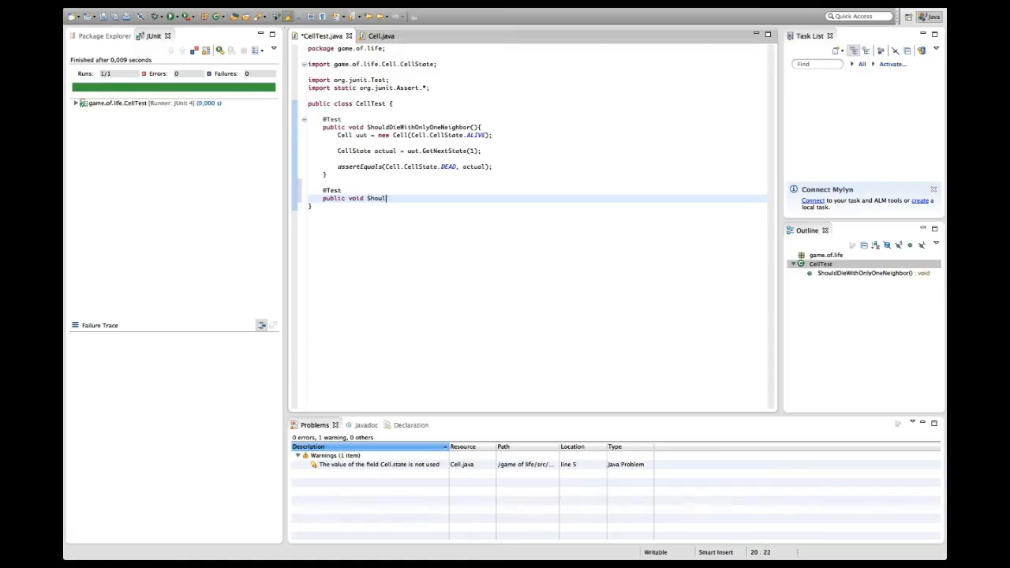
text(dDieWithZ)
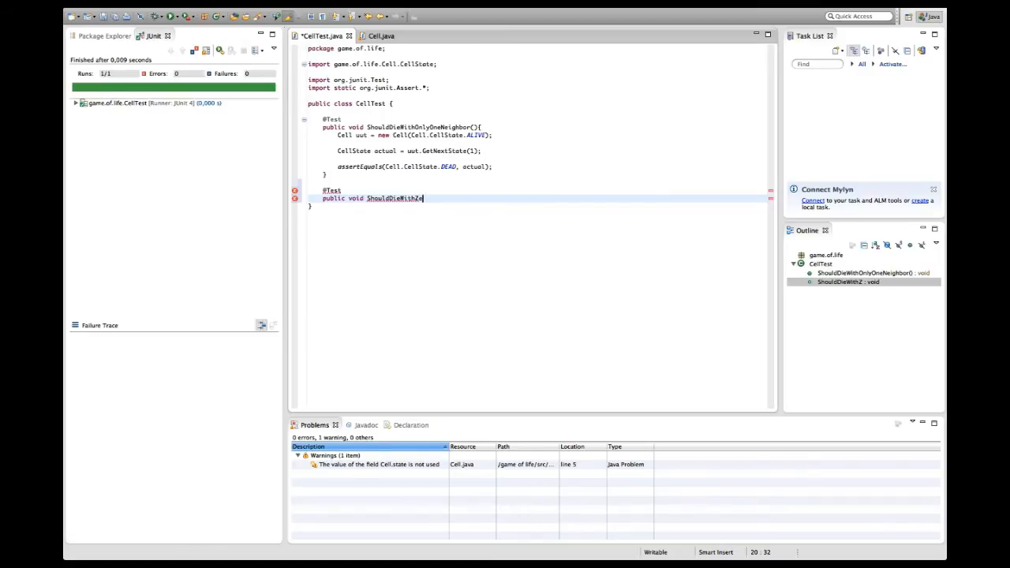
text(eroNeig)
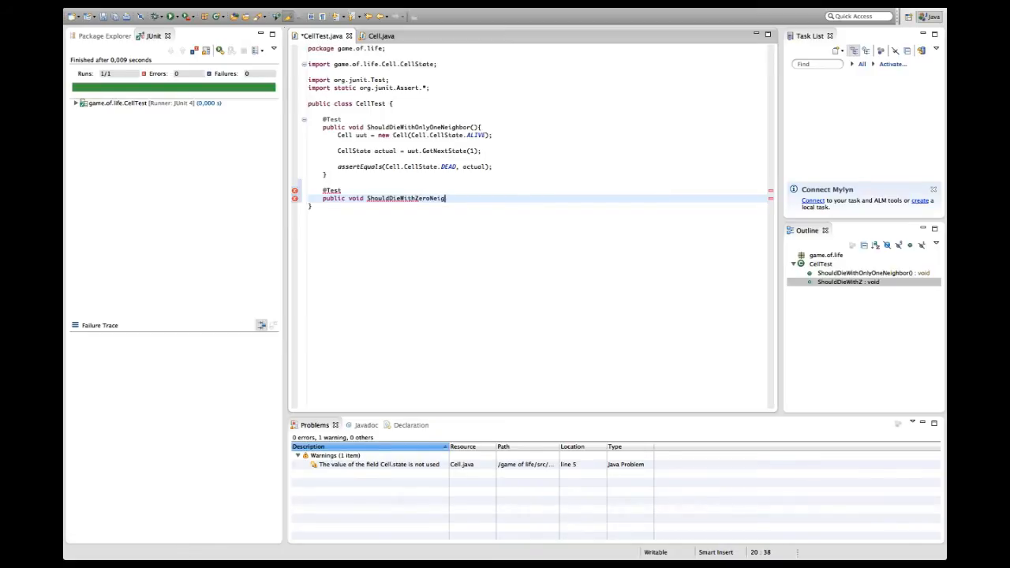
text(hbors(){)
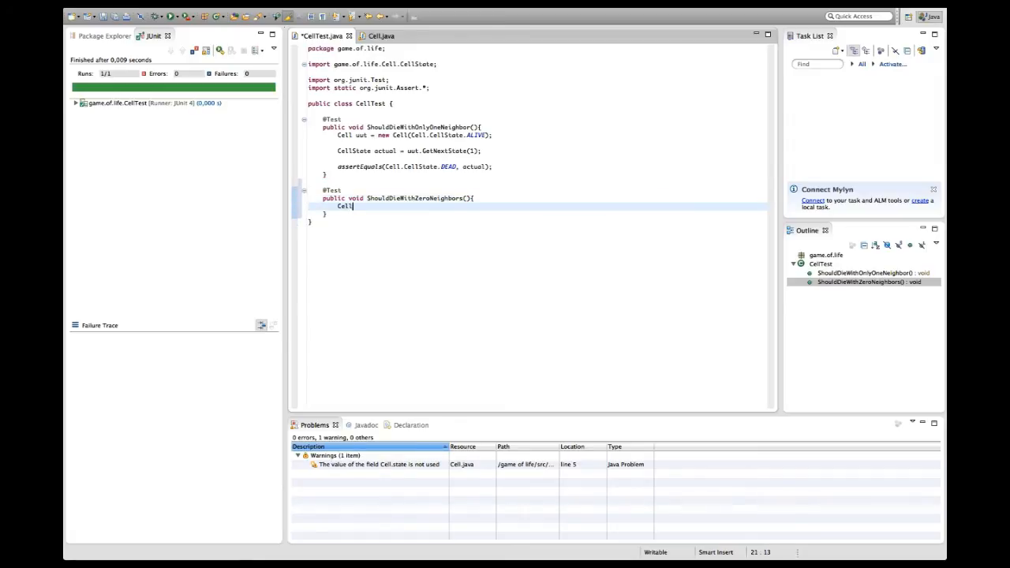
Create an ALIVE cell, store GetNextState(0) in actual, assert DEAD, and save
text(uut = new Cell(Cell.)
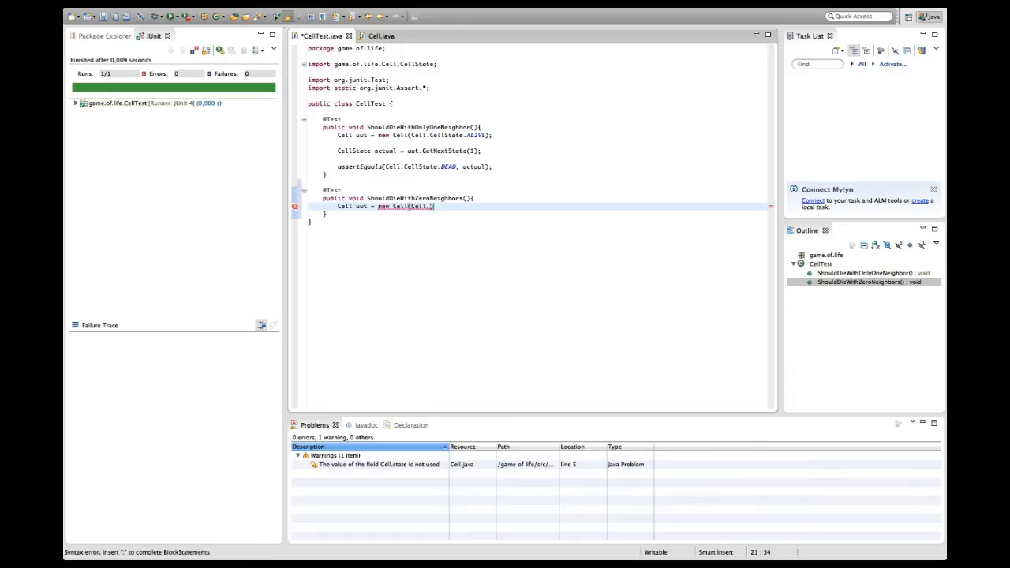
text(CellStat)
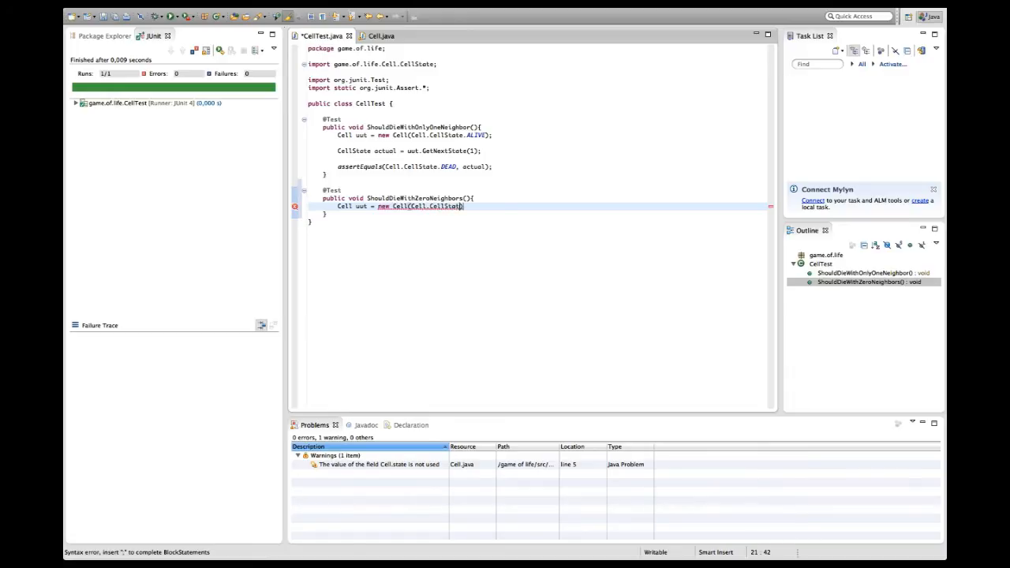
text(.ALIVE)
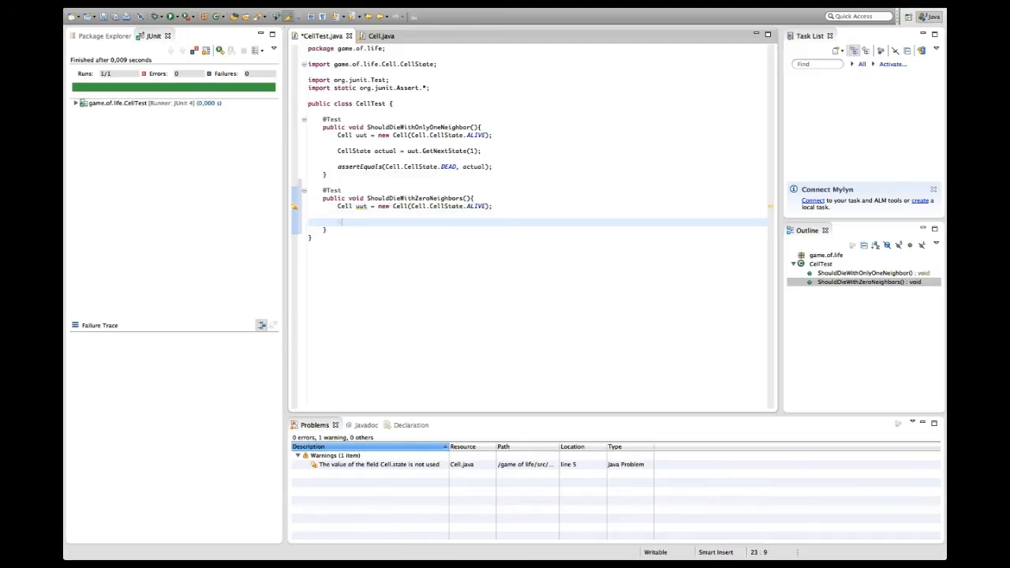
text(CellState)
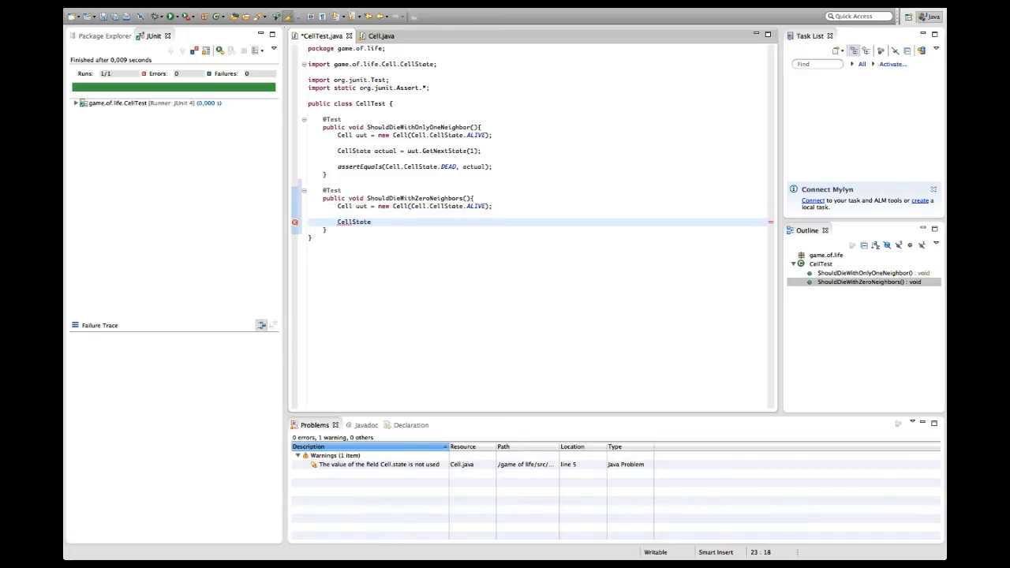
text(actual =)
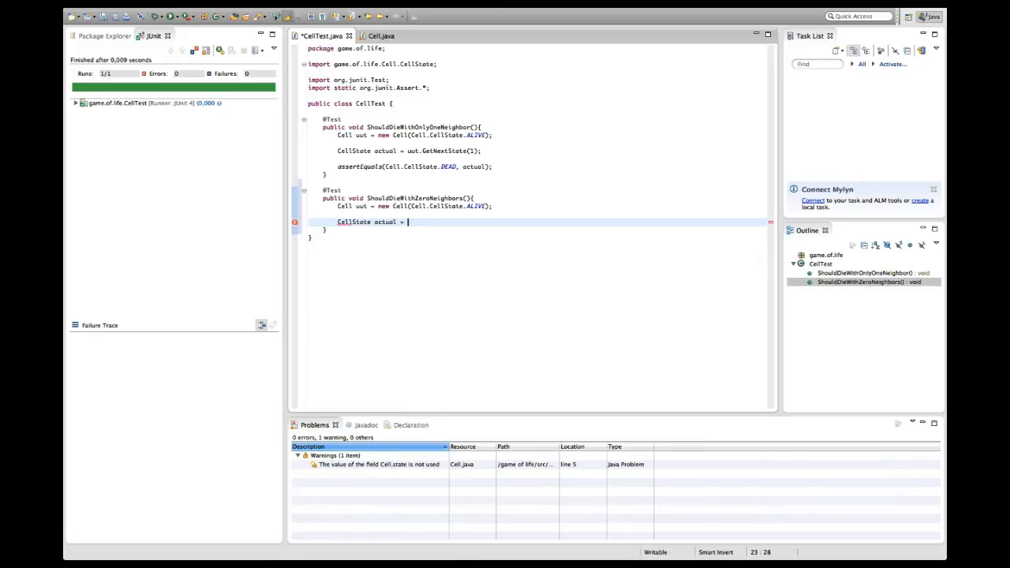
text(uut.getNextState(0);)
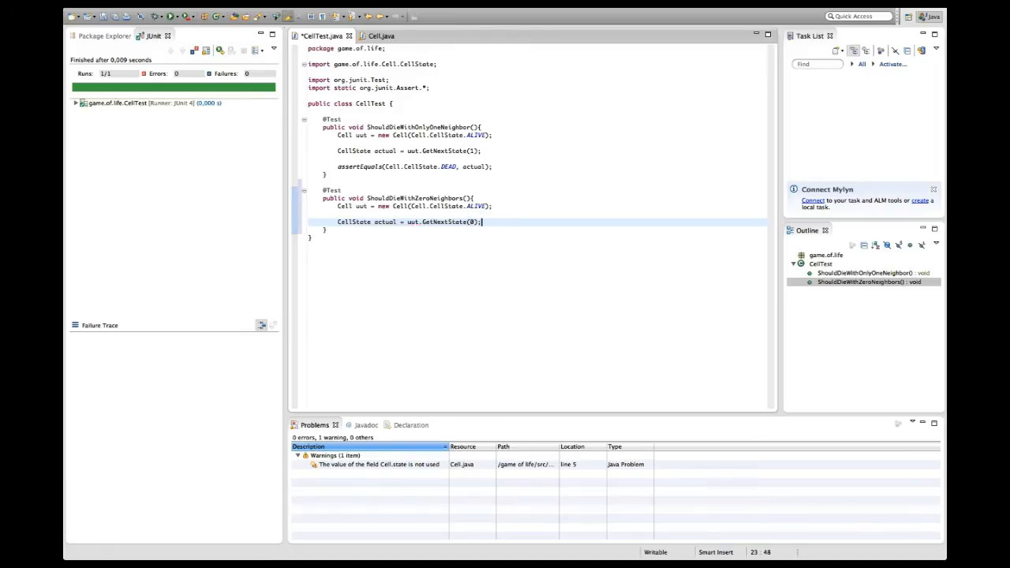
text(assertEquals(C)
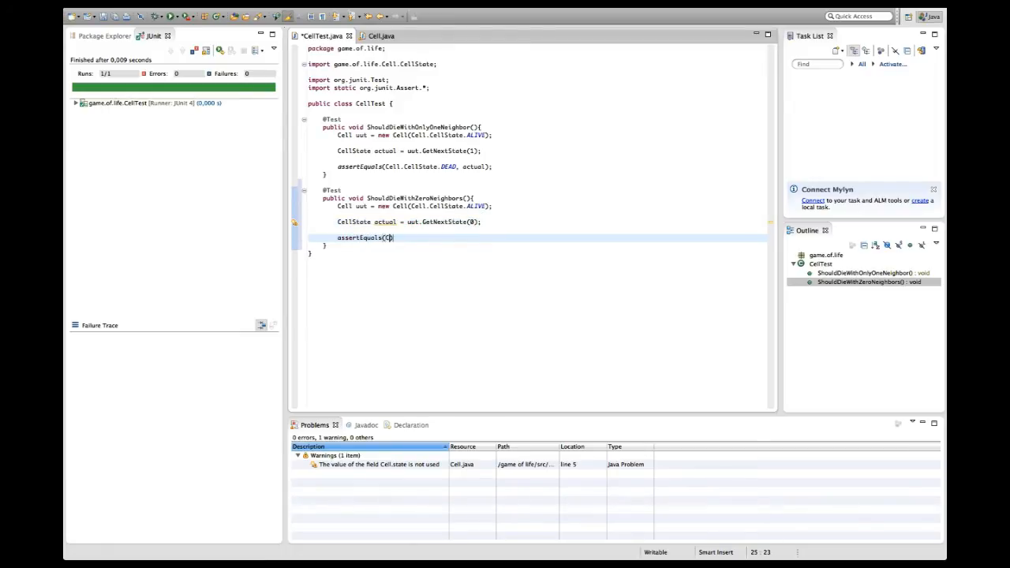
text(ell.CellState)
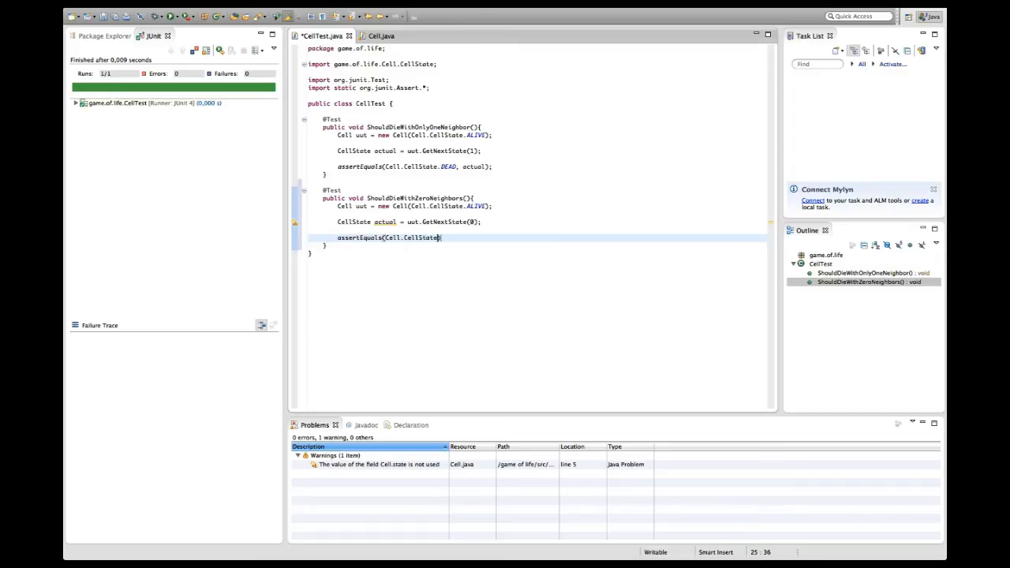
text(.DEAD, actua)
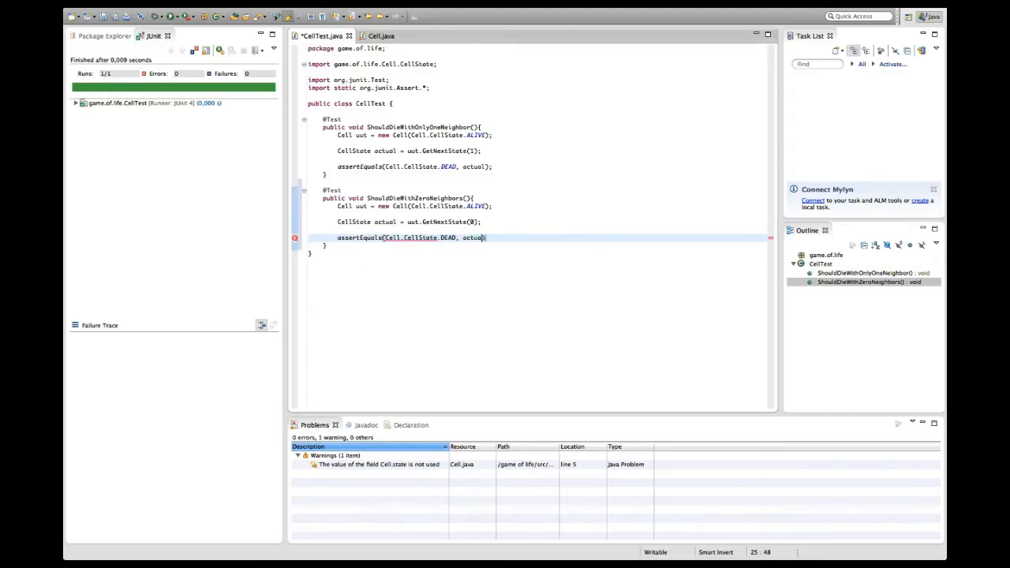
key(ctrl+s)
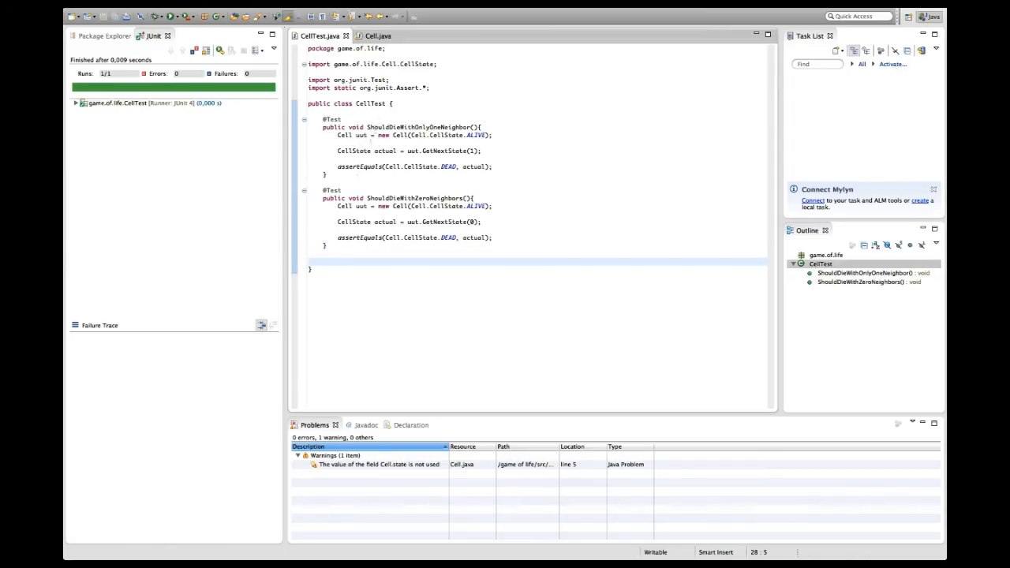
right_click(379, 221)
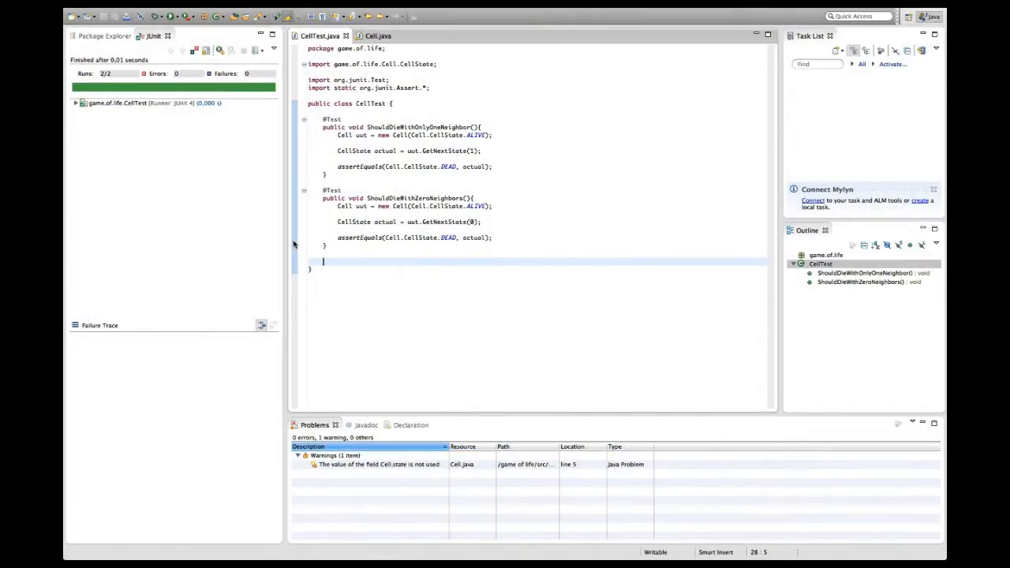
text(@Test)
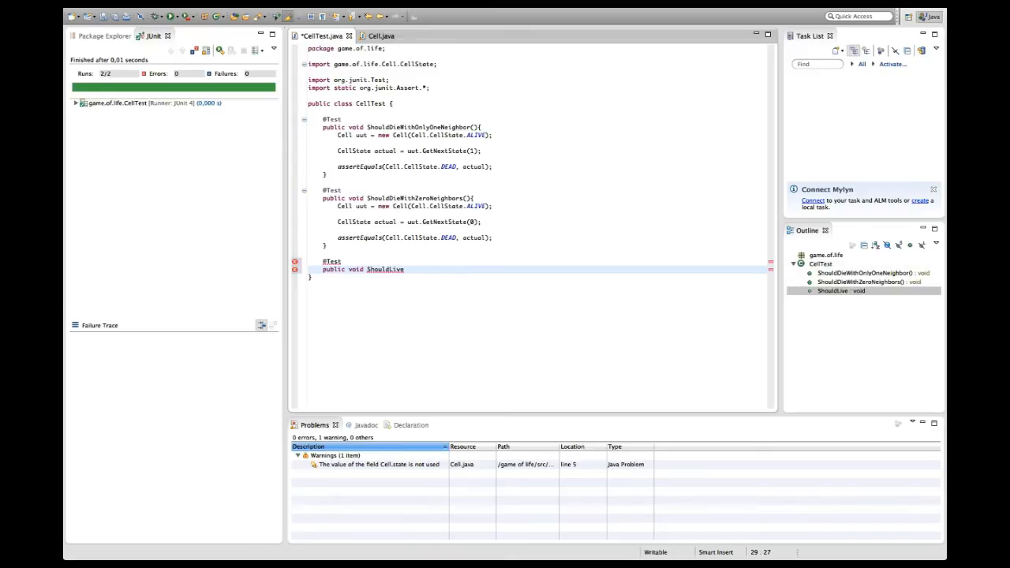
Name the test ShouldLiveOnWithTwoNeighbors, create a Cell uut and call GetNextState(2)
text(OnWith)
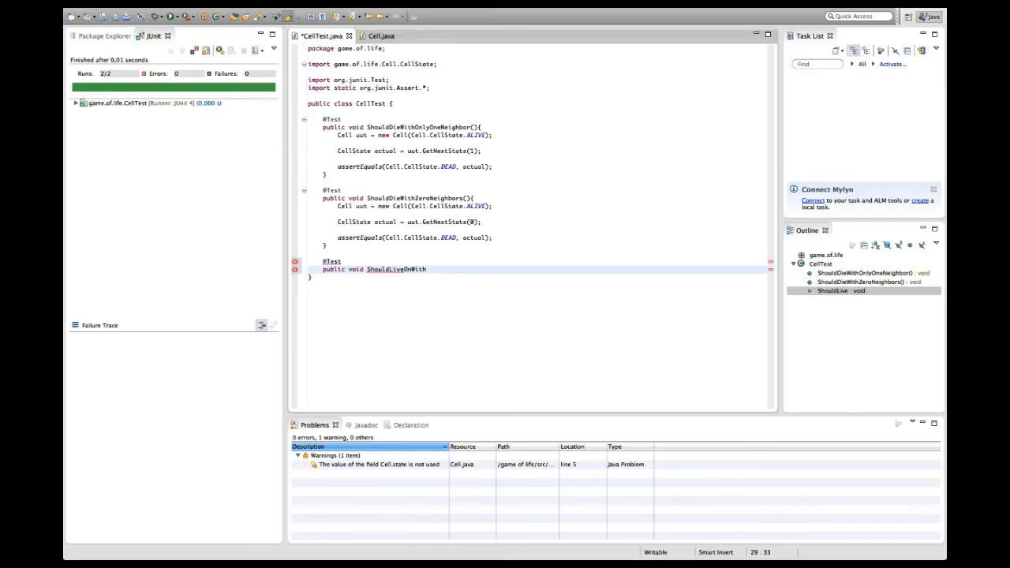
text(TwoNeighbors(){)
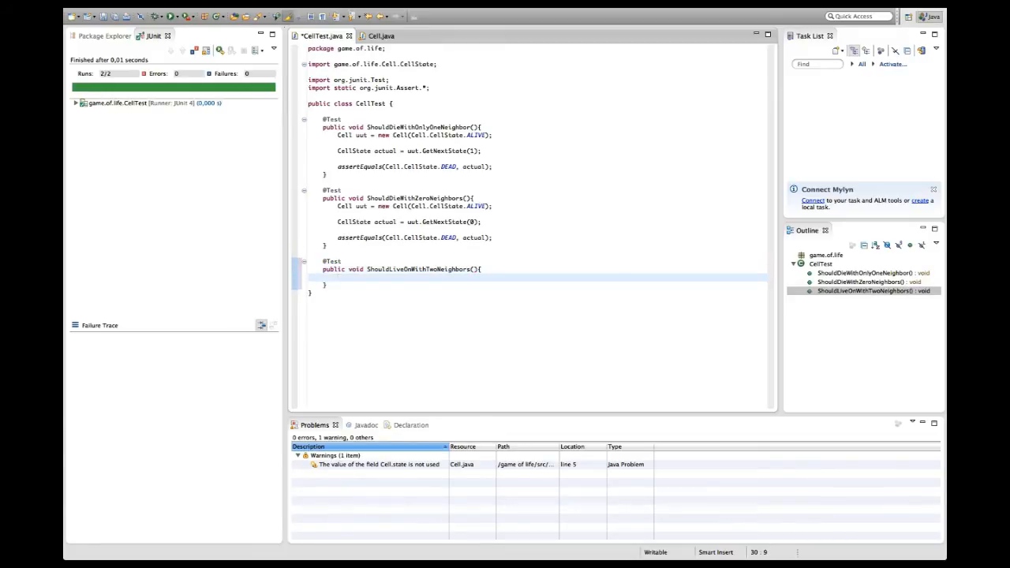
text(Cell uut)
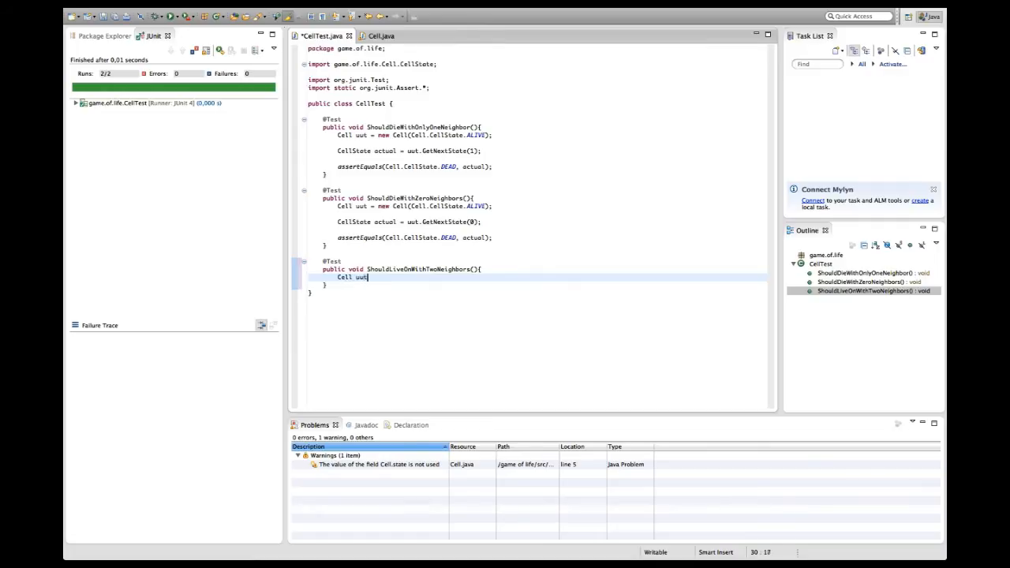
text(= new Cell)
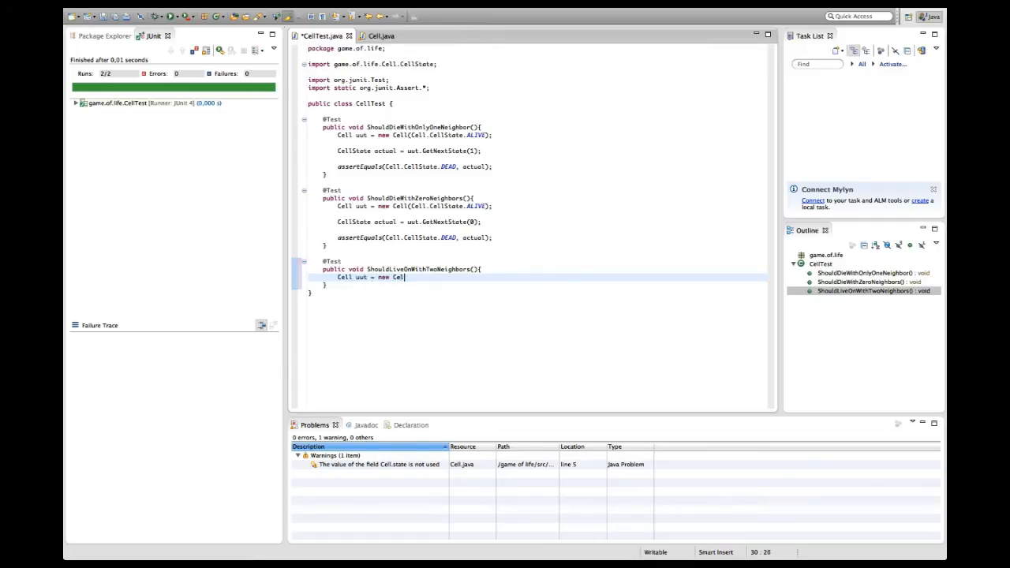
text((Cell.CellState.ALIVE)
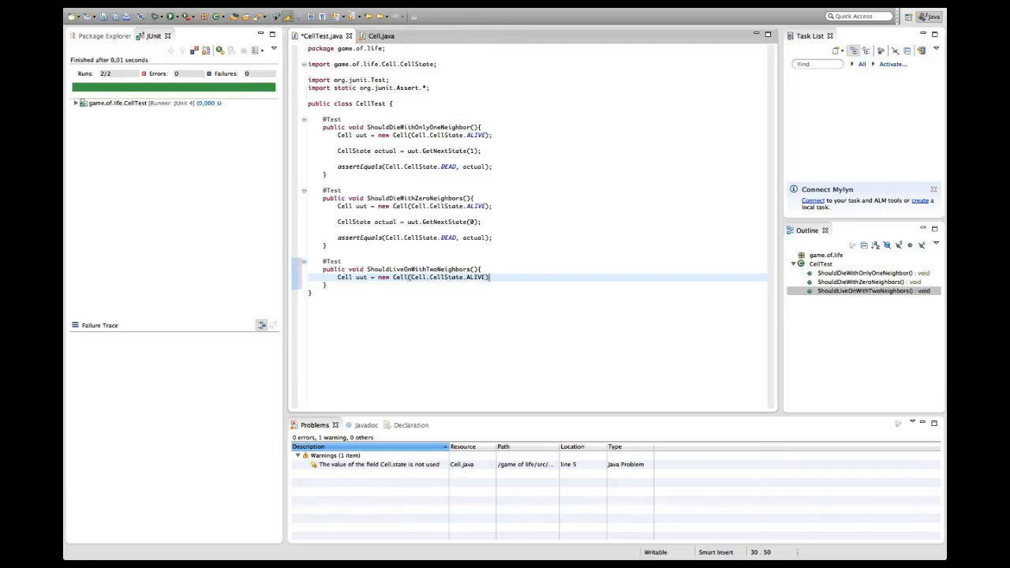
key(Enter)
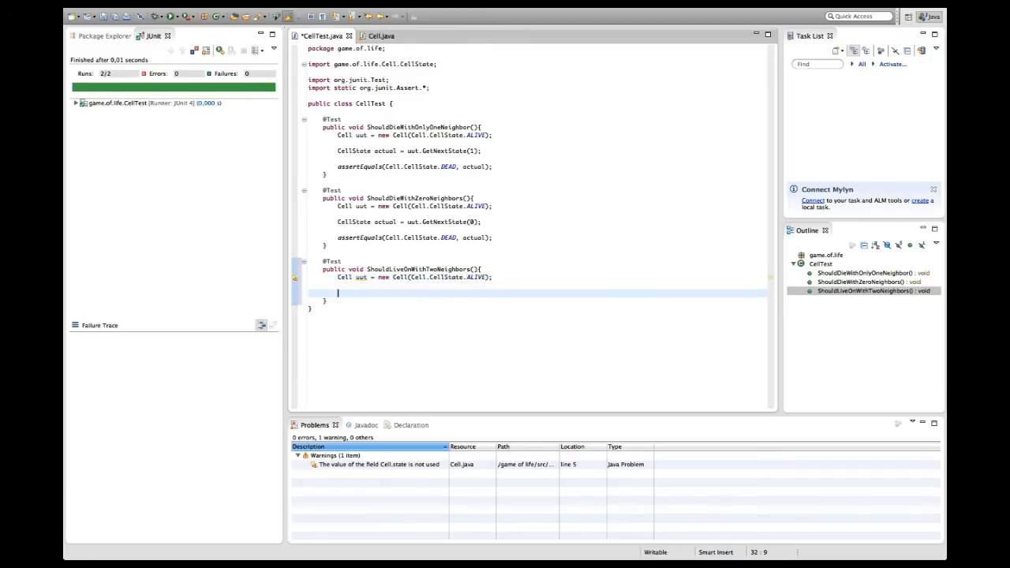
text(uut.GetNextState(2)
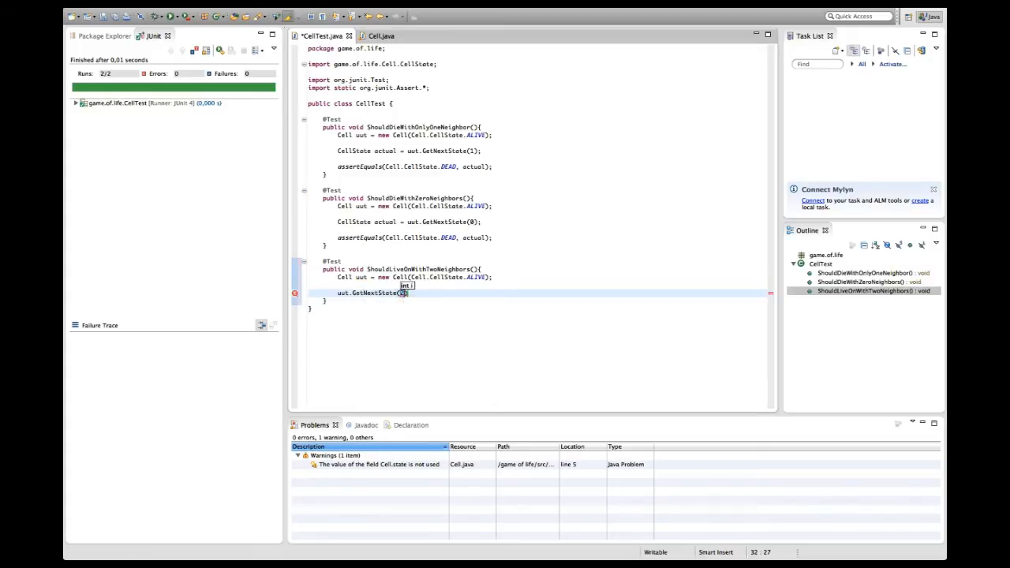
text(2)
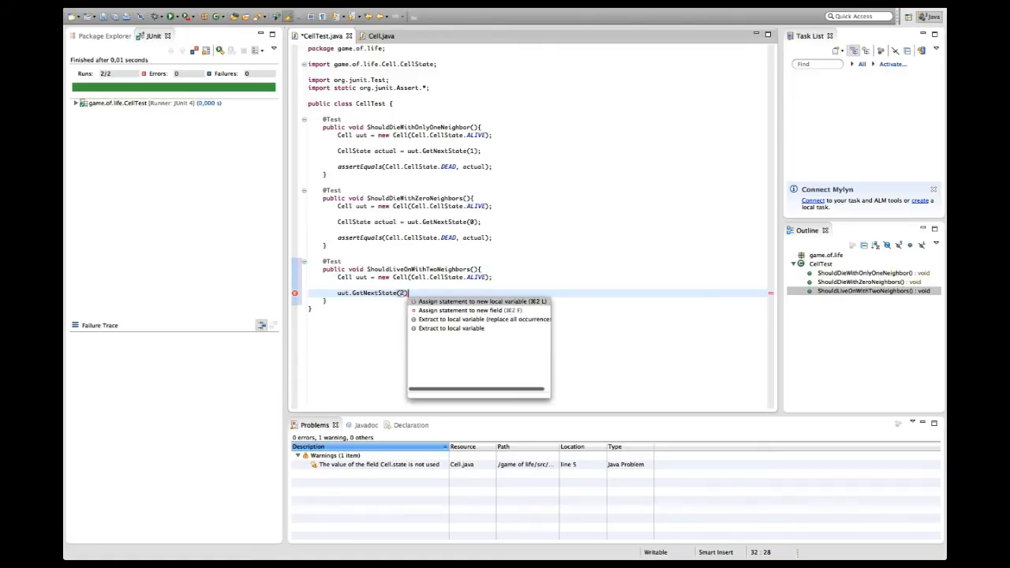
Assign the result to a local variable, assert CellState.ALIVE, and run CellTest as JUnit
click(474, 302)
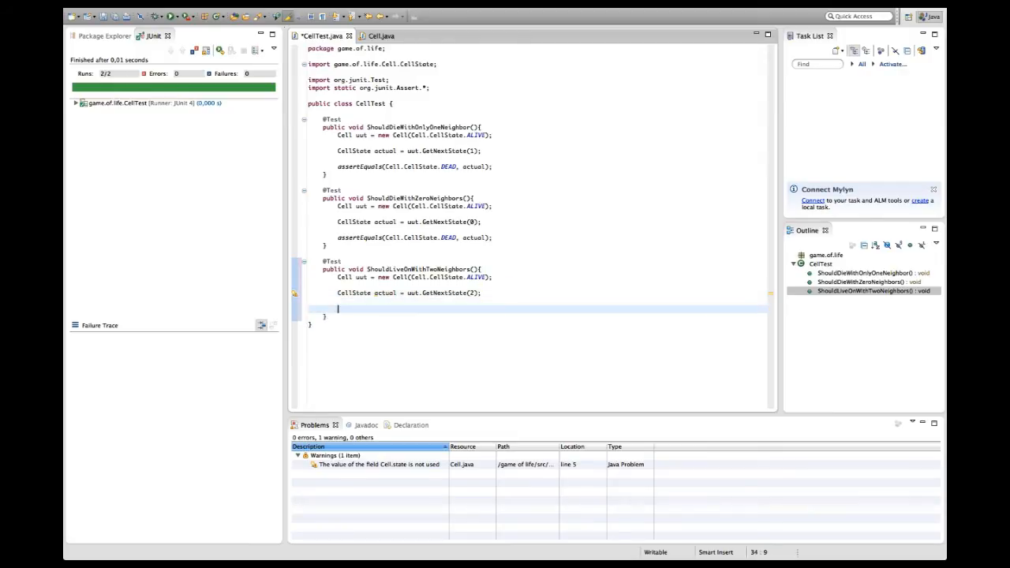
text(assertEquals(Cell.C)
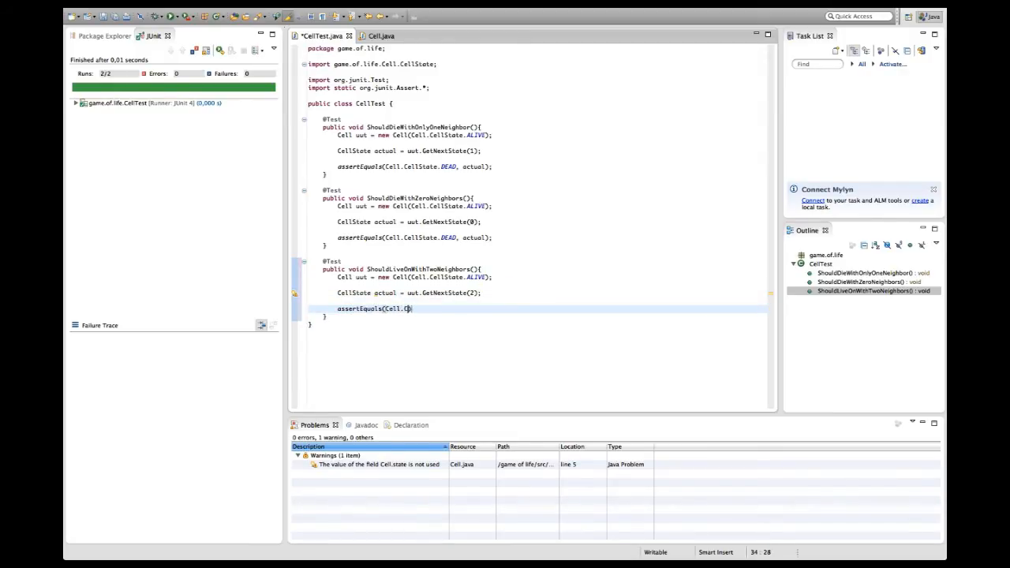
text(ellState.ALIVE, ac)
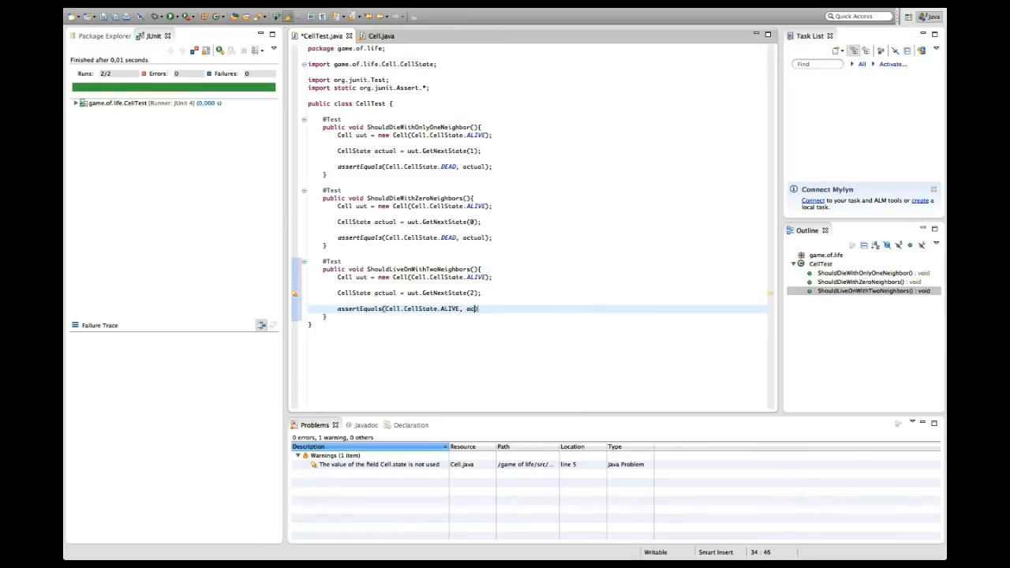
text(tual);)
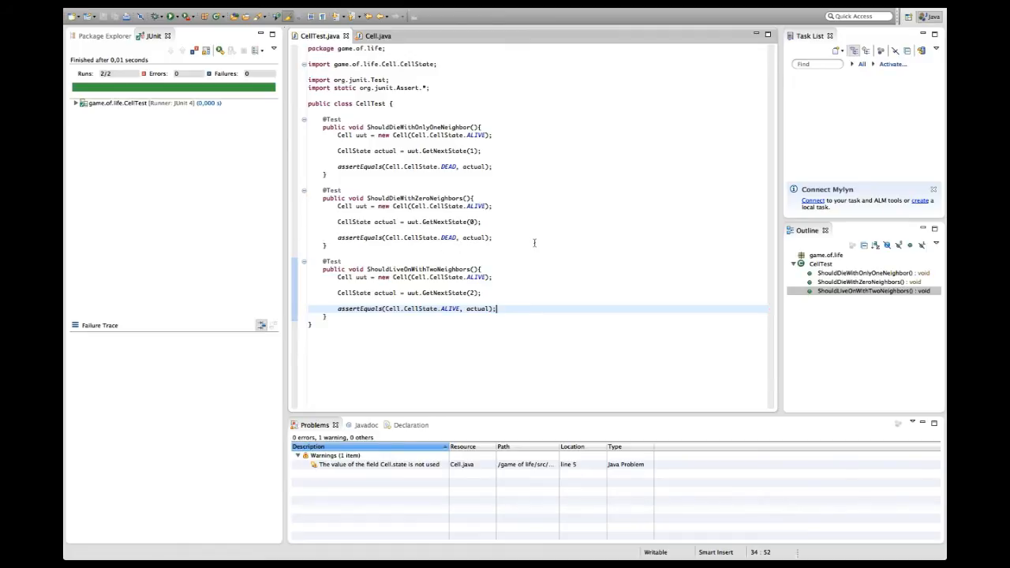
right_click(497, 308)
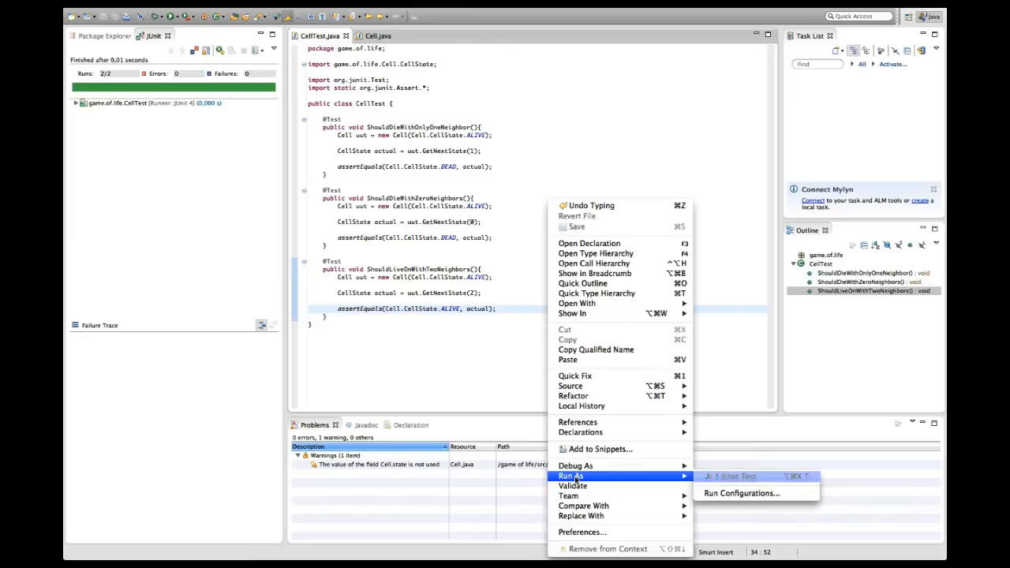
click(739, 477)
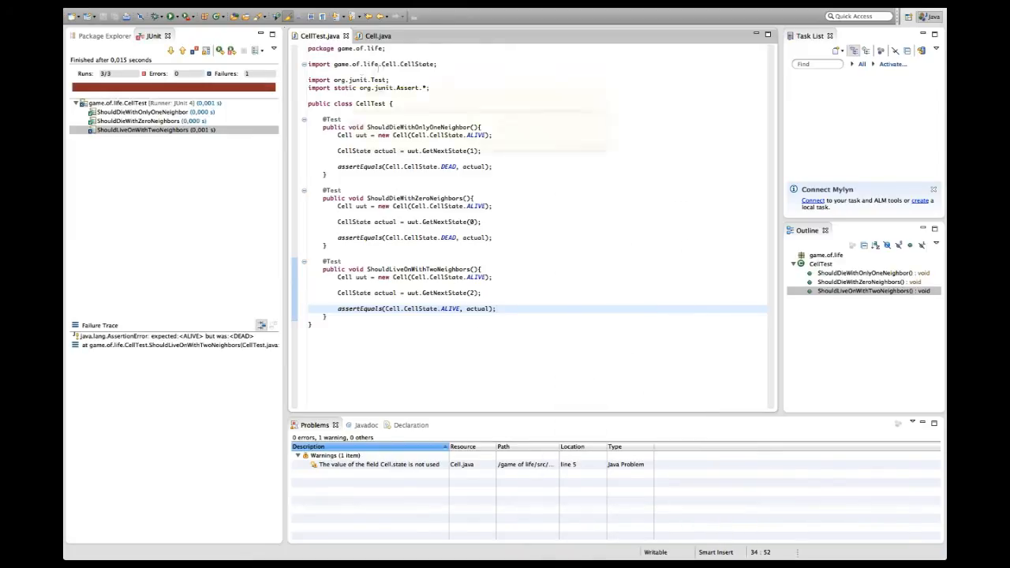
Change Cell.java's return to 'i > 1 ? CellState.ALIVE : CellState.DEAD'
click(378, 35)
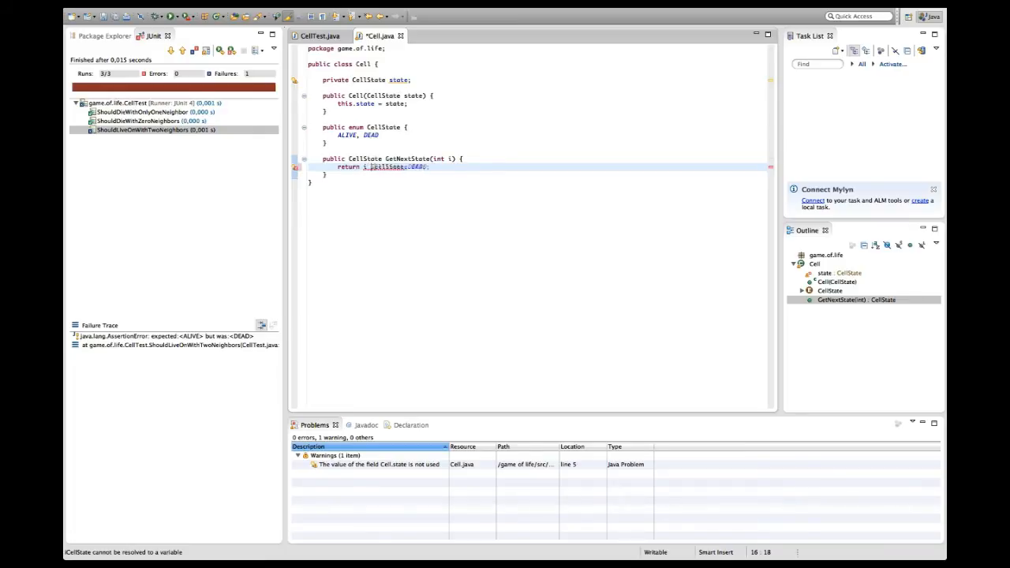
text(> 1 ? Cell)
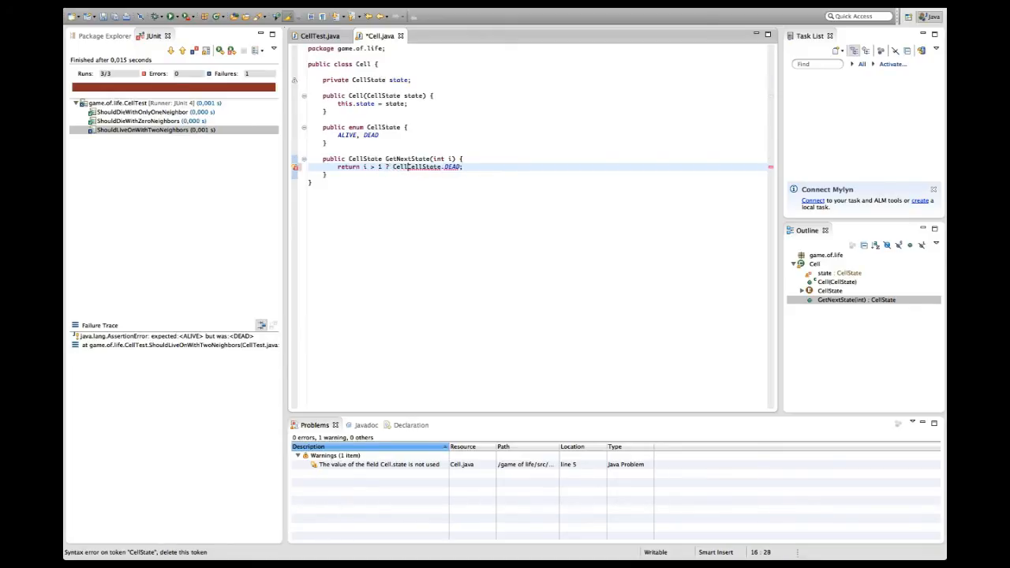
text(ALIVE :)
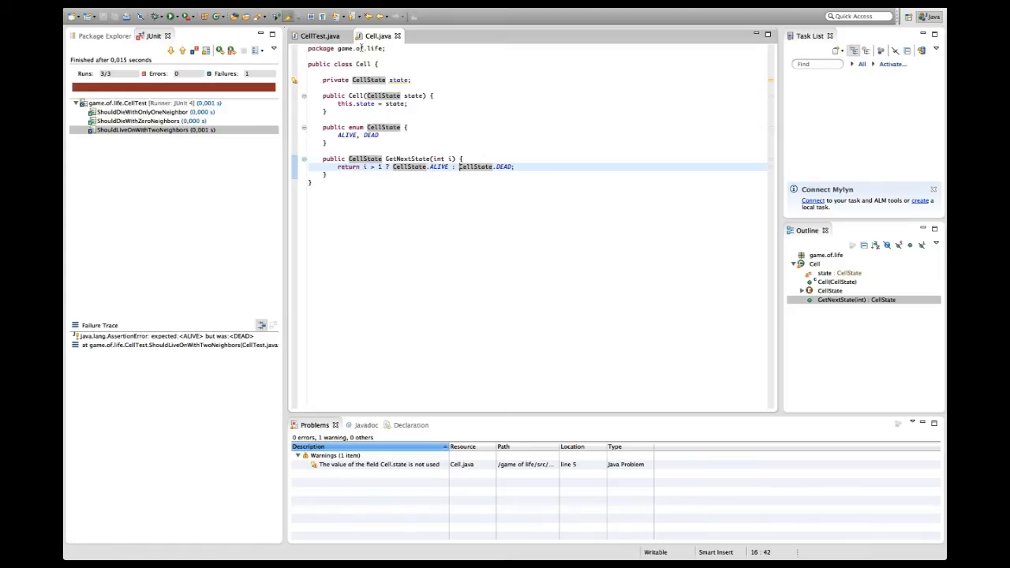
click(319, 35)
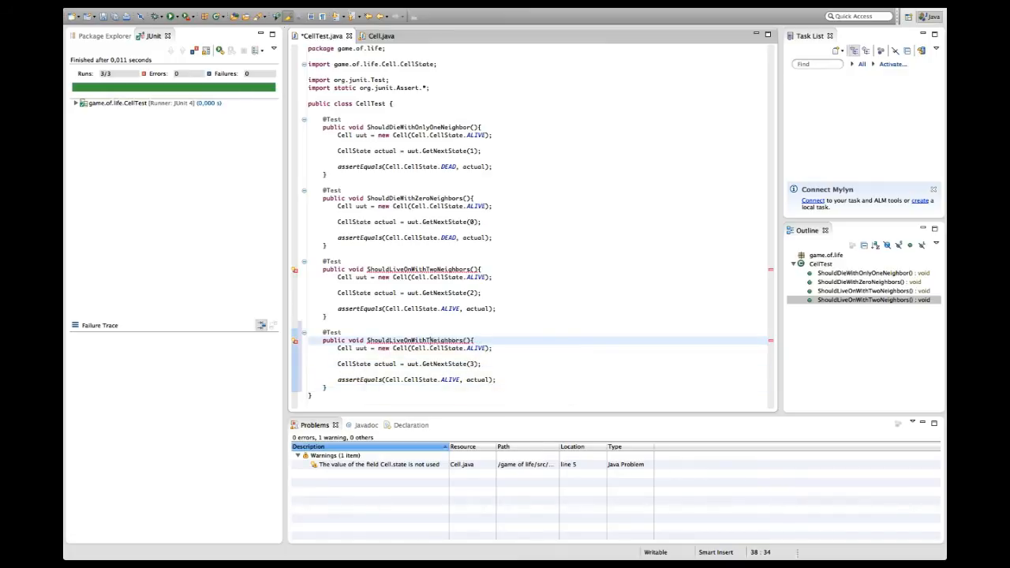
Rename the copied test to ShouldLiveOnWithThreeNeighbors
text(ShouldLiveOnWithThreeNeighbors)
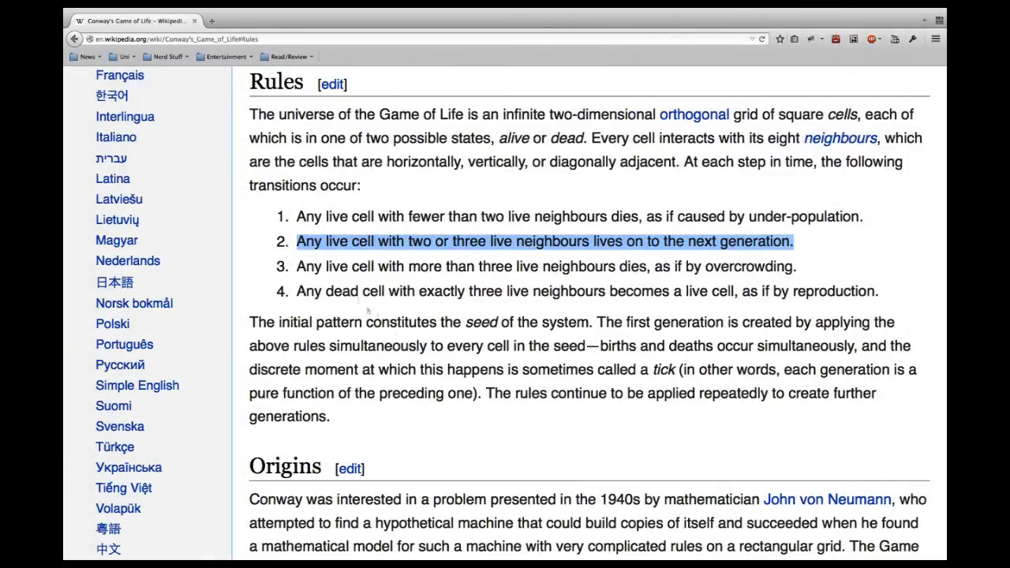
mouse_move(298, 276)
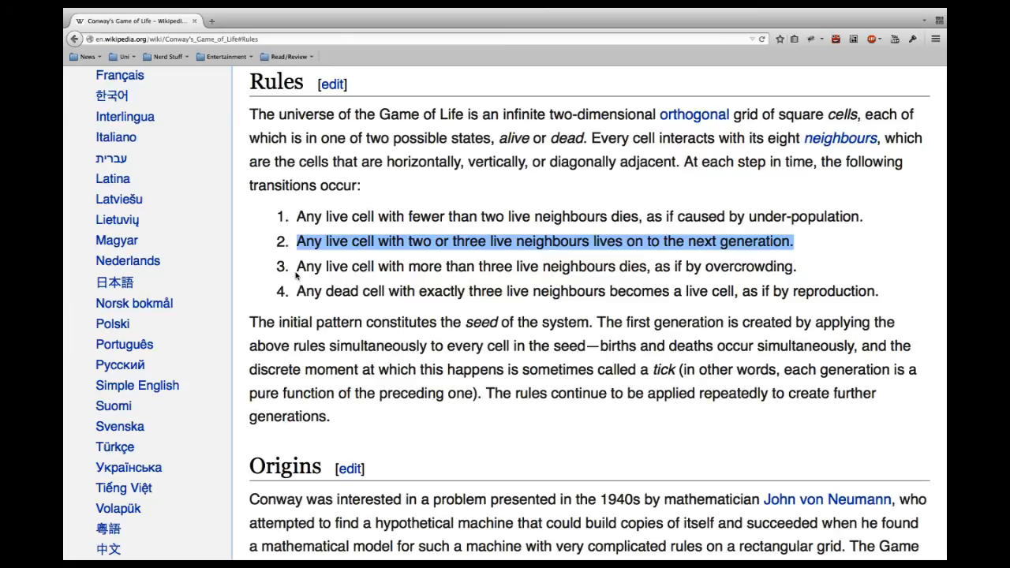
mouse_move(284, 272)
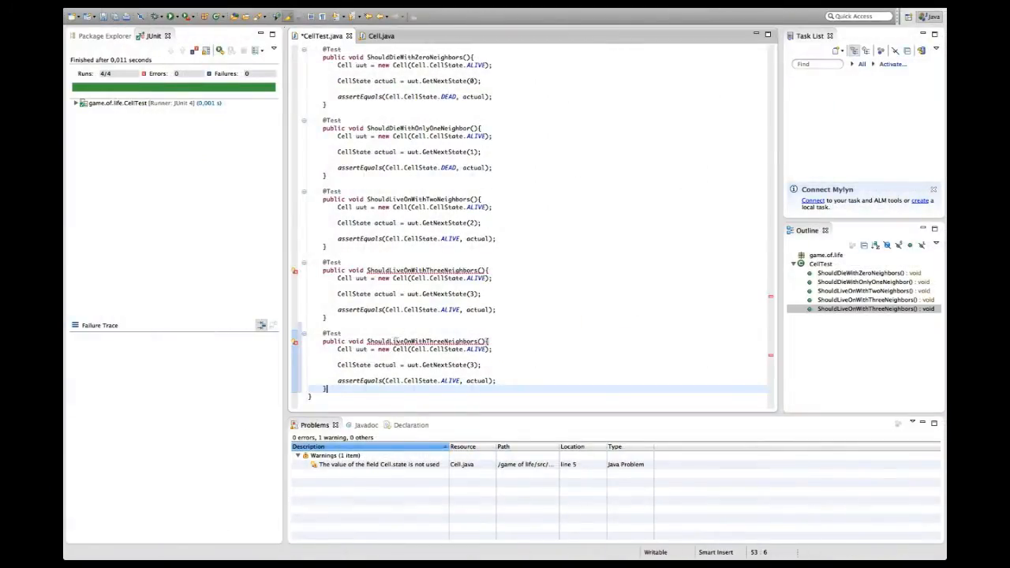
mouse_move(411, 341)
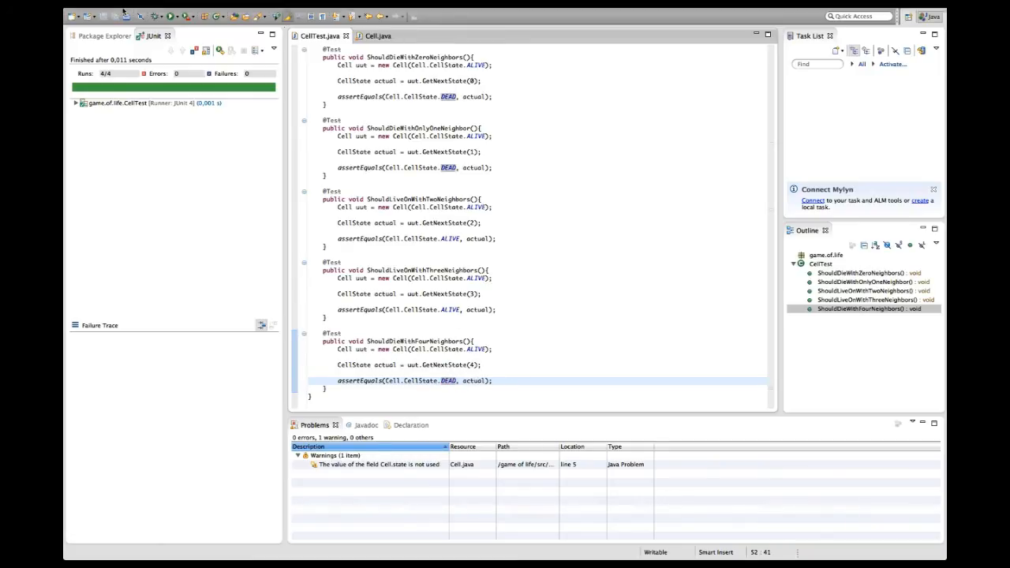
Run CellTest, showing ShouldDieWithFourNeighbors failing: expected DEAD but was ALIVE
click(220, 50)
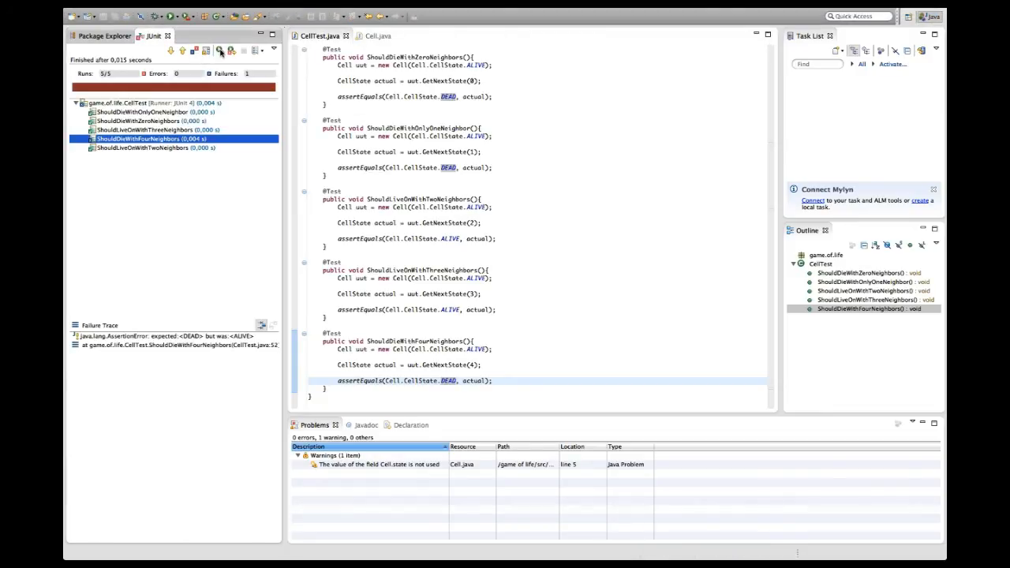
Change the GetNextState condition to 'i > 1 || i < 4' and inspect the three failing tests
click(377, 36)
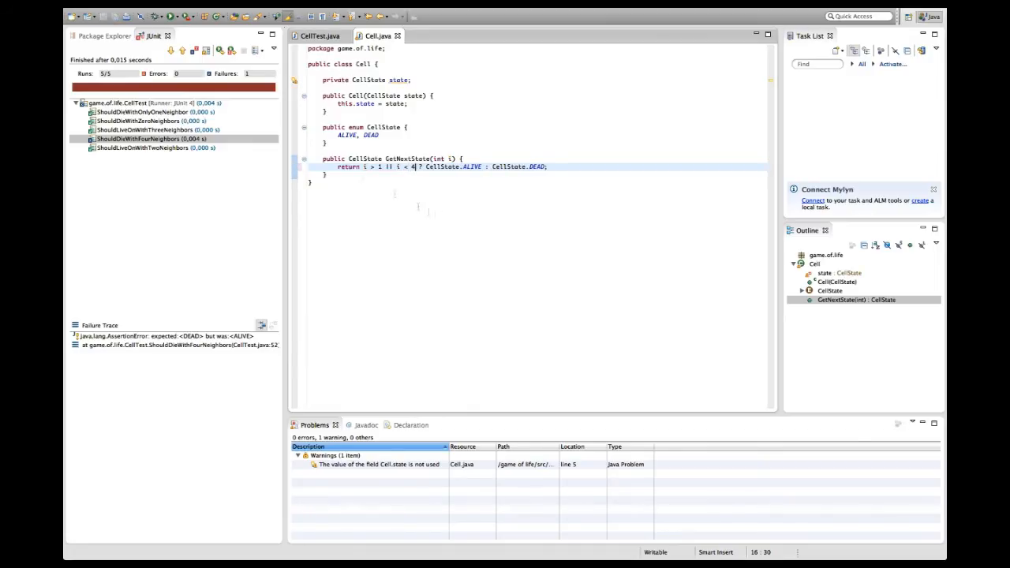
click(220, 51)
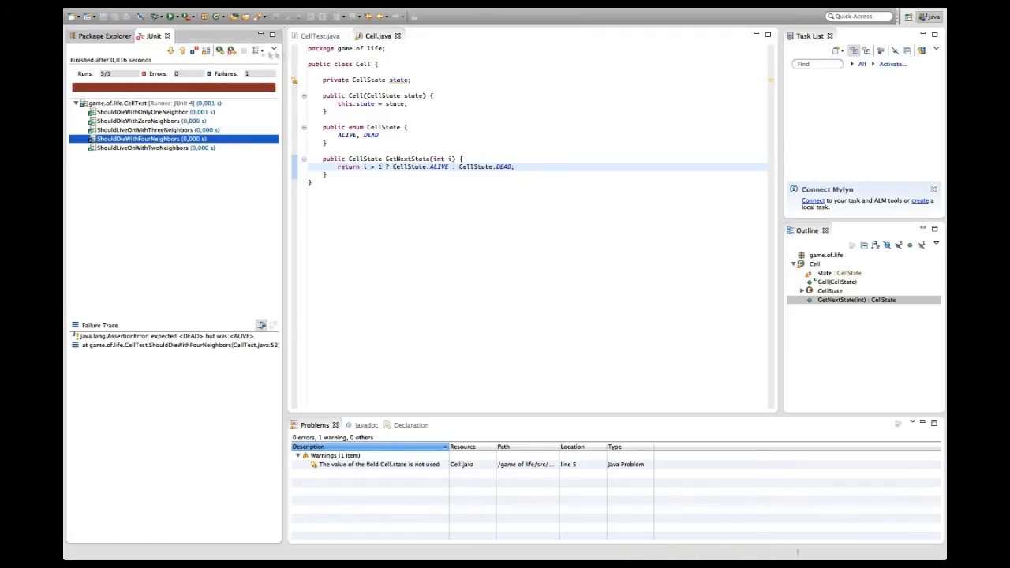
click(321, 40)
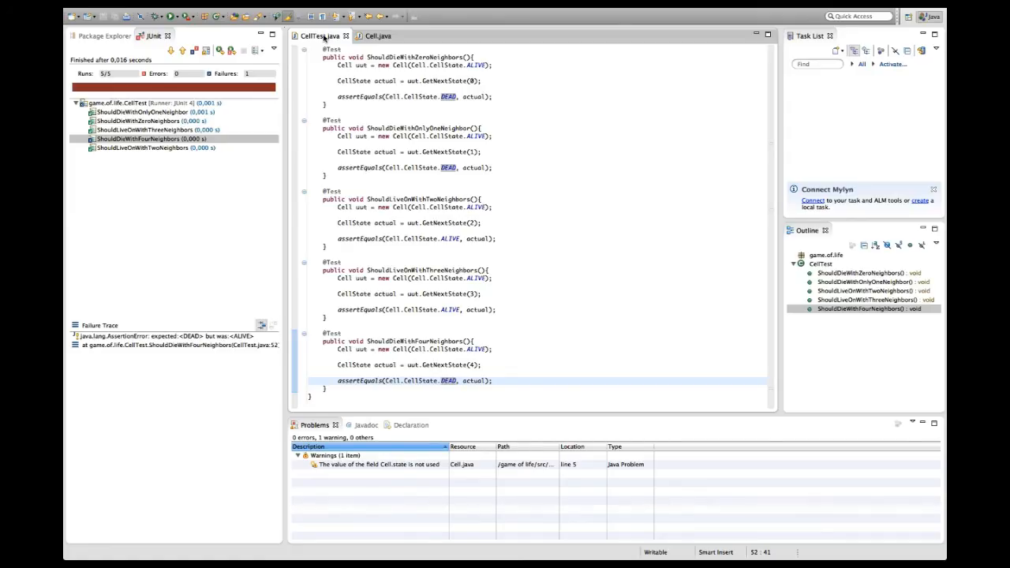
click(381, 36)
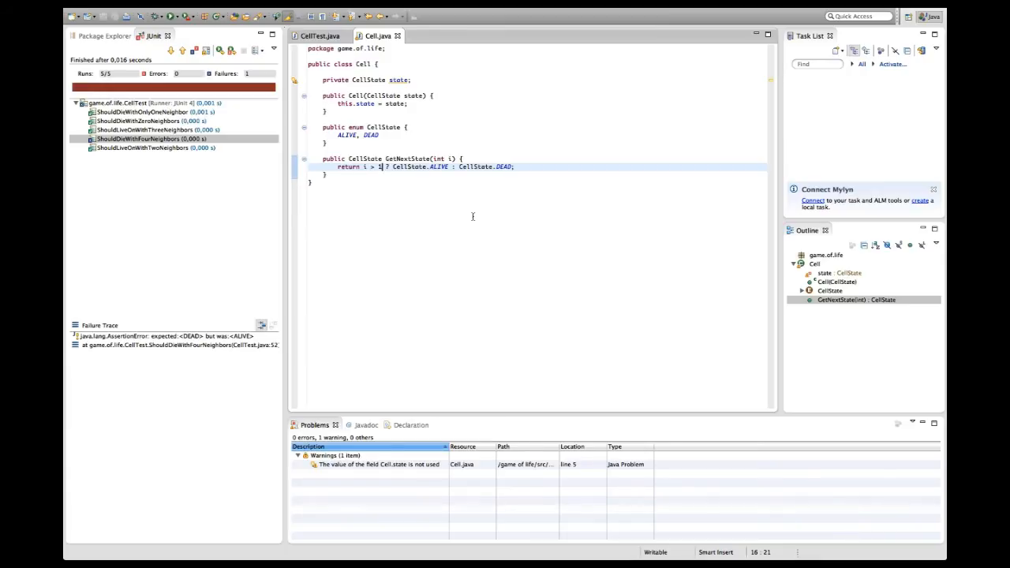
text(|| i < 4)
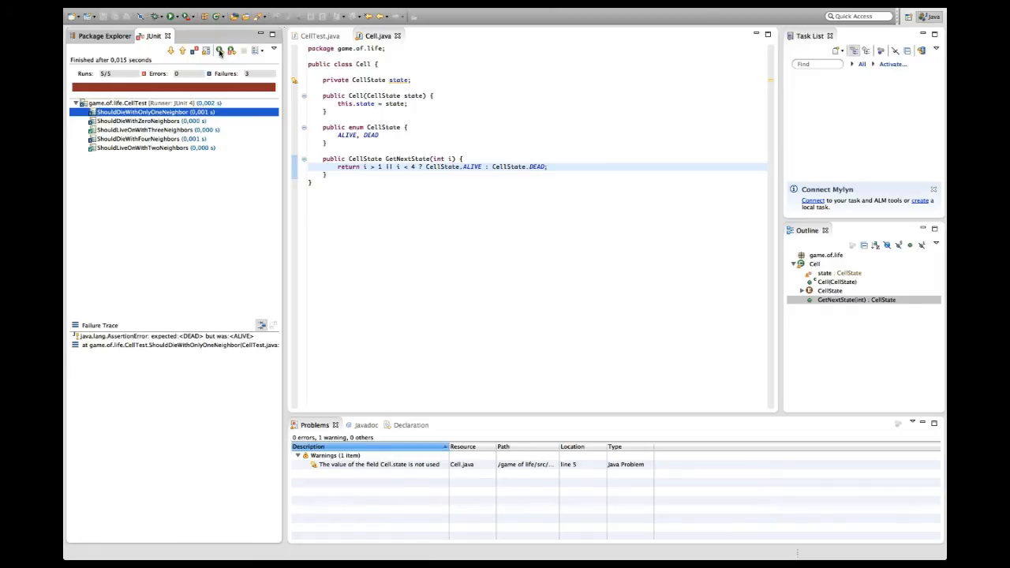
click(317, 40)
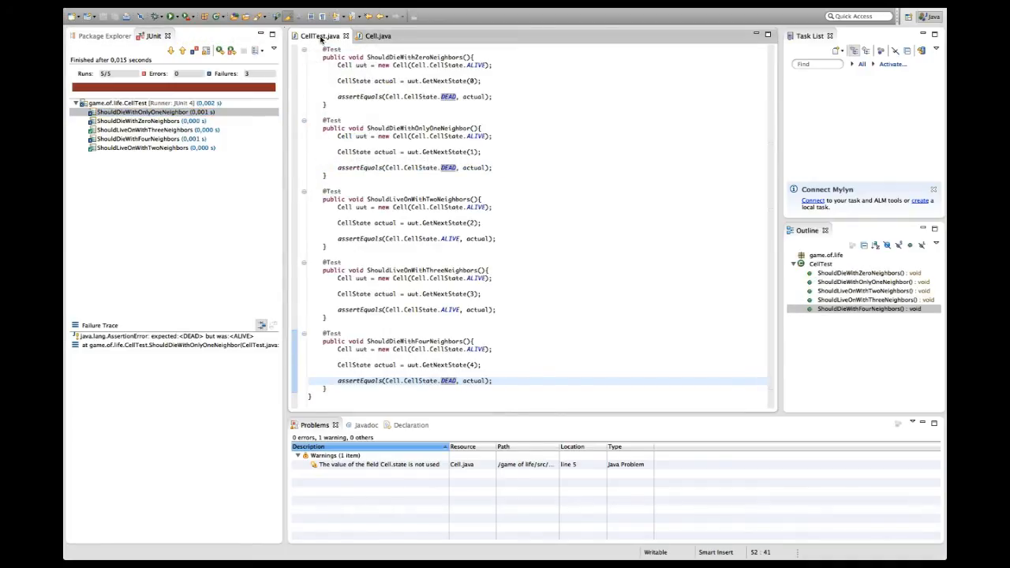
Use 'i > 1 && i < 4' in GetNextState and rerun CellTest, passing all five tests
click(378, 36)
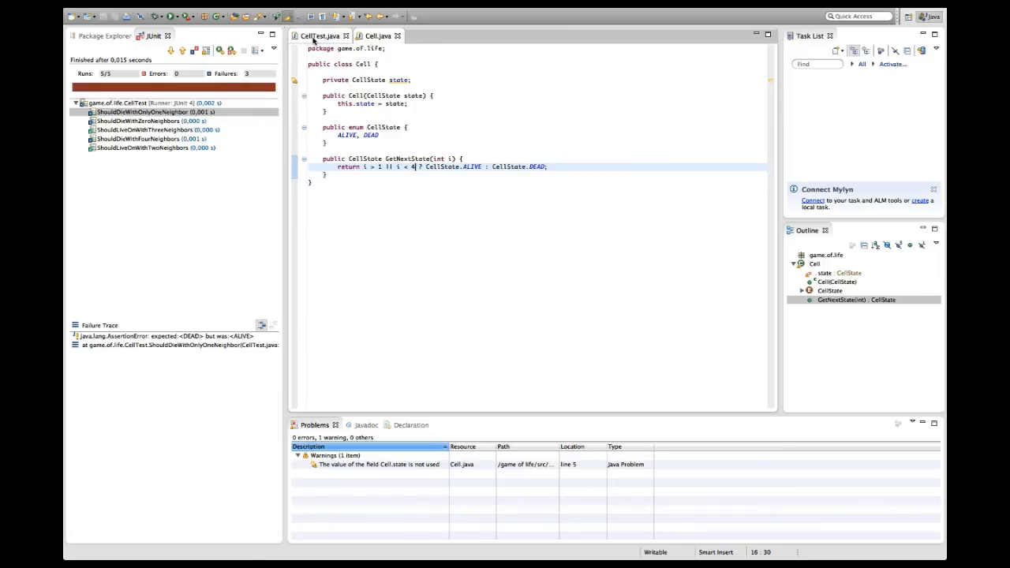
mouse_move(316, 35)
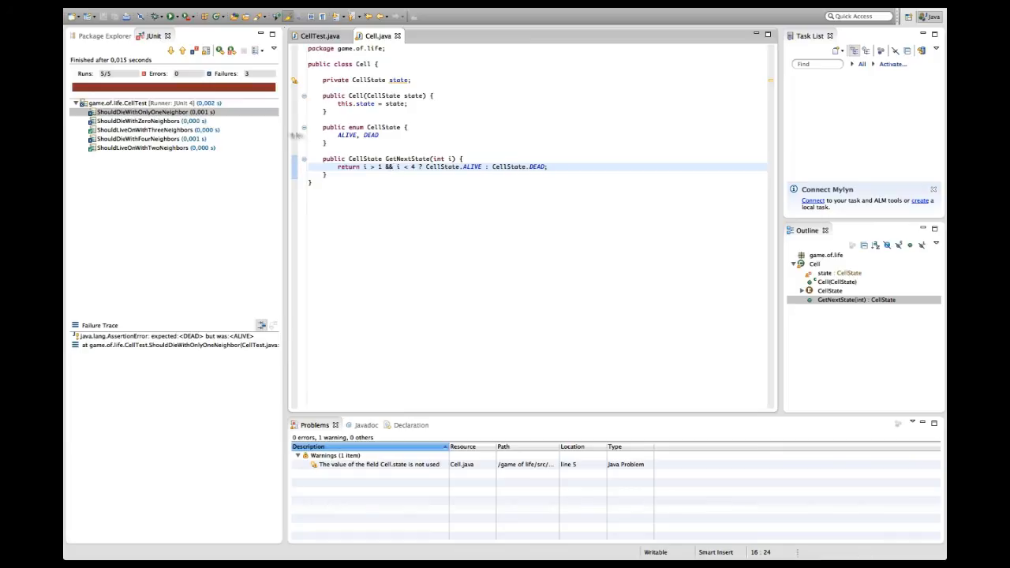
click(219, 51)
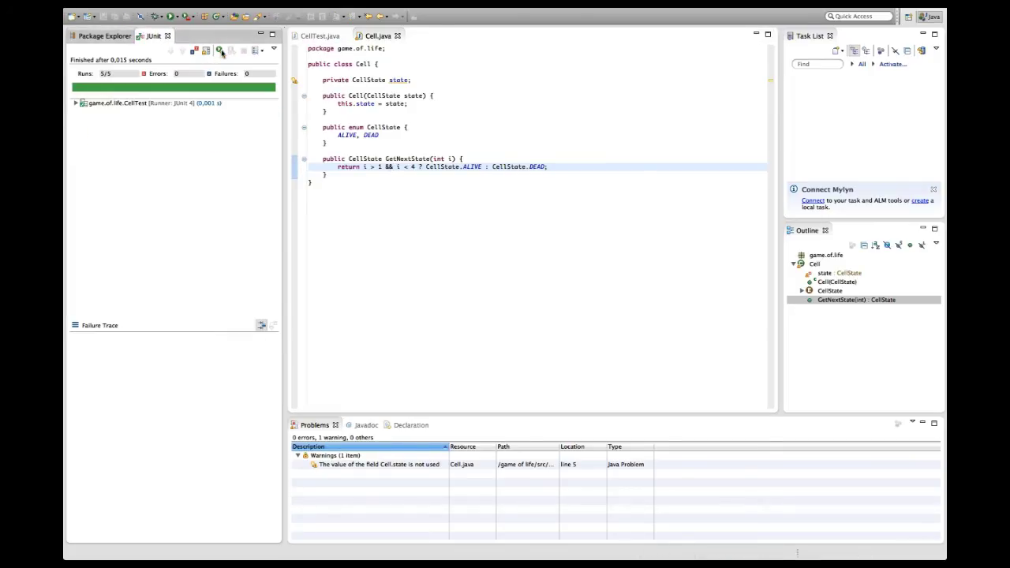
mouse_move(389, 103)
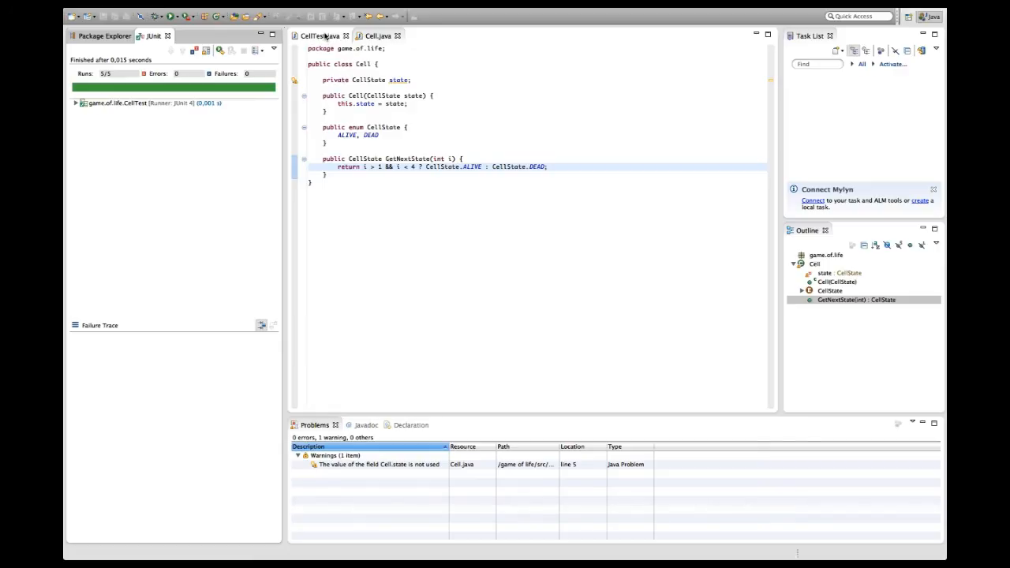
Add ShouldDieWith Five, Six and Seven Neighbors tests using arguments 5, 6 and 7
click(323, 36)
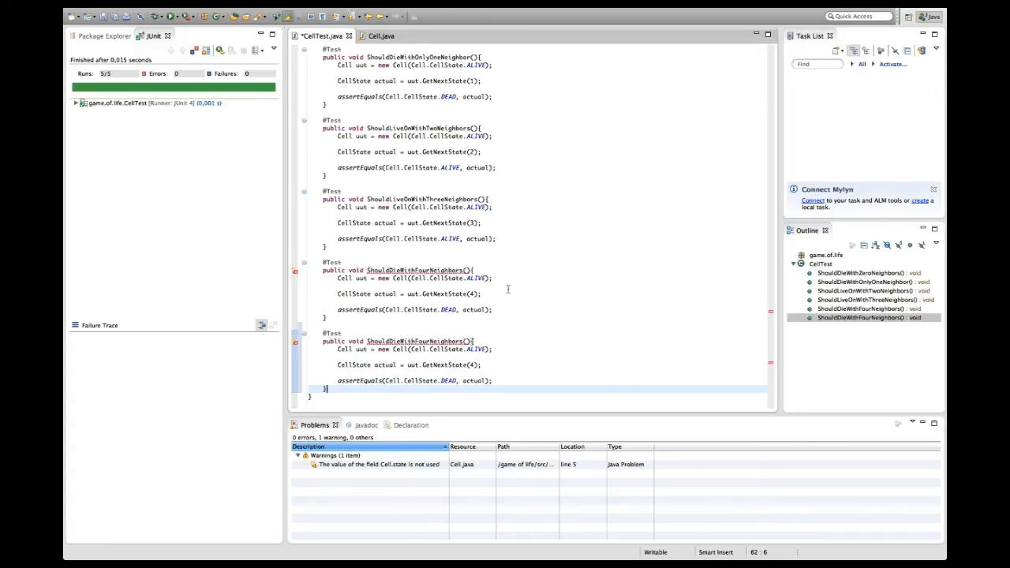
scroll(down, 3)
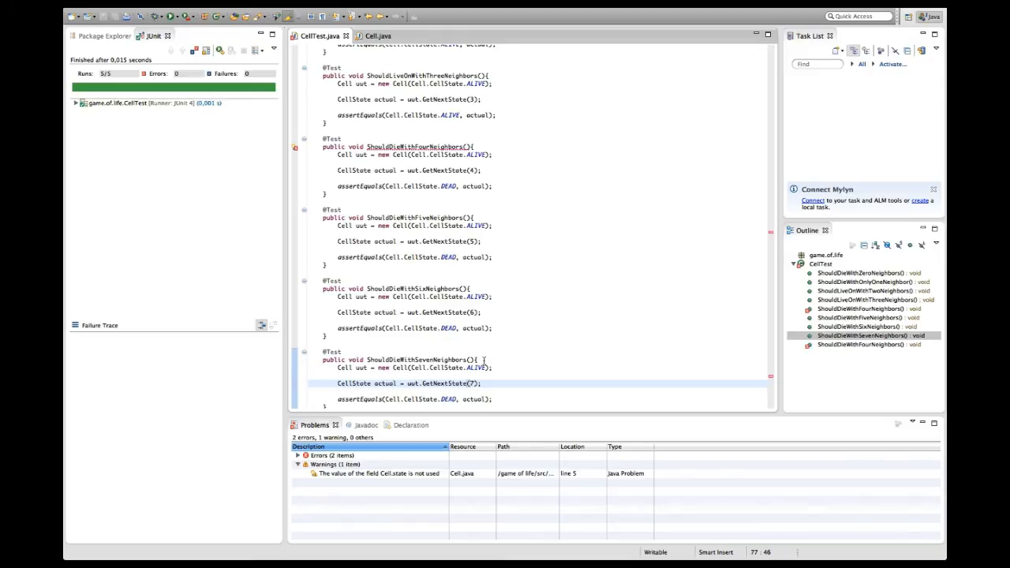
scroll(down, 3)
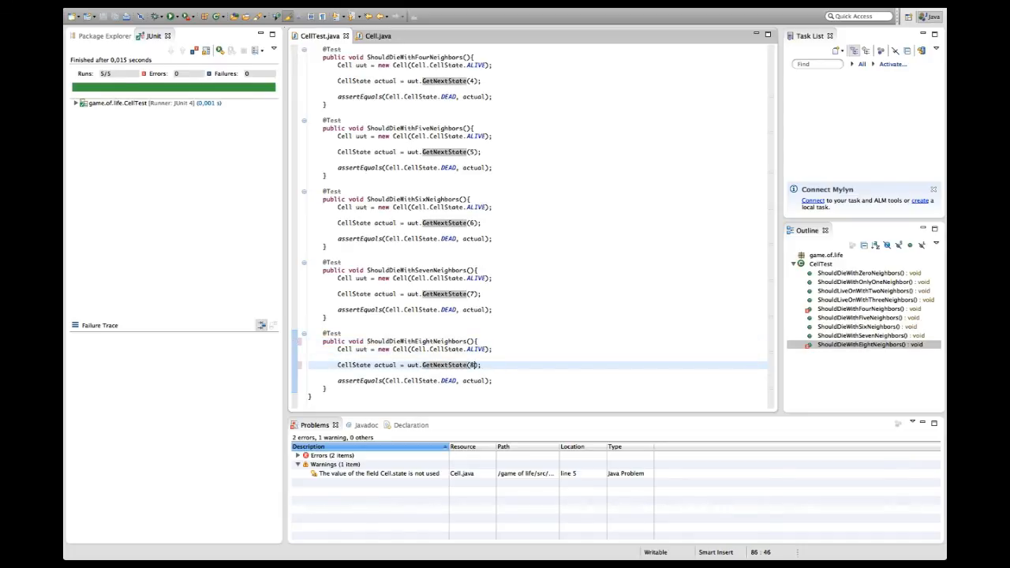
Rerun CellTest, now passing all nine tests with no errors
click(221, 51)
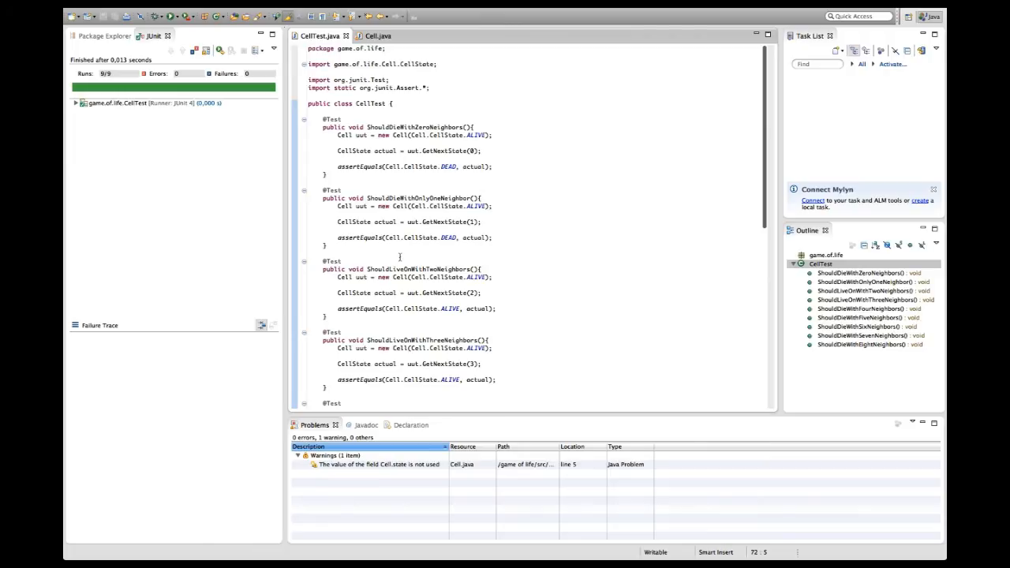
scroll(down, 3)
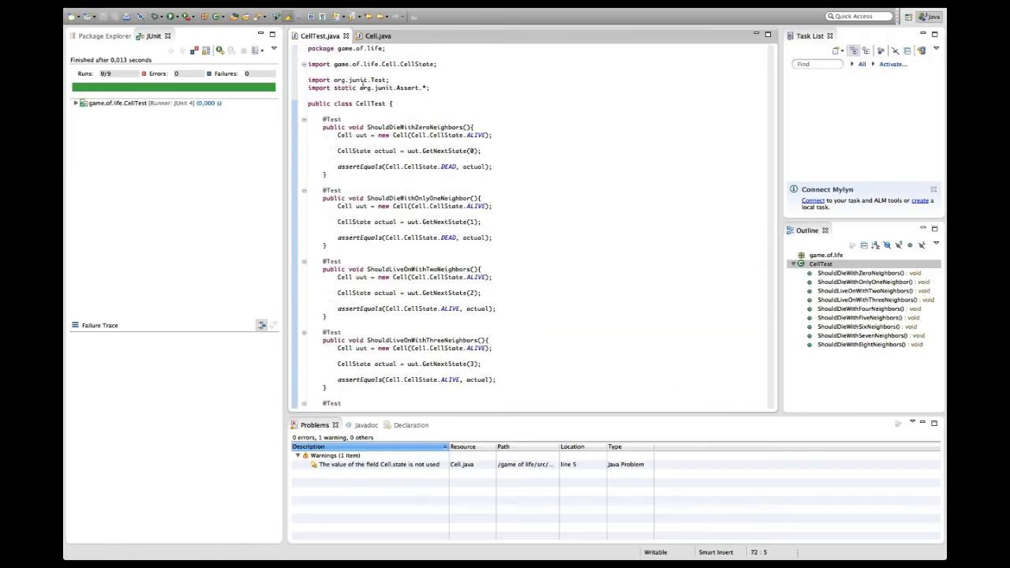
click(382, 36)
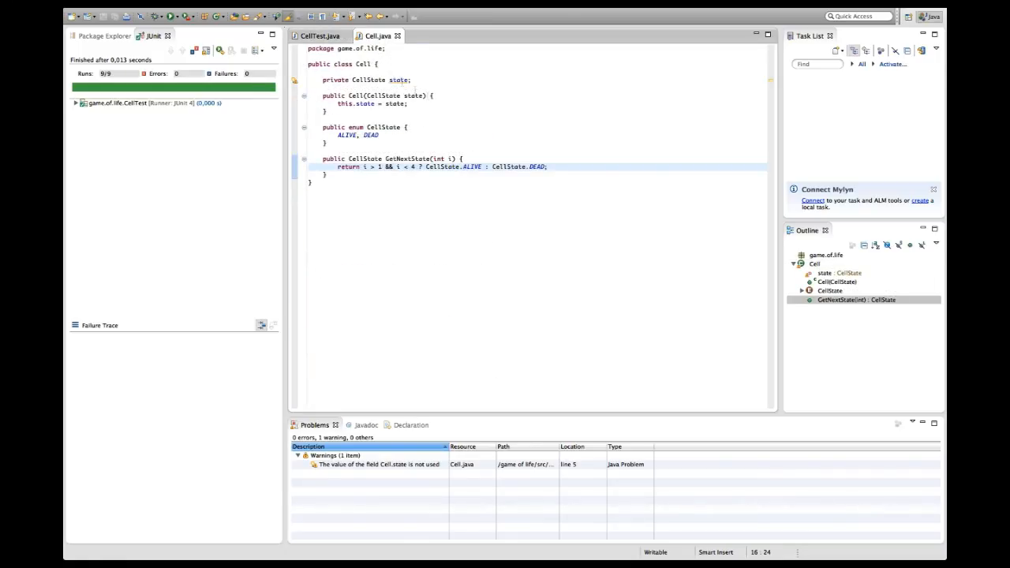
click(314, 37)
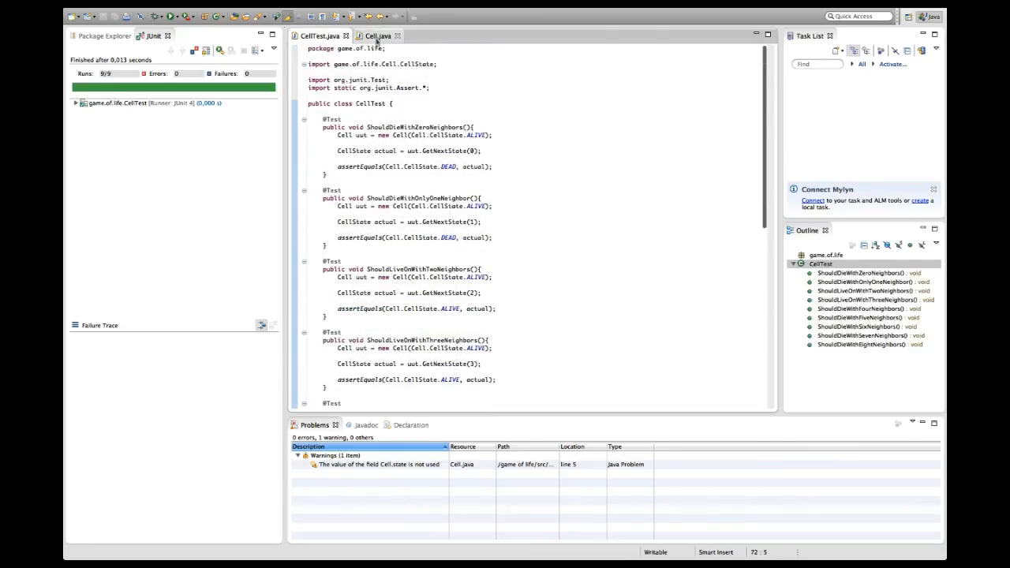
click(378, 36)
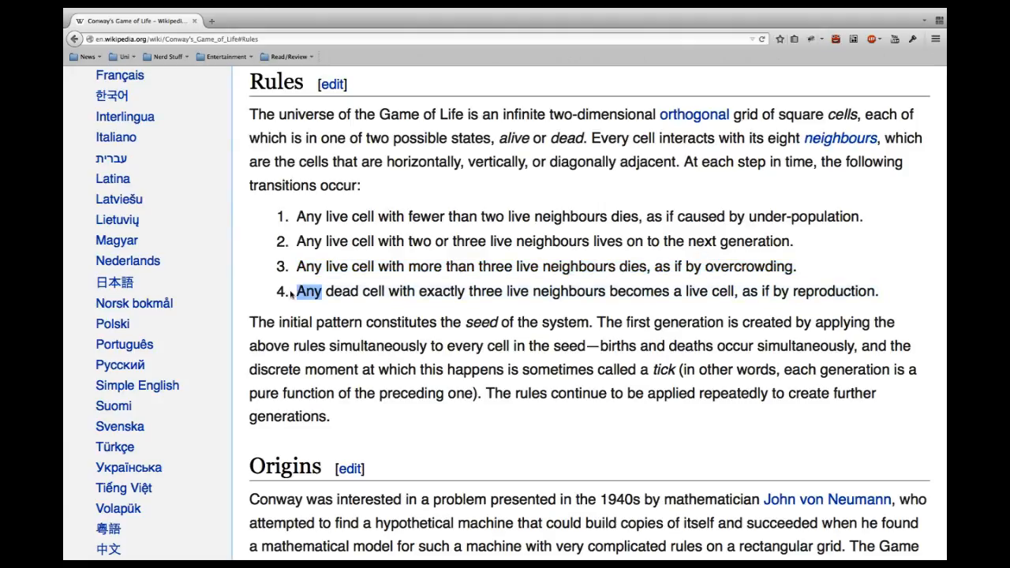
Highlight rule 4: a dead cell with exactly three live neighbours becomes alive
drag(296, 291, 879, 291)
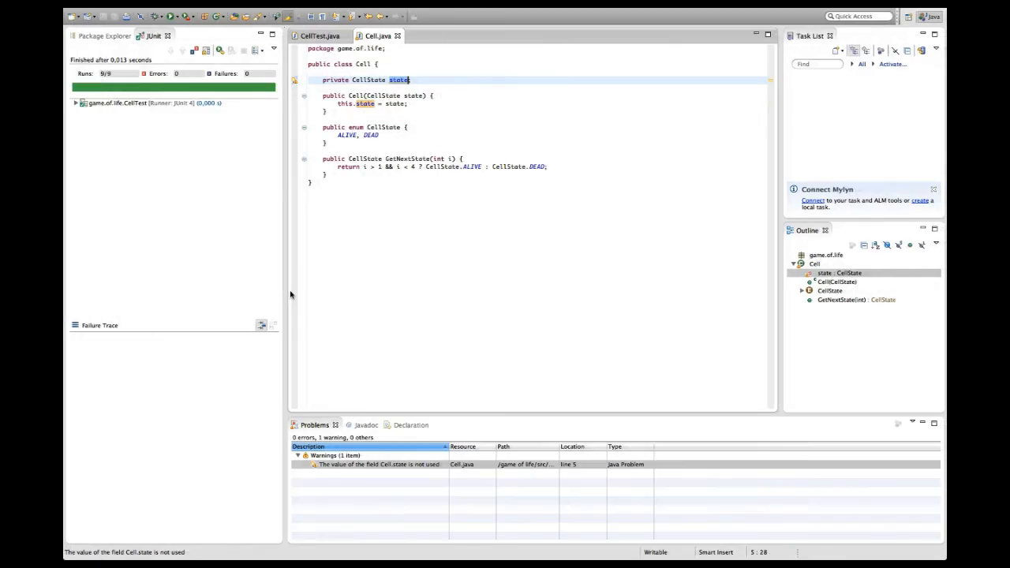
Return to CellTest.java and scroll to the end of the file
click(318, 36)
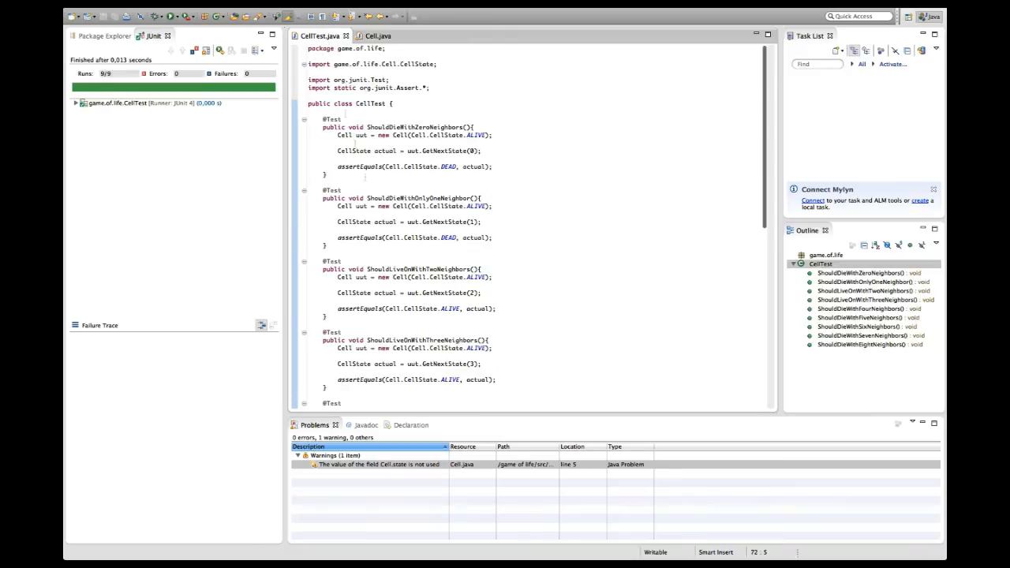
scroll(down, 3)
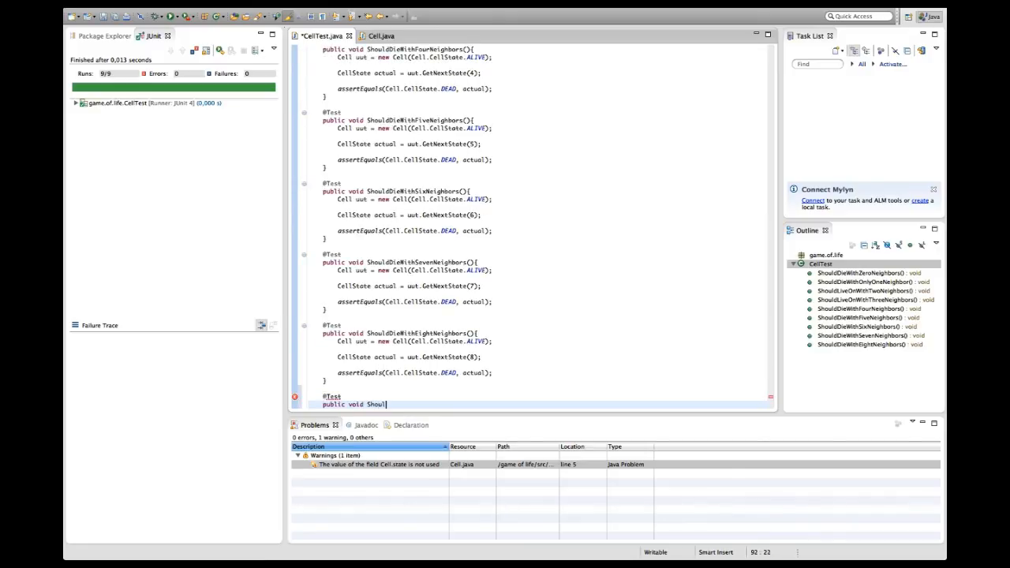
Type the ShouldBecomeAliveWithThreeNeighbors test creating a DEAD Cell and calling GetNextState(3)
text(BecomeAliveWithTh)
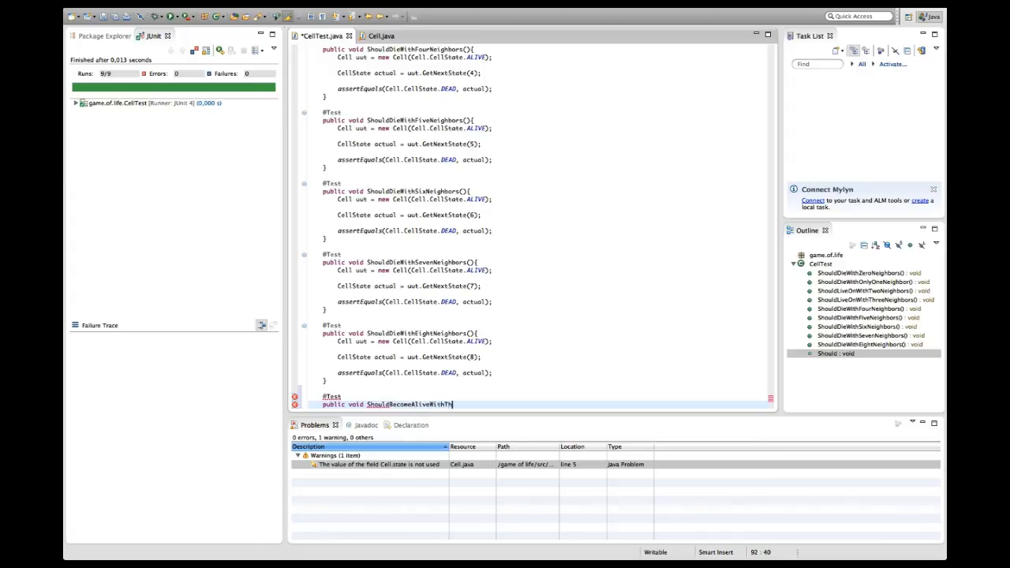
text(reeNeighbors(){)
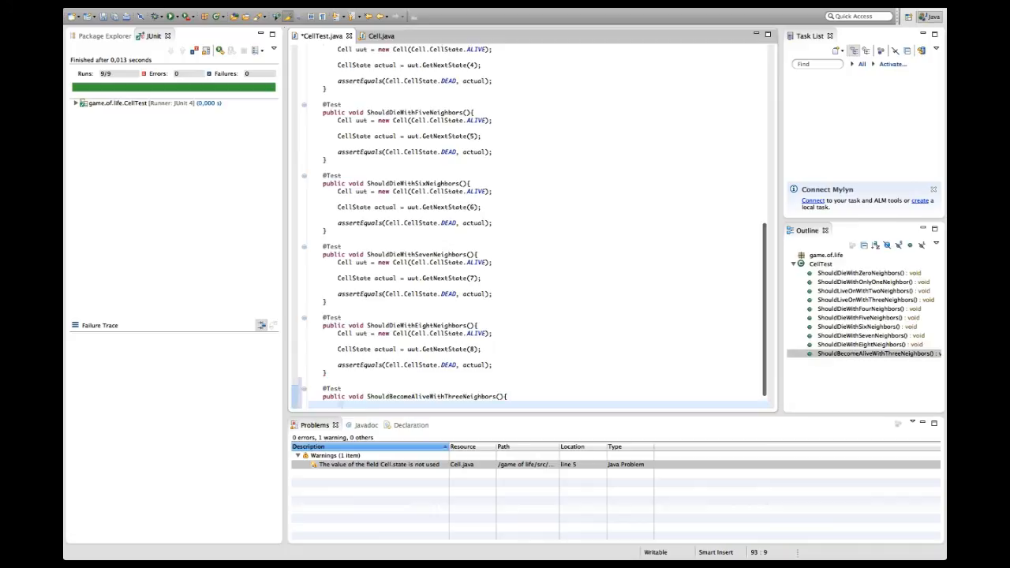
text(Cell uut =)
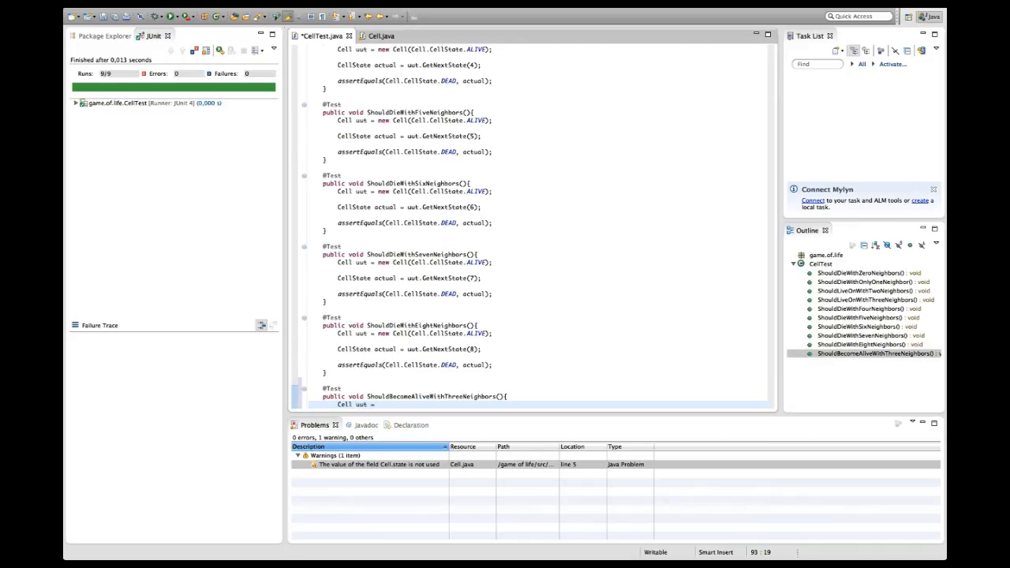
text(new Cell(Cell.CellState.DEAD);)
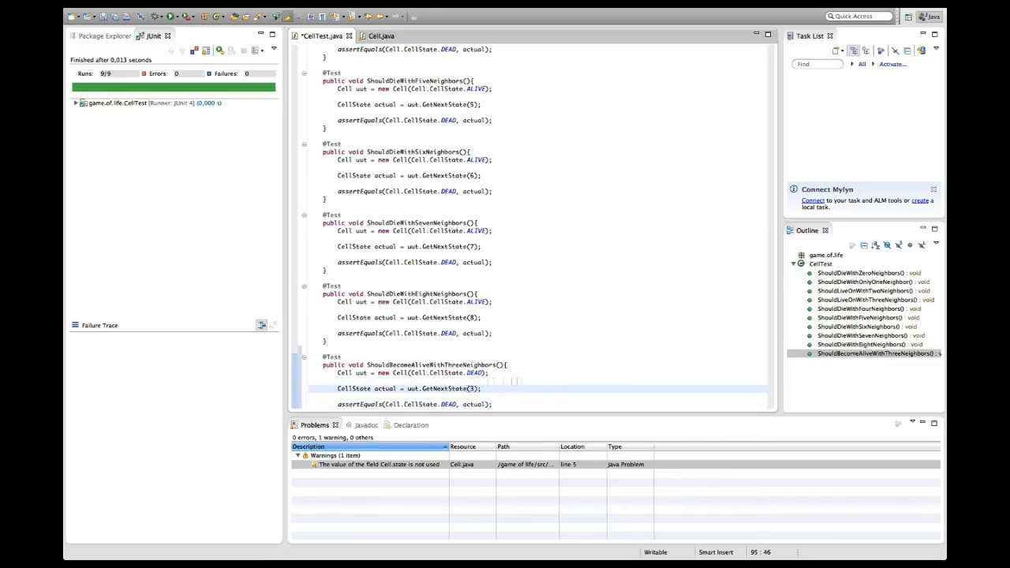
Scroll down to the tenth test's assertion before changing DEAD to ALIVE
scroll(down, 3)
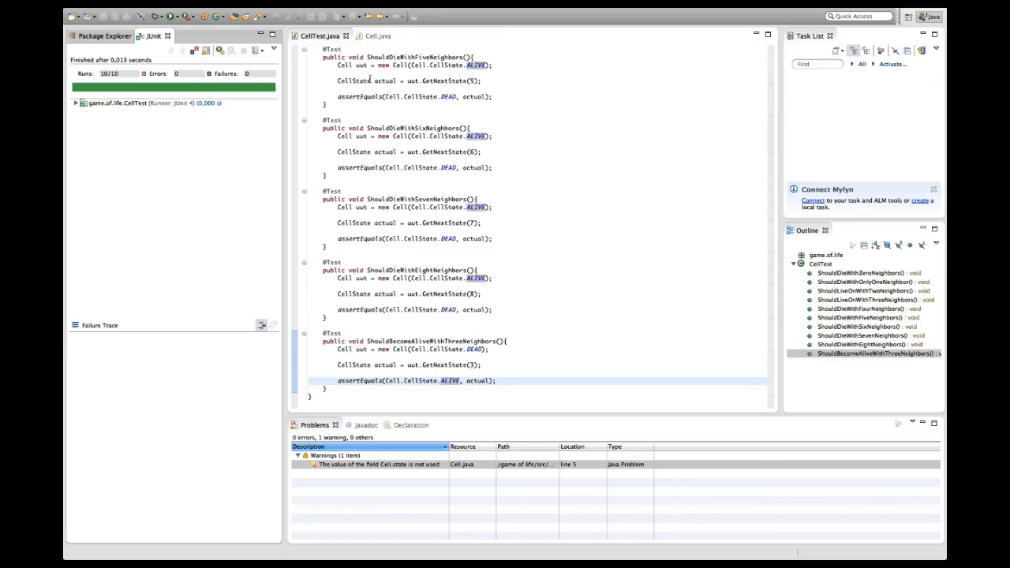
click(379, 36)
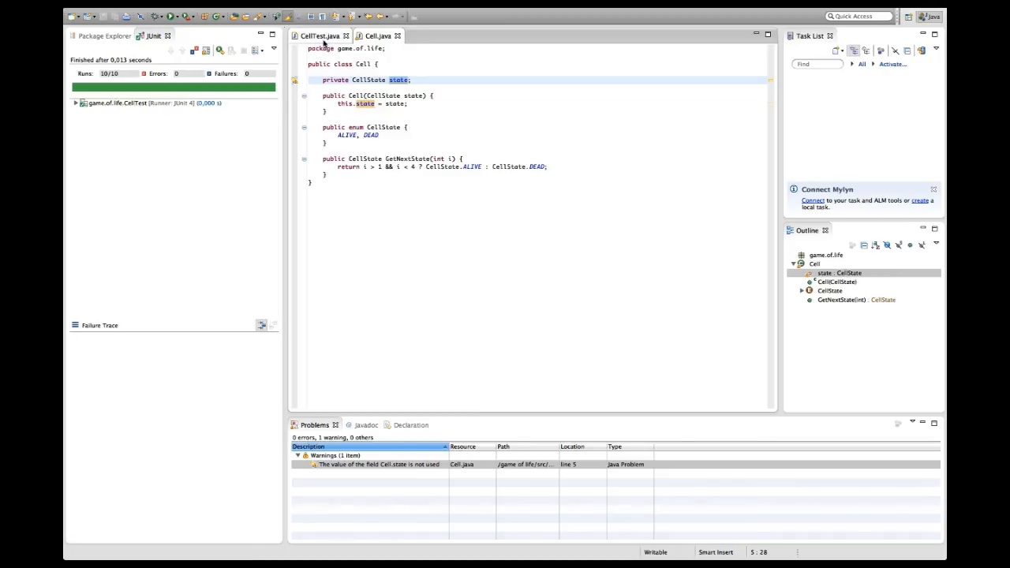
click(323, 36)
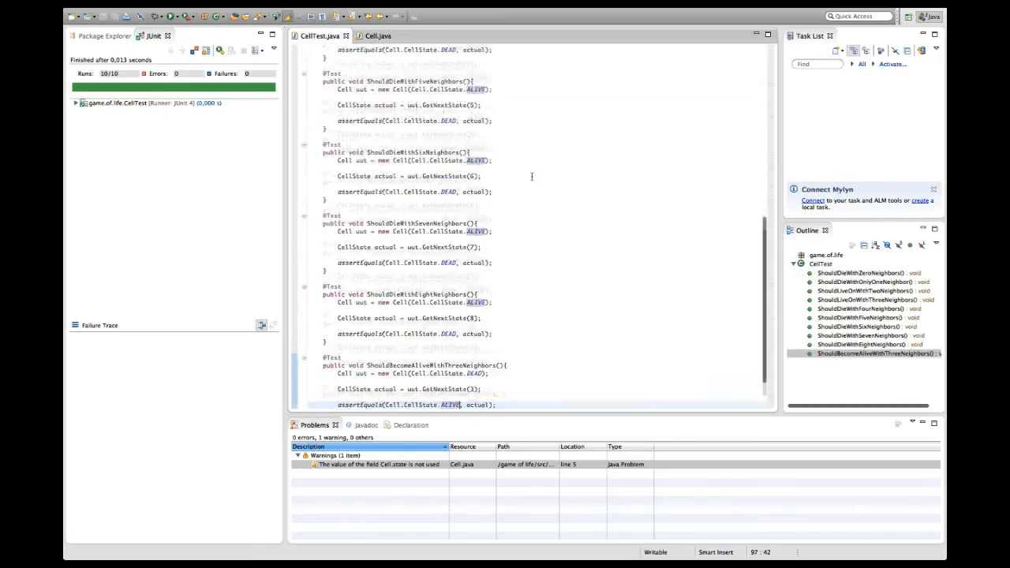